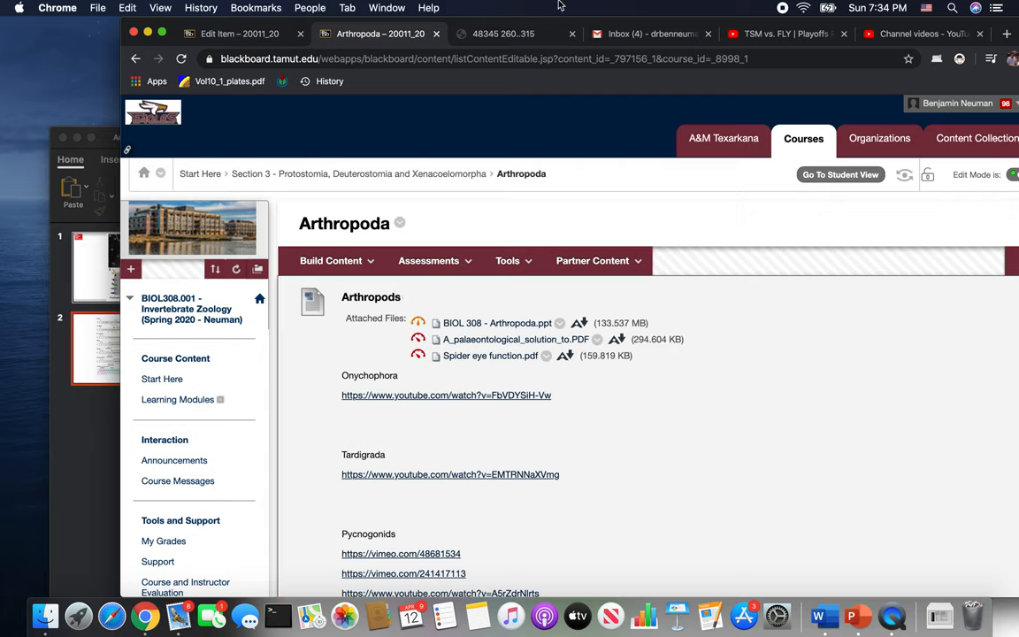
- Show the paper PDF and bring Figure 1's stem-group arthropod cladogram down to Trilobita into view
left_click(502, 34)
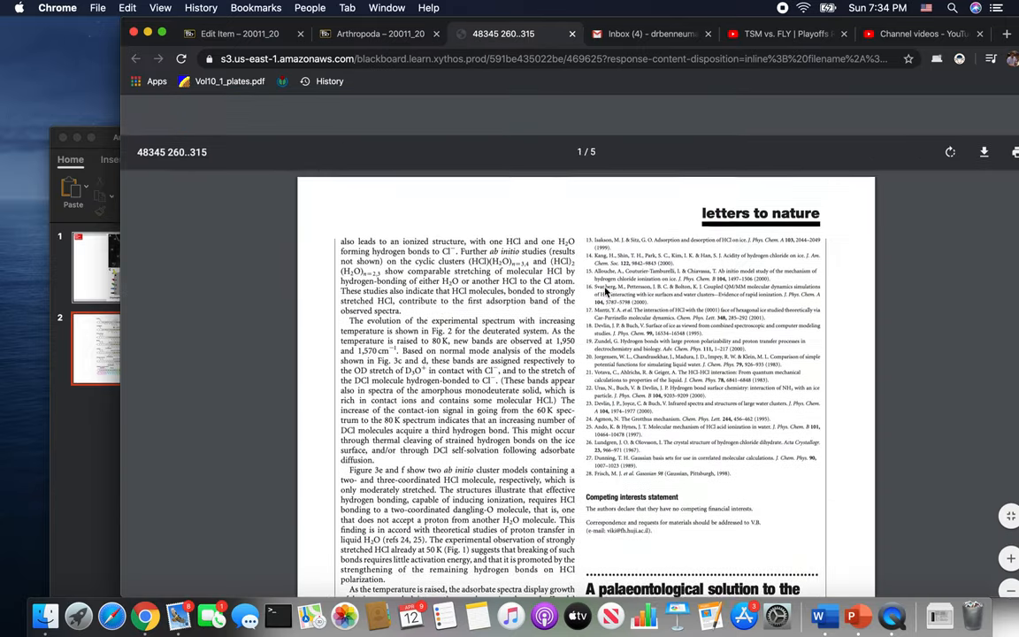
scroll("down", 3)
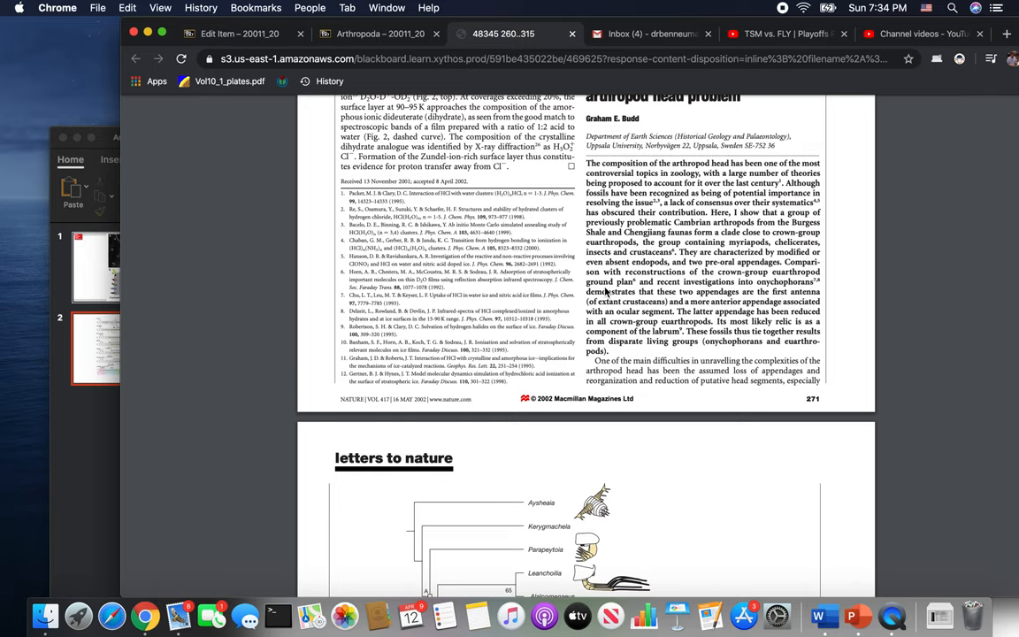
scroll("down", 3)
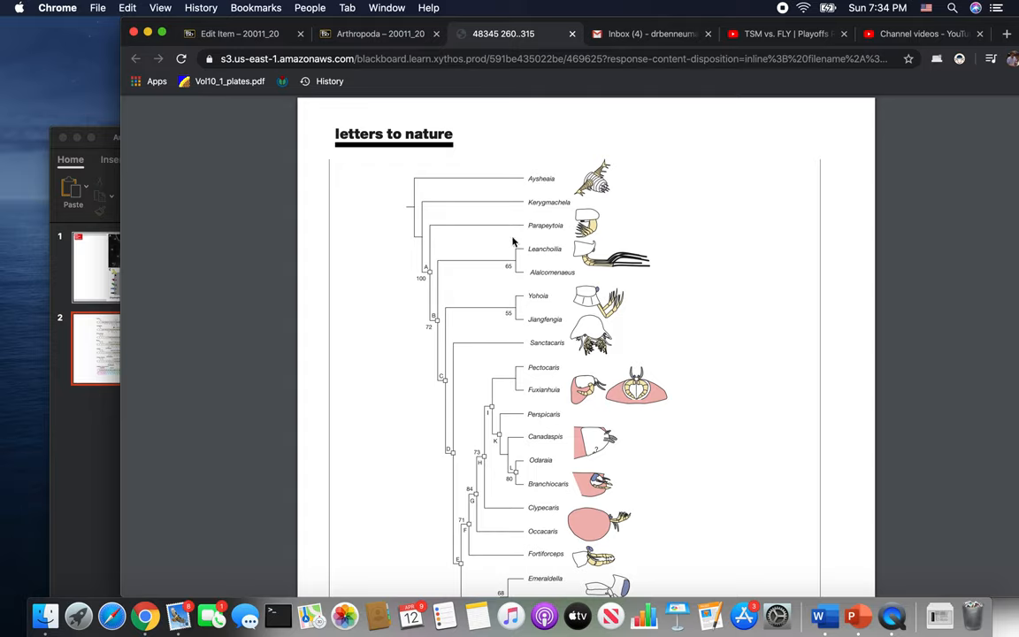
mouse_move(679, 517)
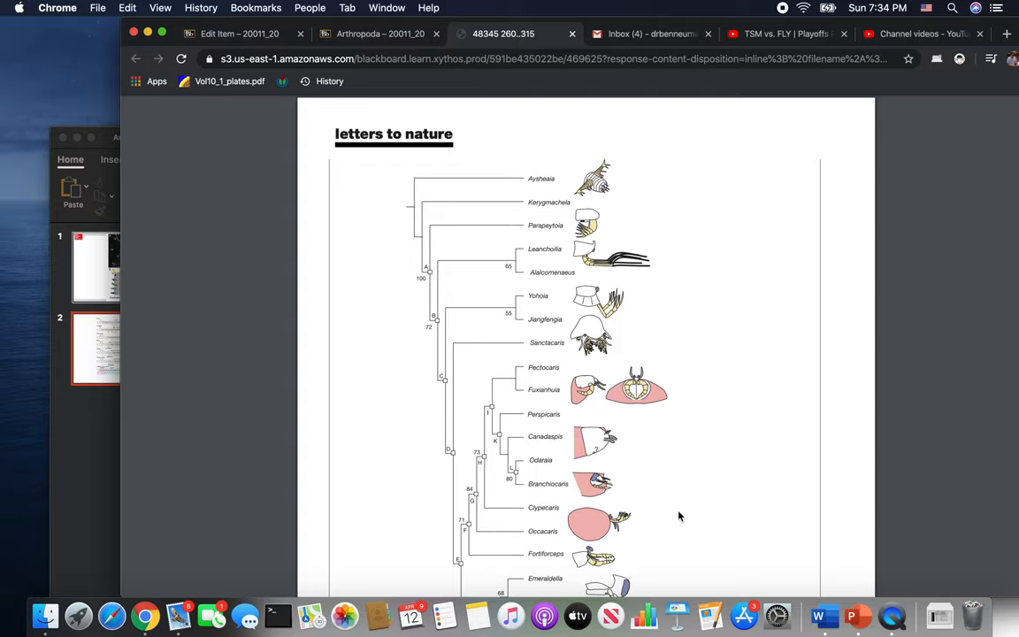
scroll("down", 3)
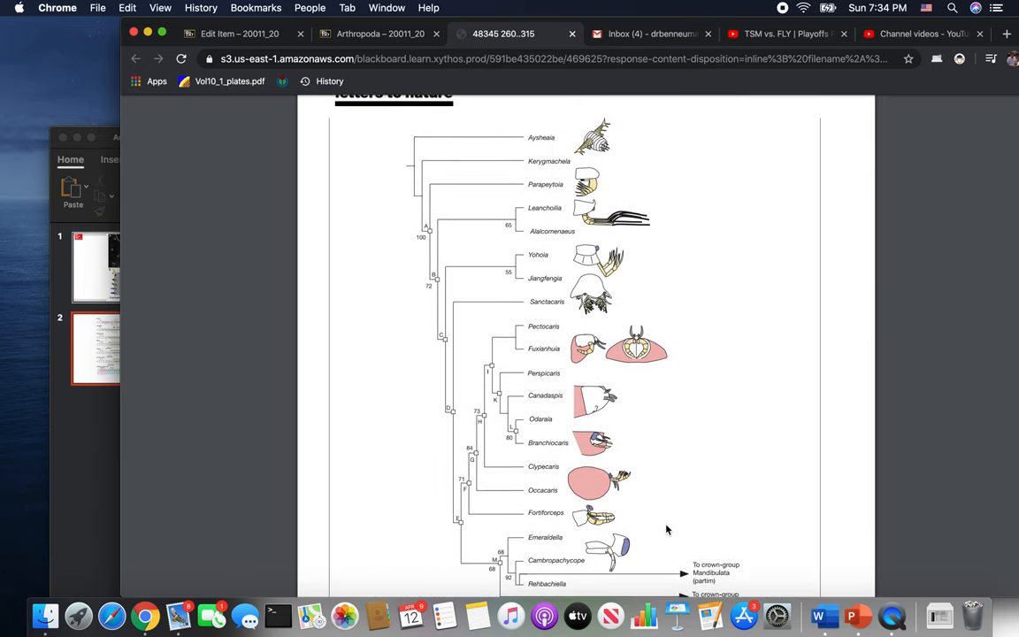
scroll("down", 3)
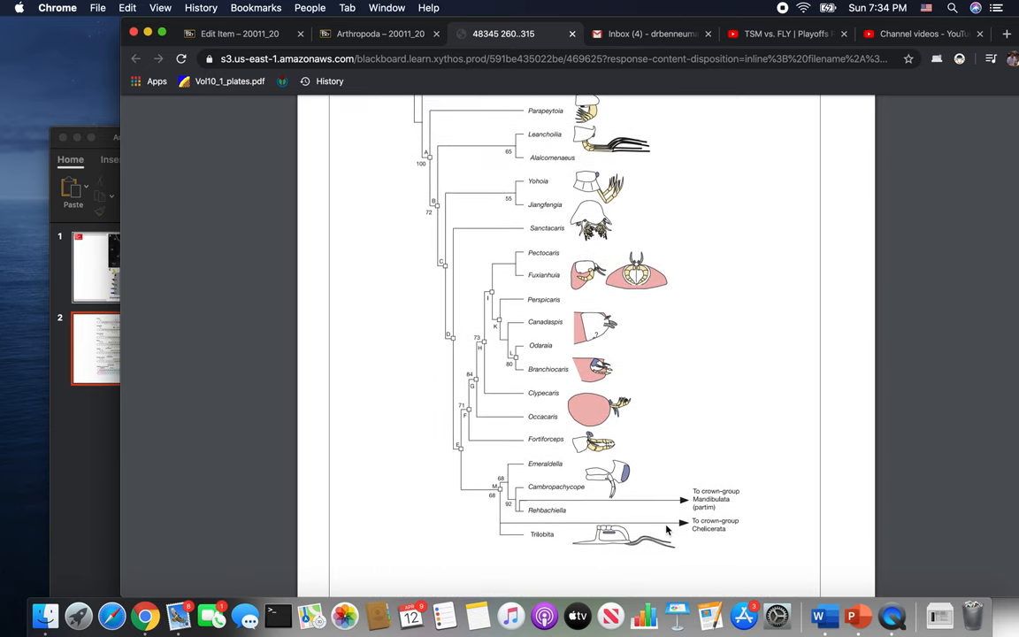
scroll("down", 3)
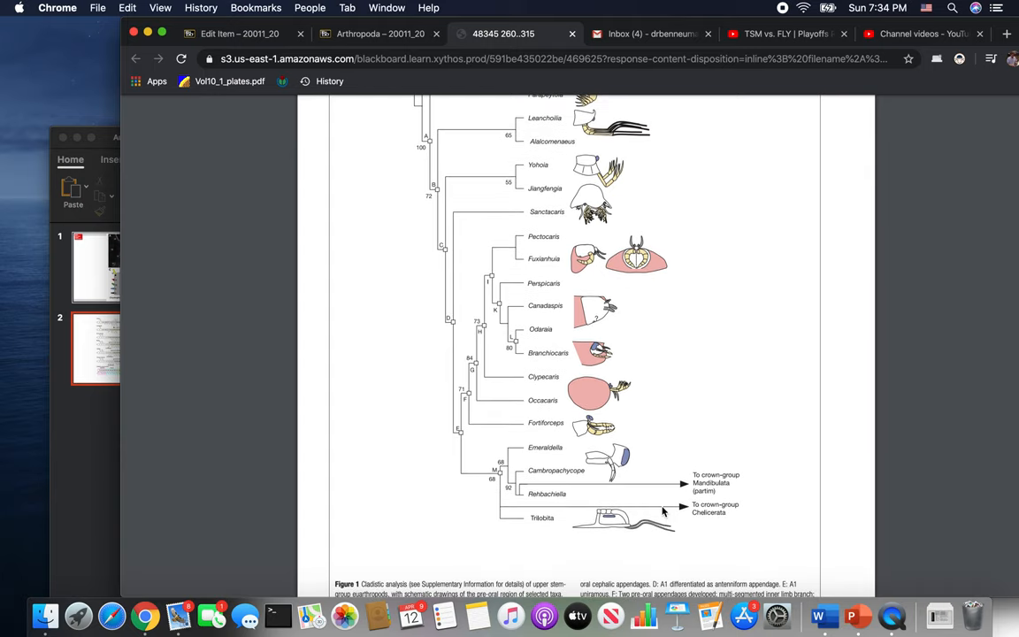
mouse_move(311, 400)
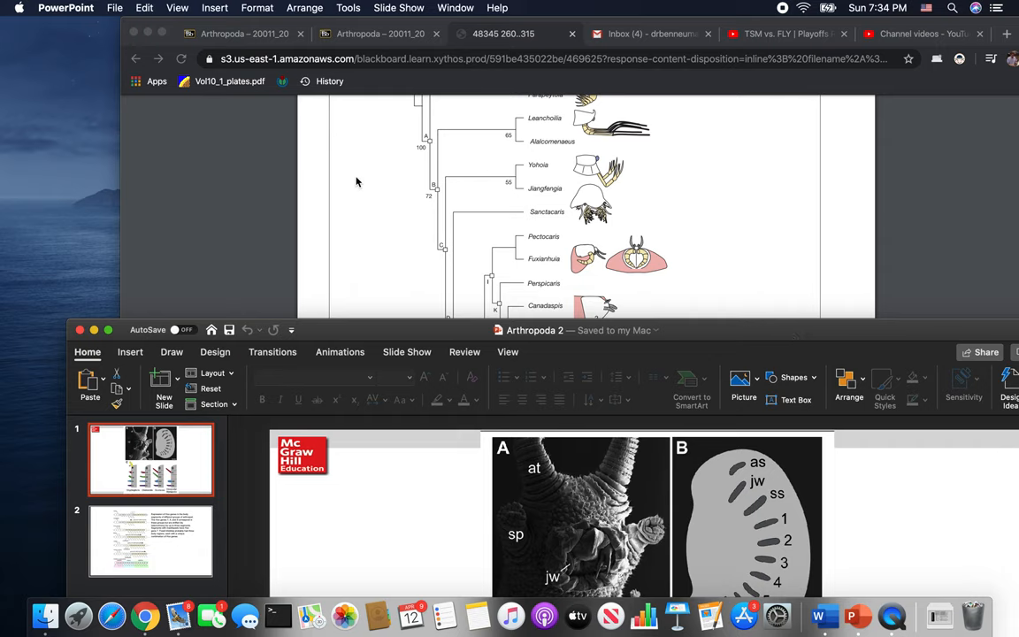
- Return to the Blackboard Arthropoda content page listing attached files and video links
left_click(428, 202)
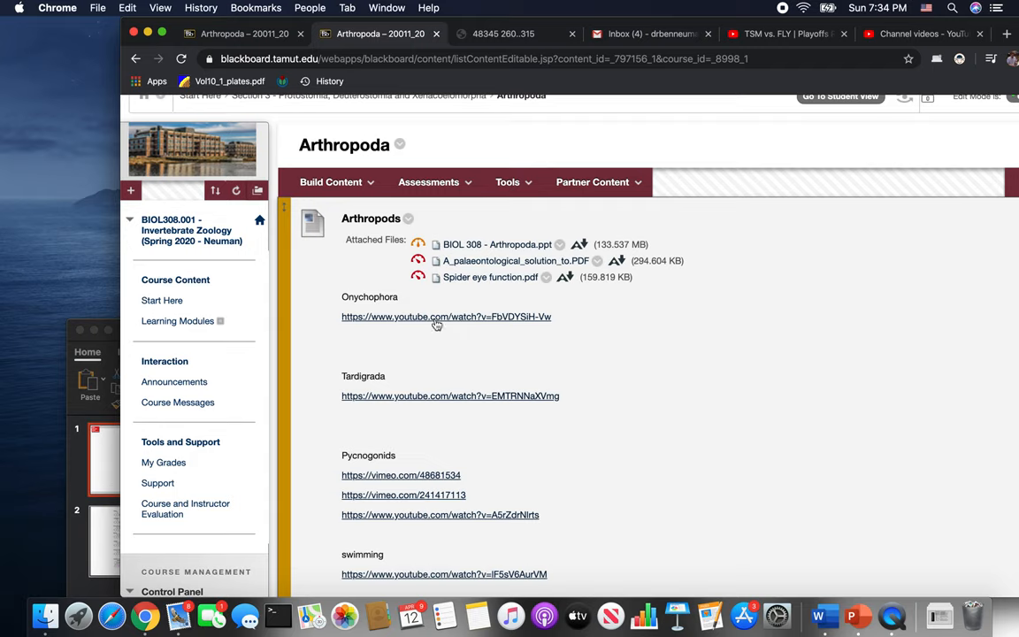
mouse_move(446, 317)
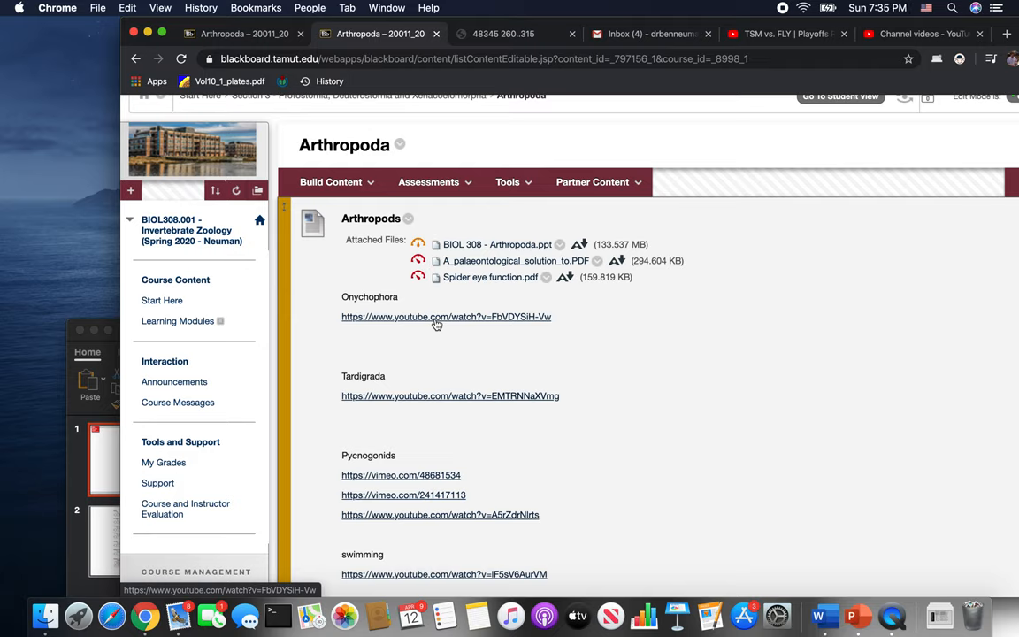
mouse_move(386, 403)
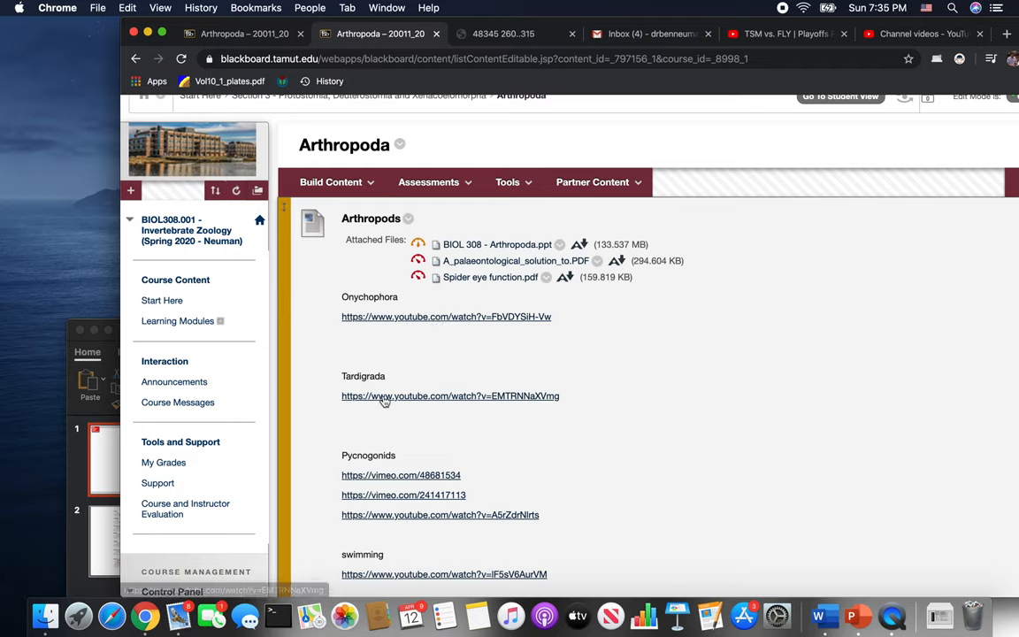
mouse_move(467, 325)
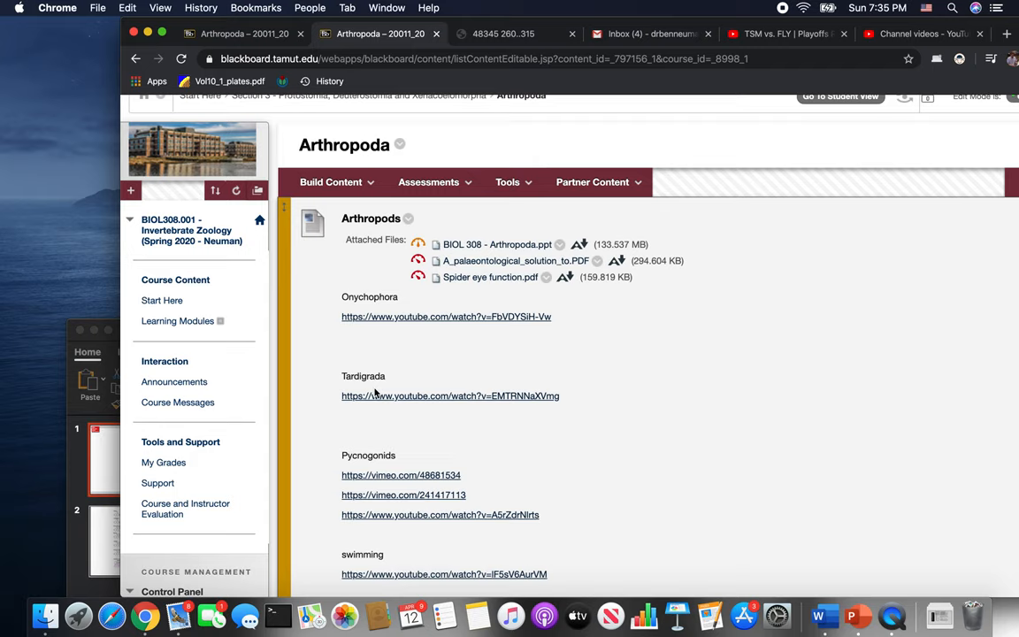
mouse_move(322, 416)
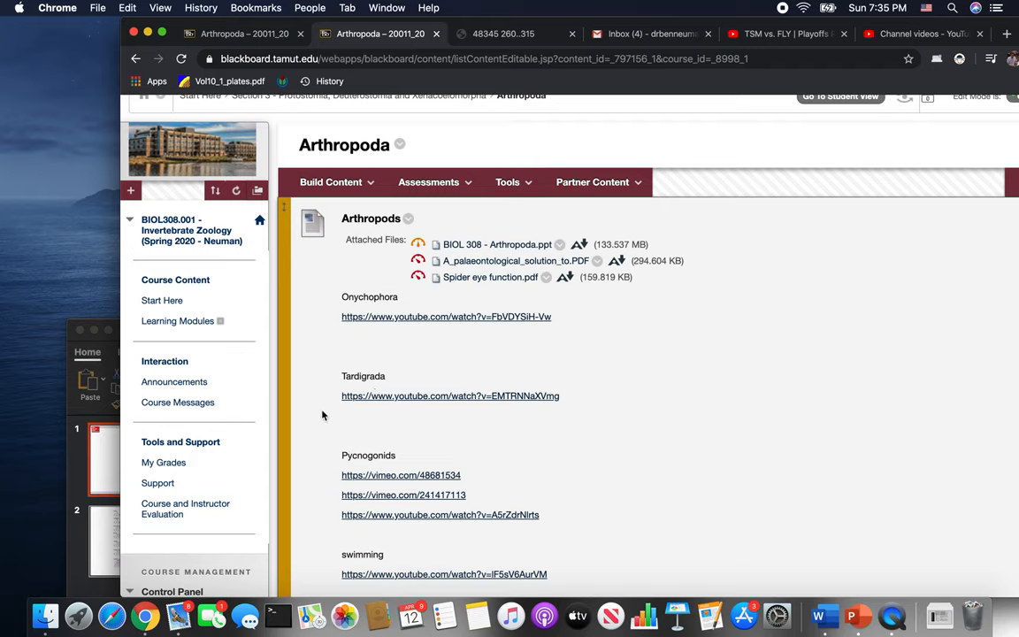
mouse_move(470, 421)
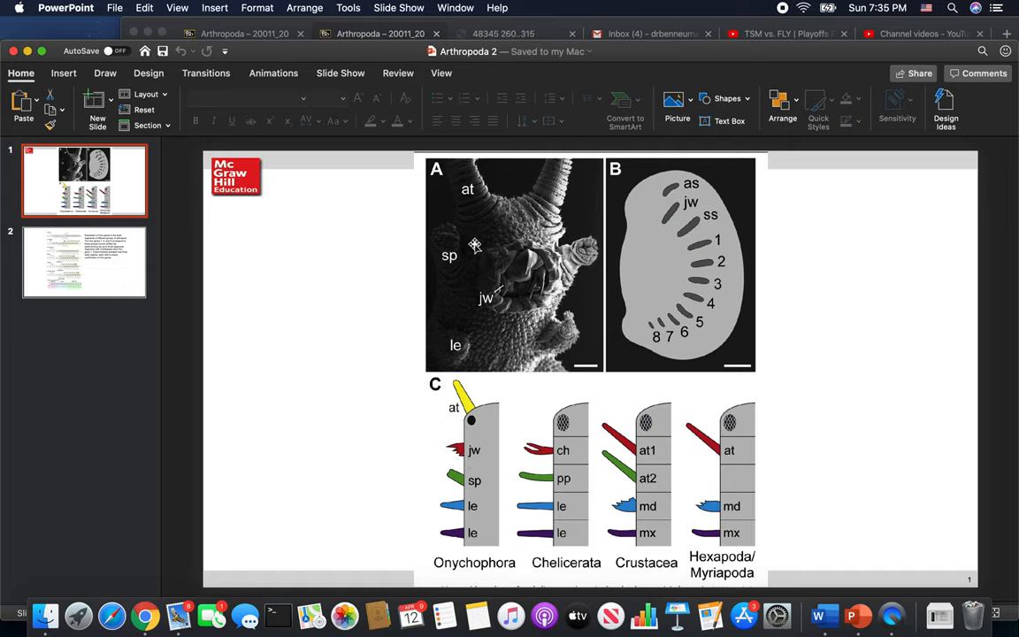
mouse_move(474, 254)
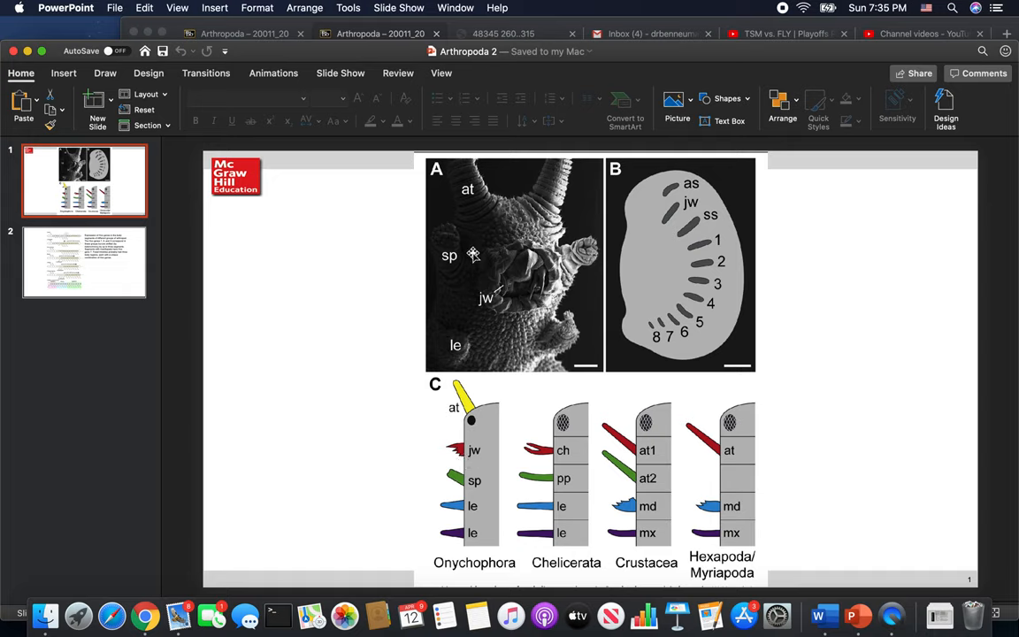
mouse_move(478, 276)
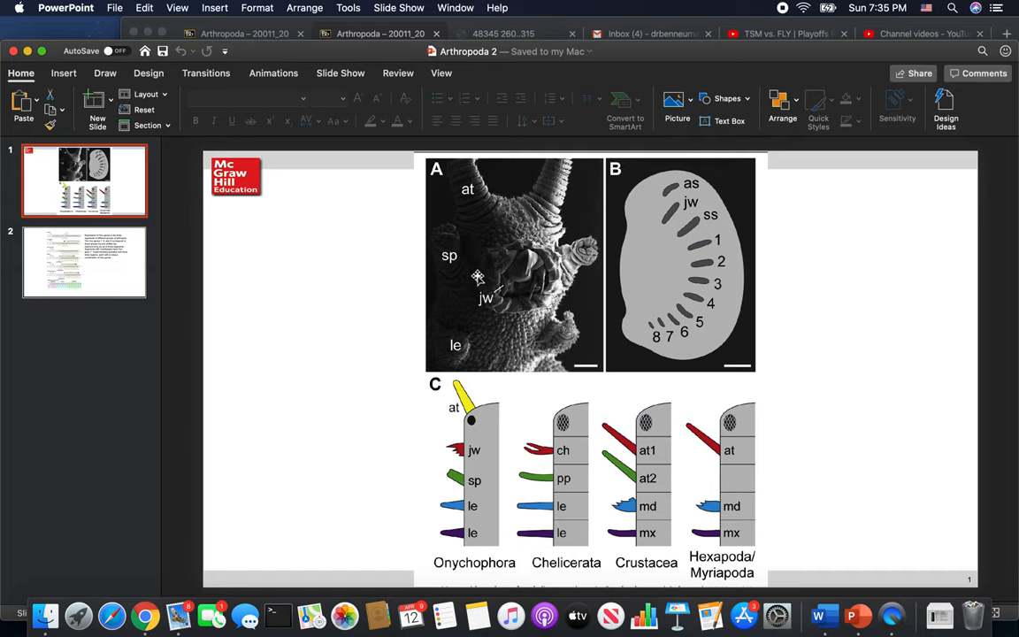
mouse_move(460, 315)
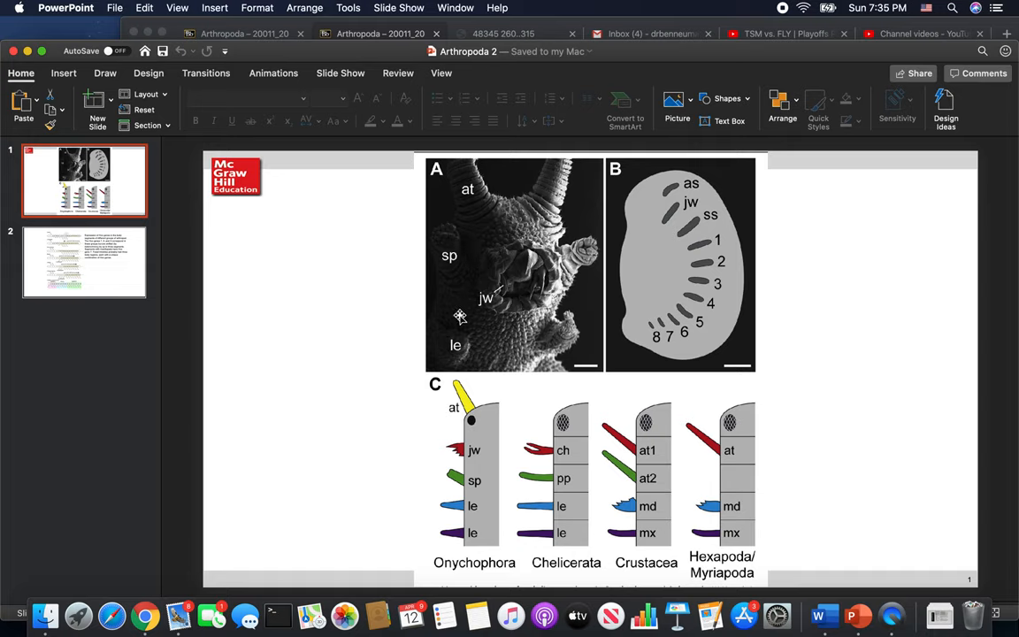
mouse_move(482, 276)
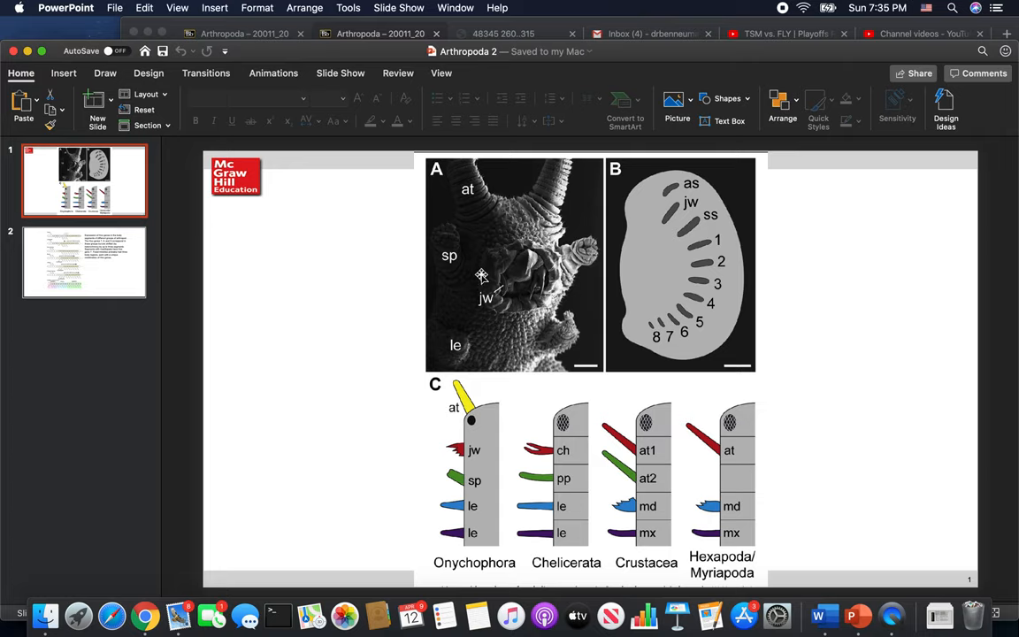
mouse_move(499, 258)
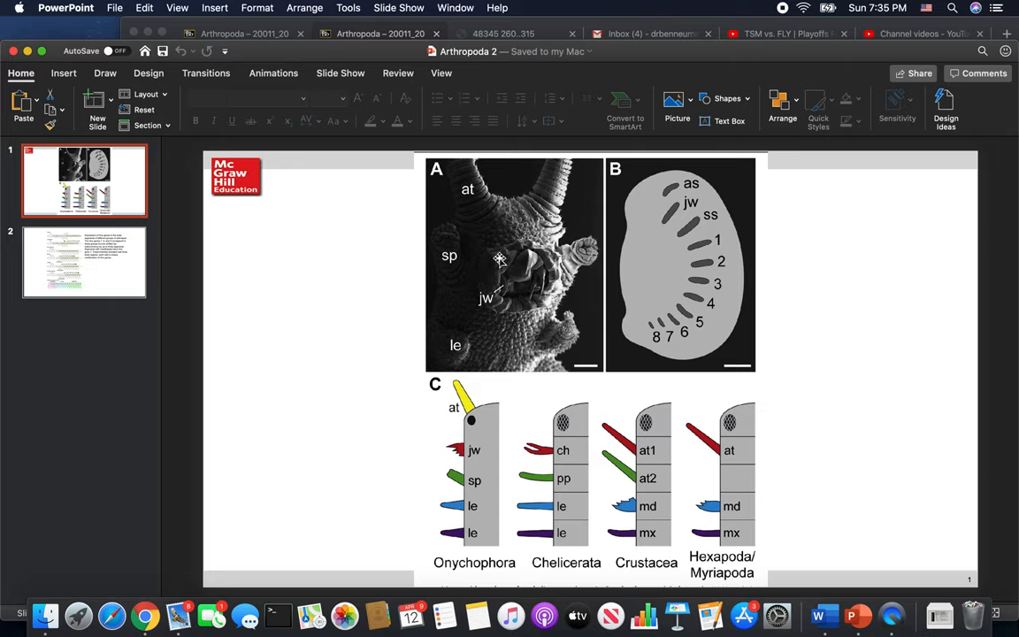
mouse_move(566, 173)
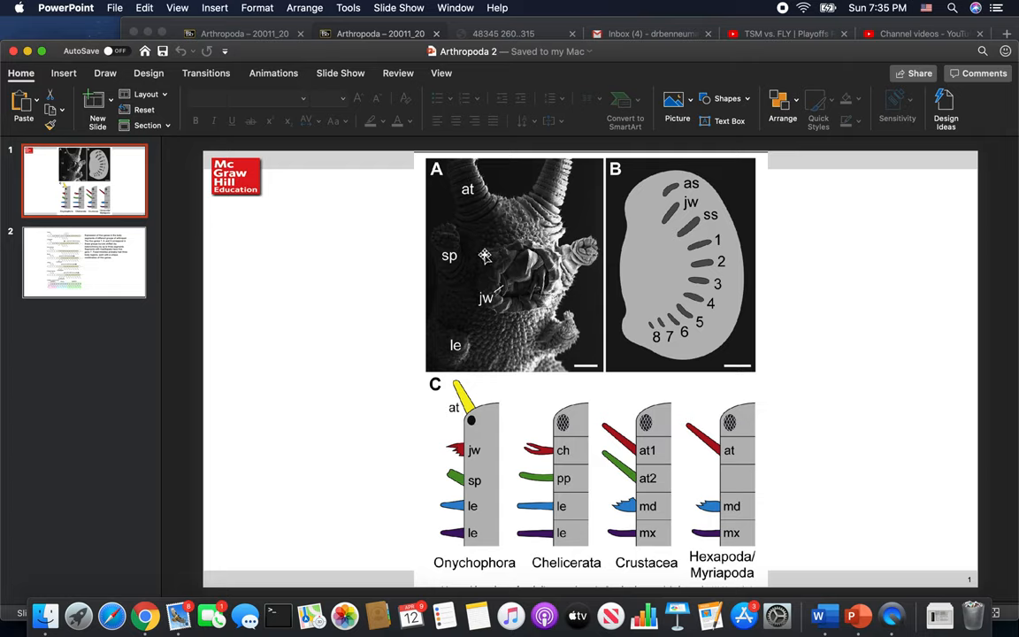
mouse_move(506, 315)
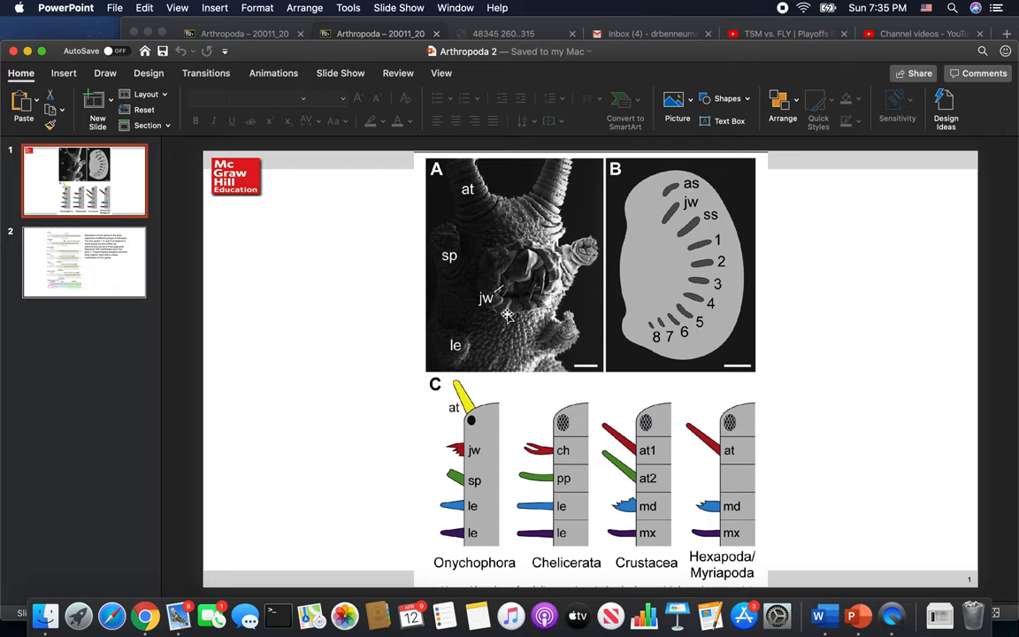
mouse_move(456, 347)
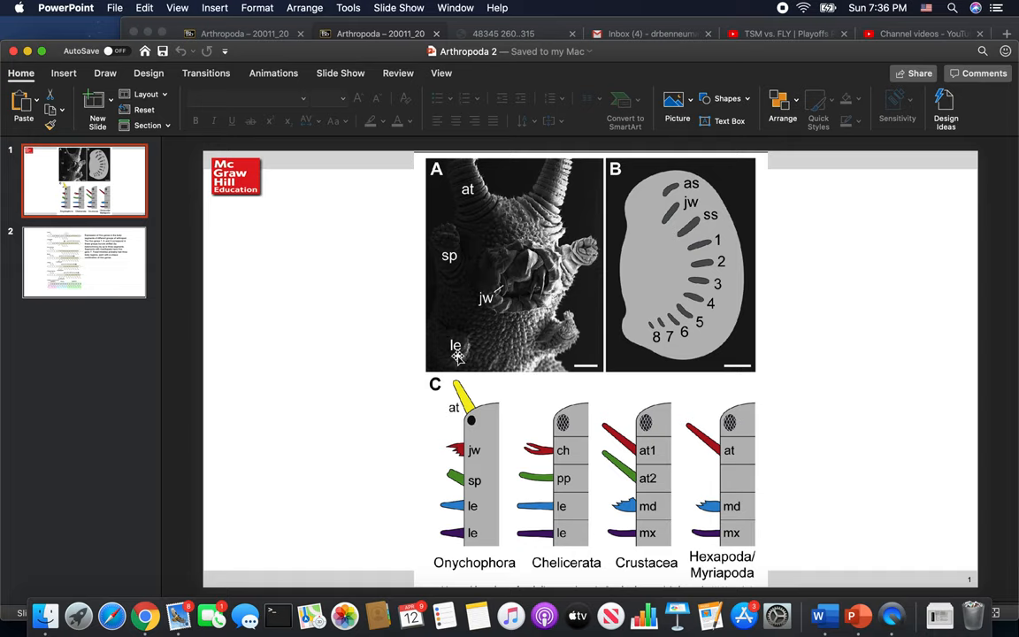
mouse_move(463, 354)
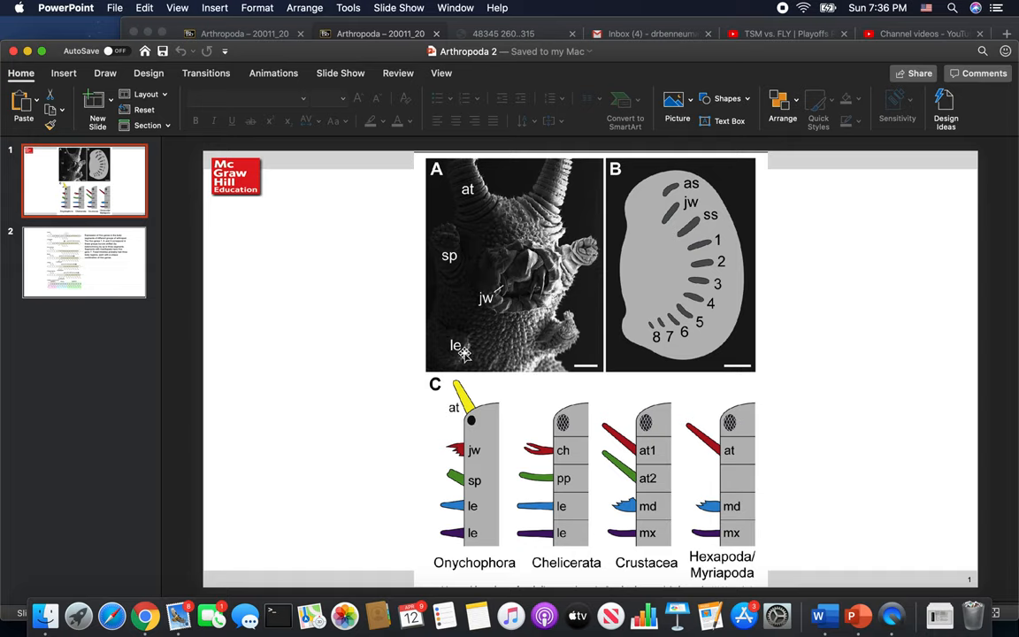
mouse_move(485, 250)
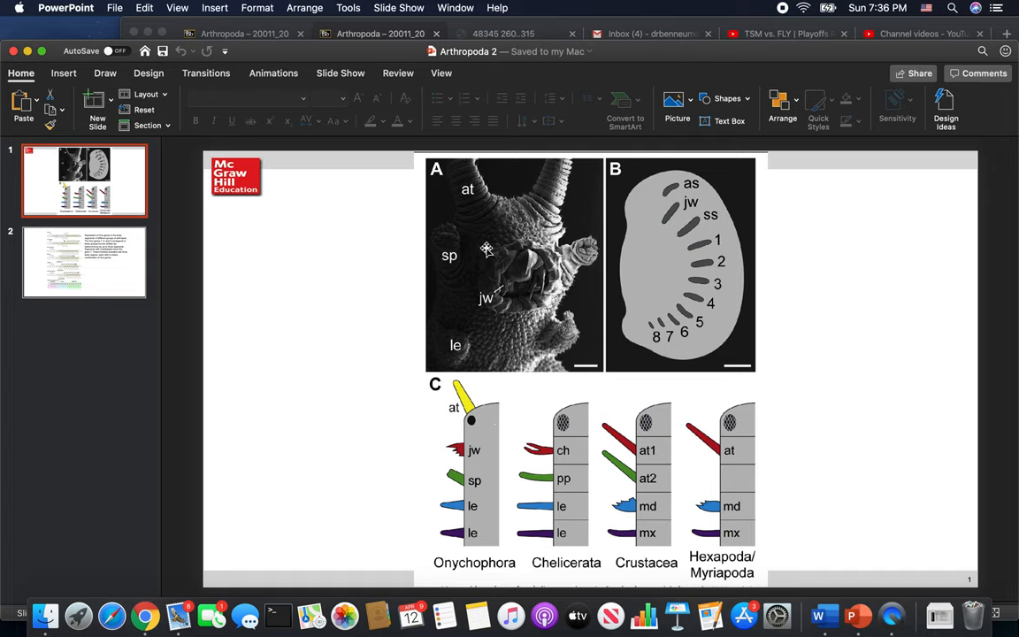
mouse_move(455, 243)
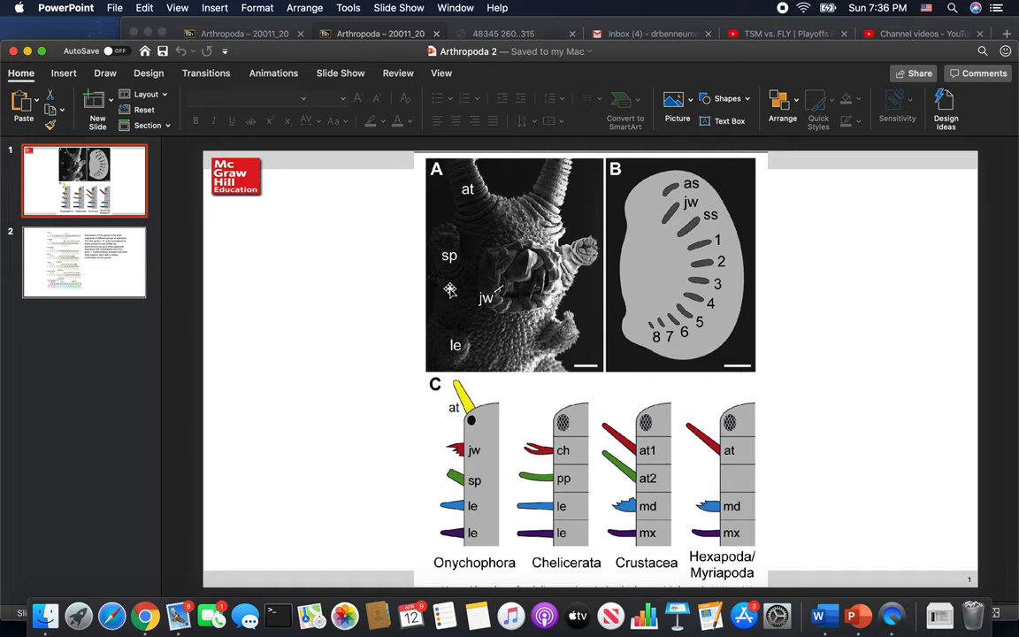
mouse_move(431, 441)
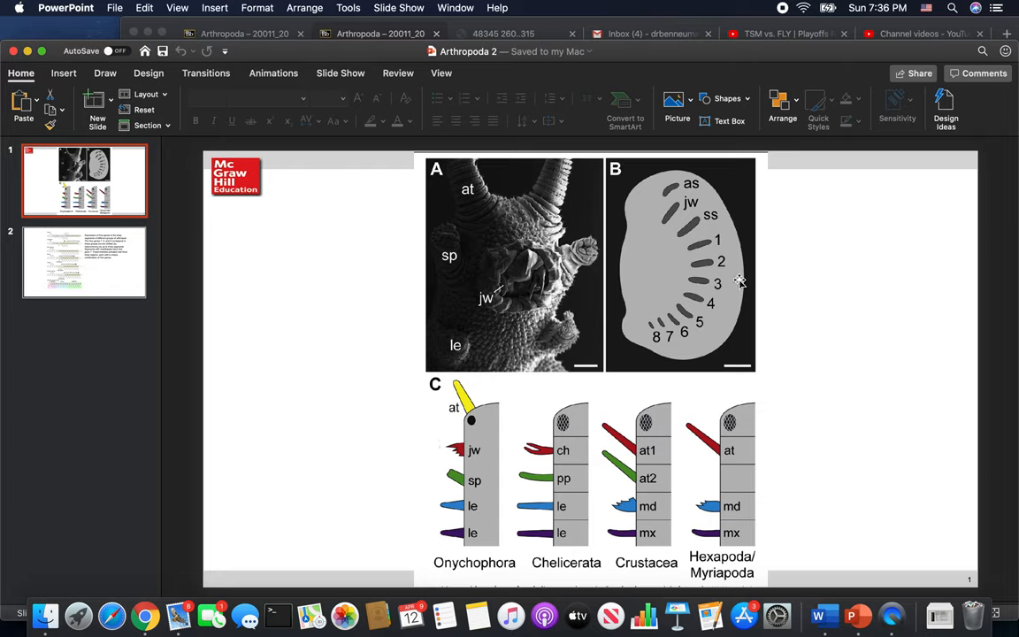
mouse_move(687, 170)
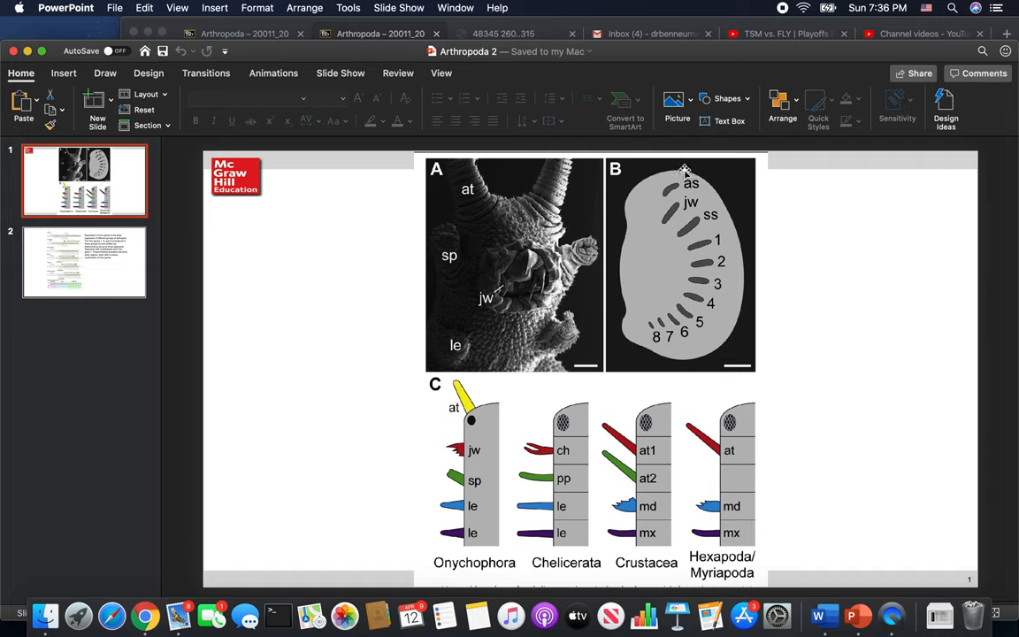
mouse_move(705, 230)
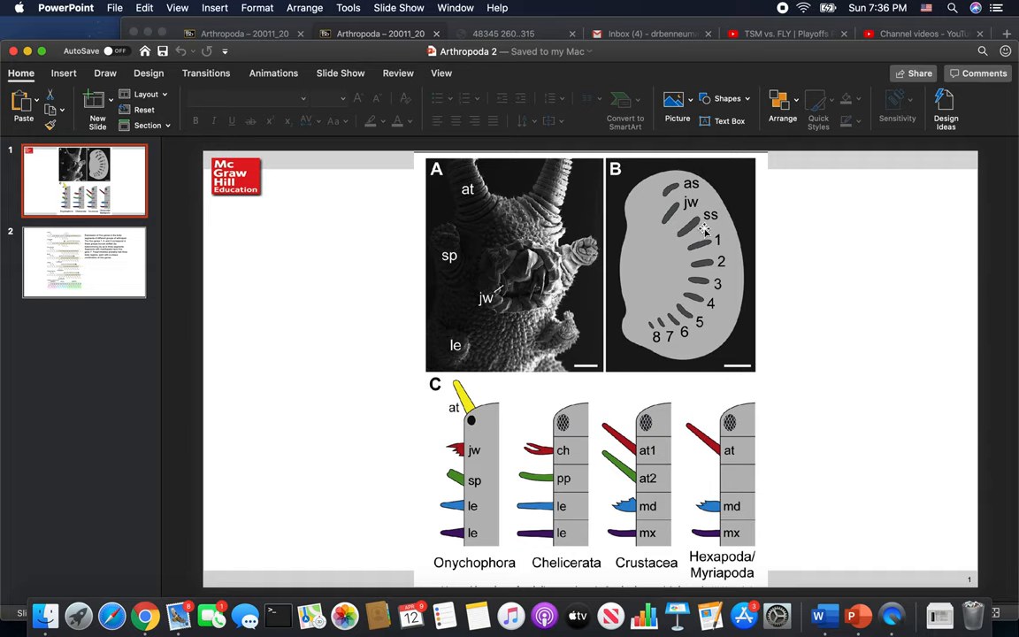
mouse_move(697, 308)
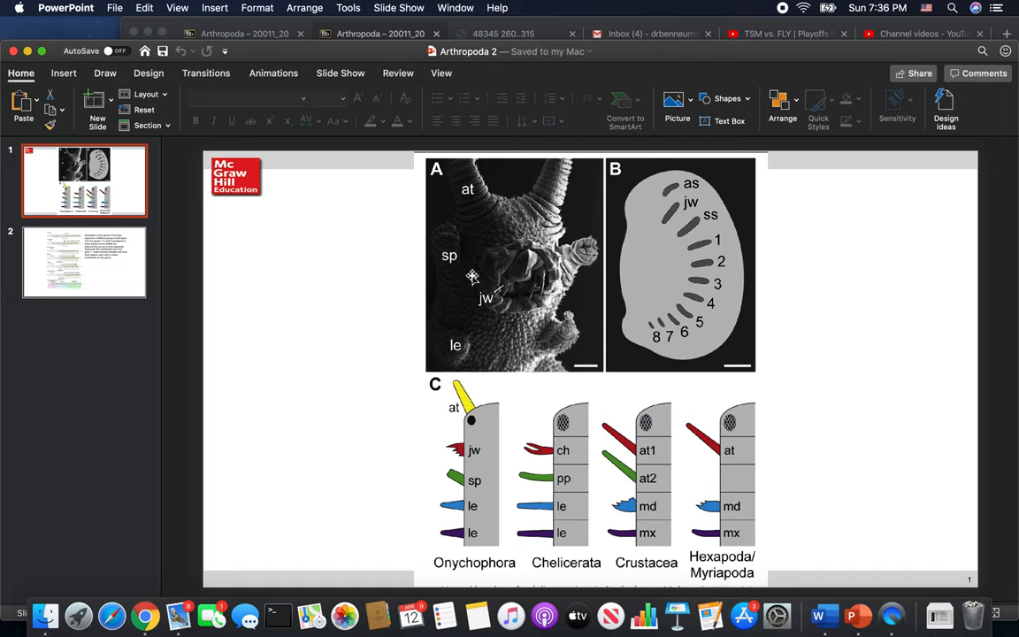
mouse_move(474, 308)
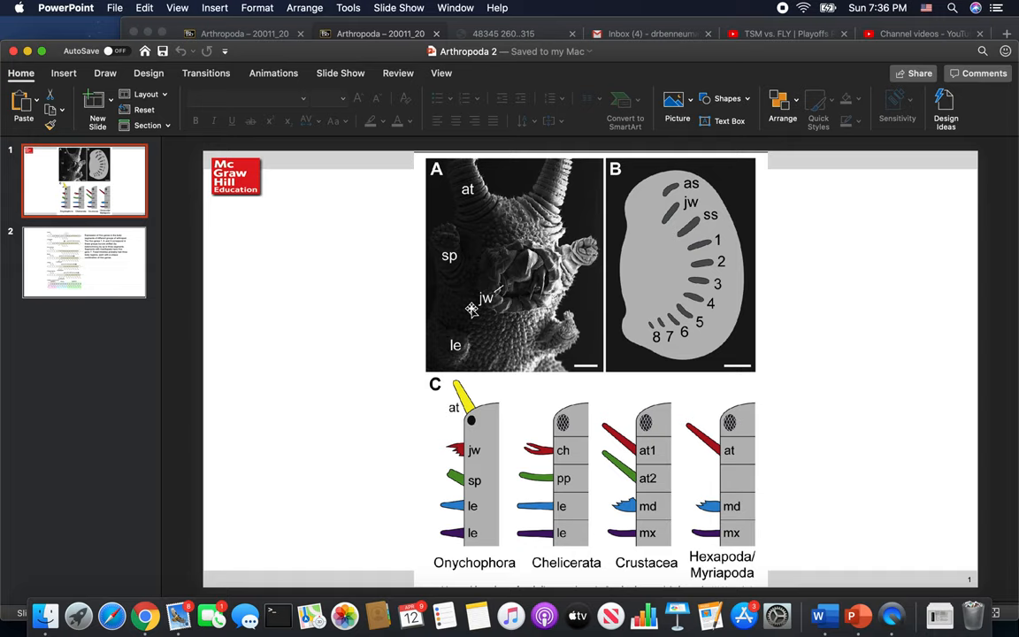
mouse_move(547, 246)
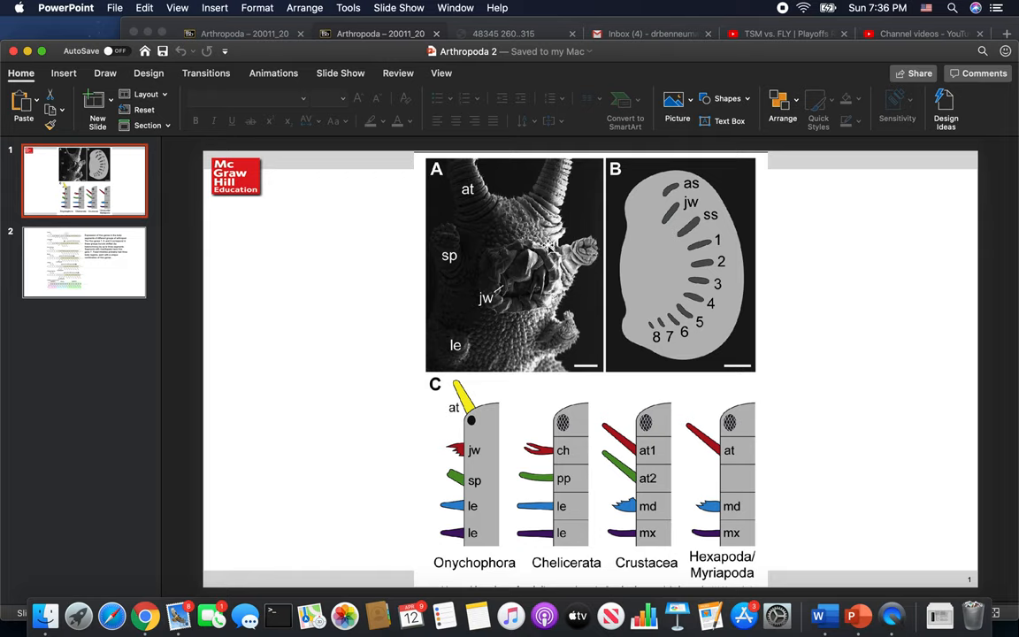
mouse_move(439, 175)
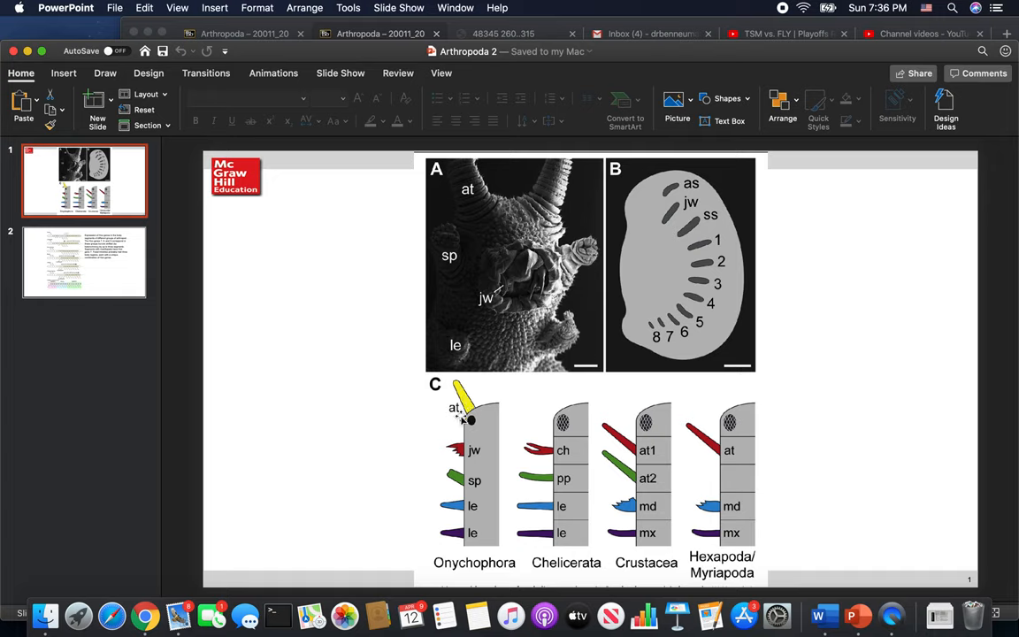
mouse_move(566, 441)
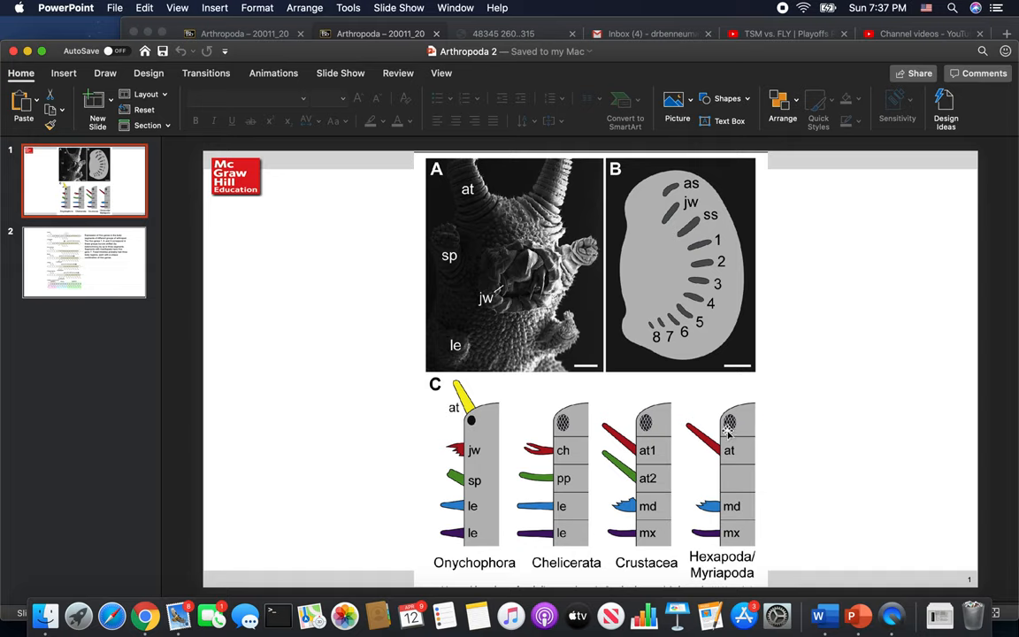
mouse_move(727, 431)
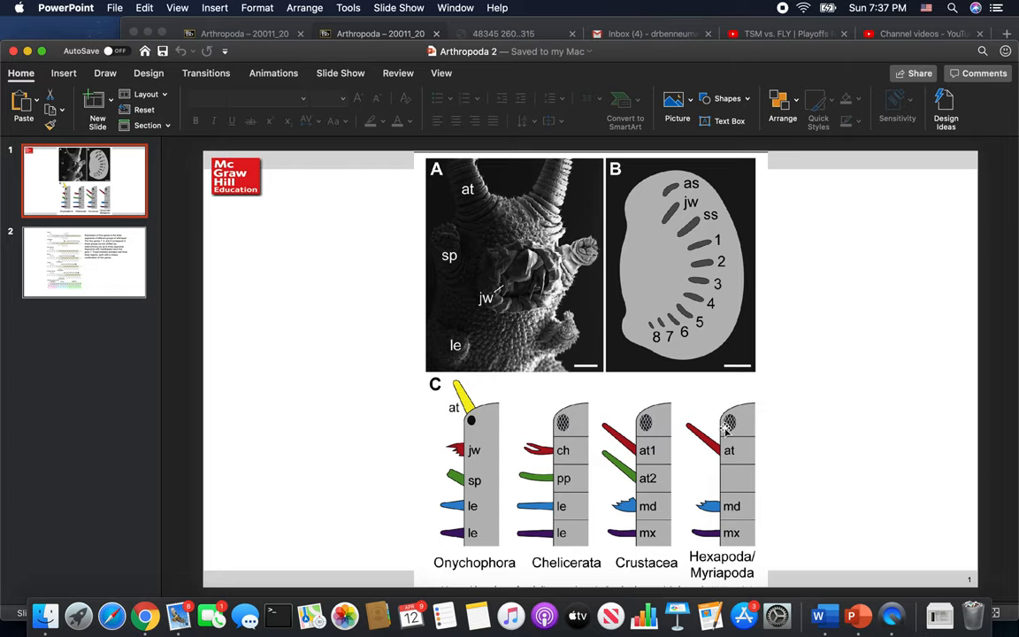
mouse_move(637, 400)
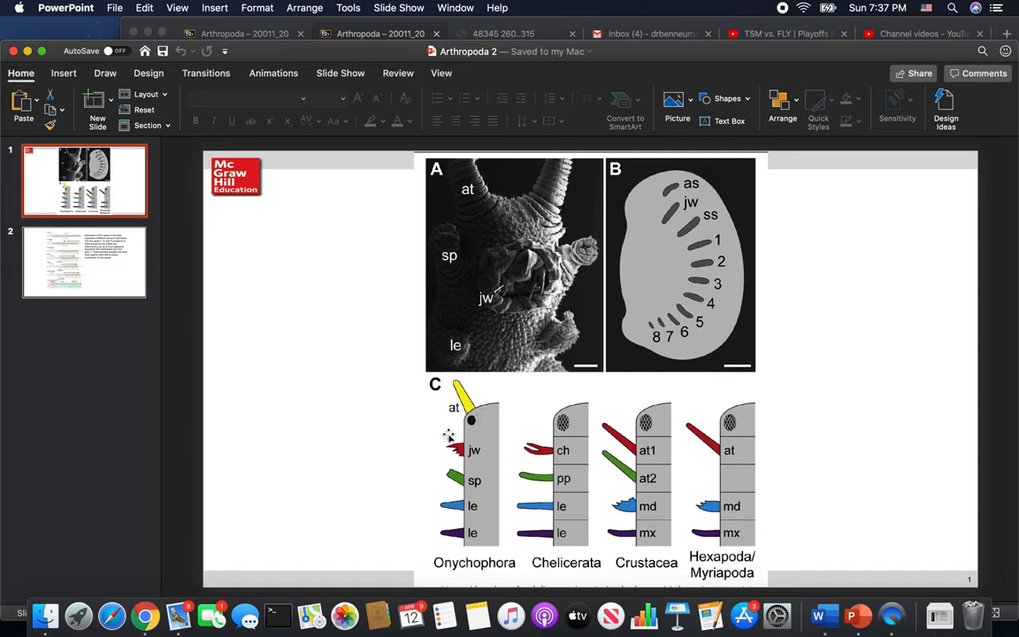
mouse_move(390, 431)
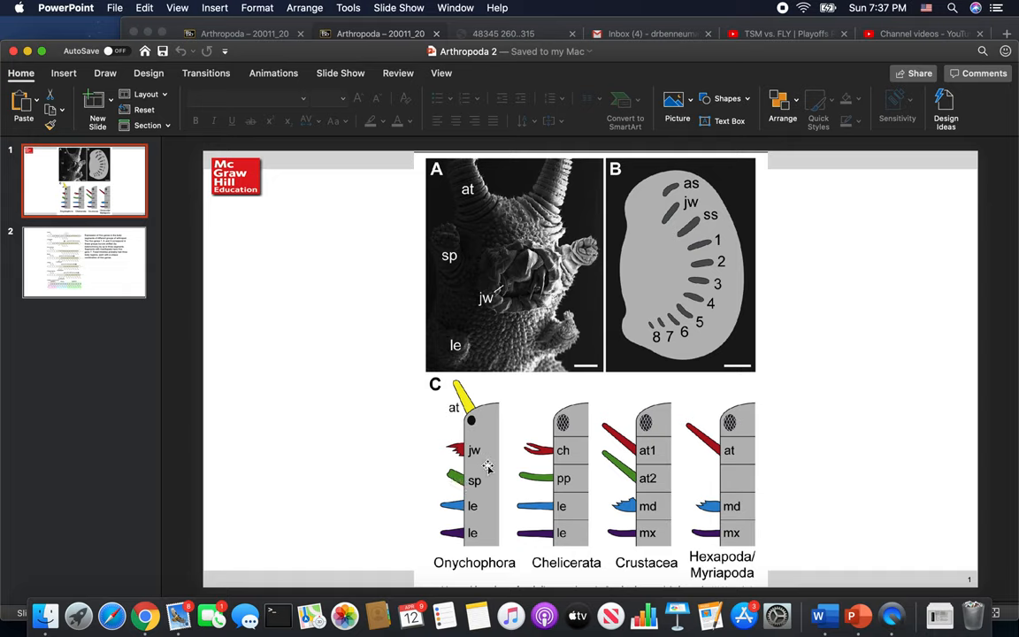
mouse_move(515, 493)
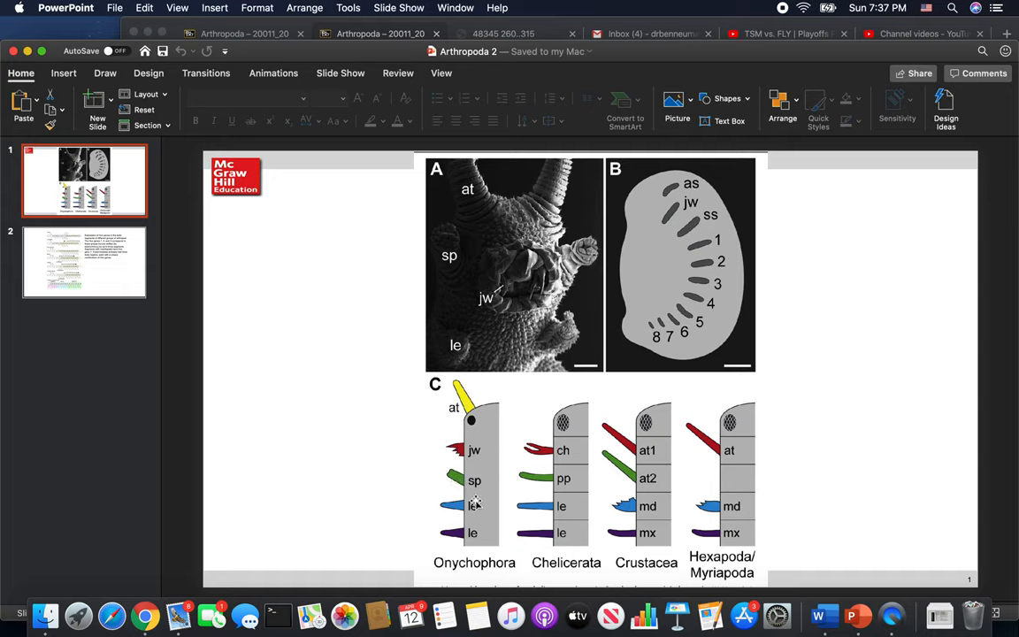
mouse_move(468, 556)
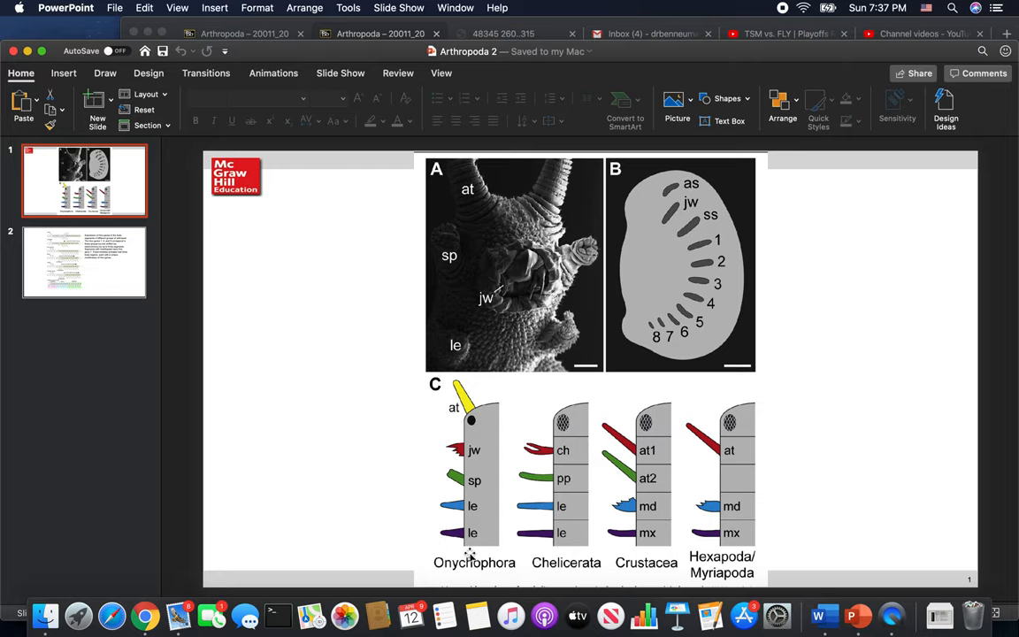
mouse_move(435, 522)
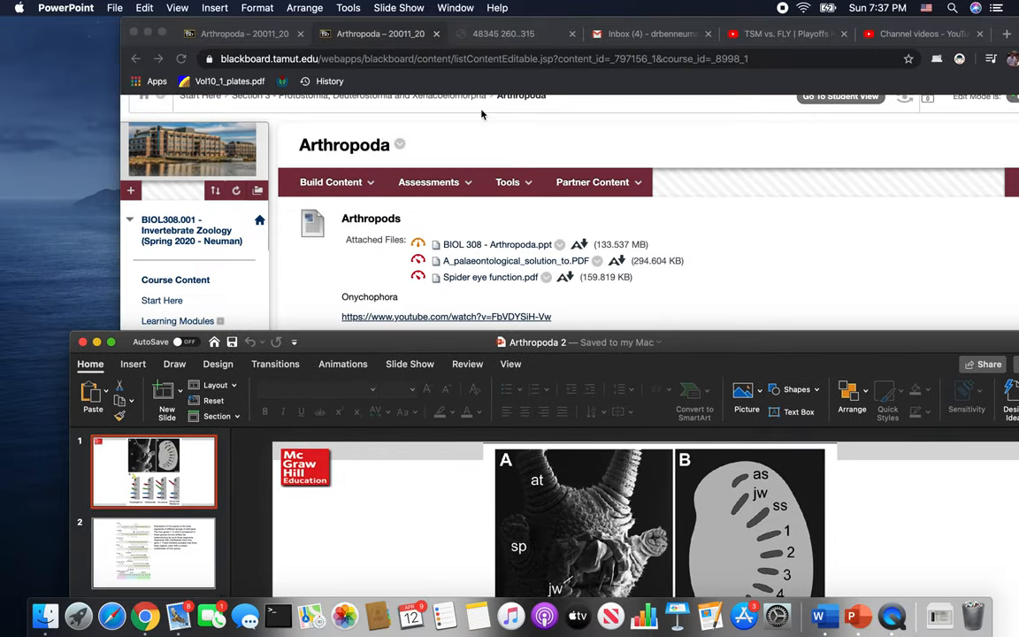
- Reopen the arthropod head problem paper and bring its cladogram figure into view
left_click(502, 34)
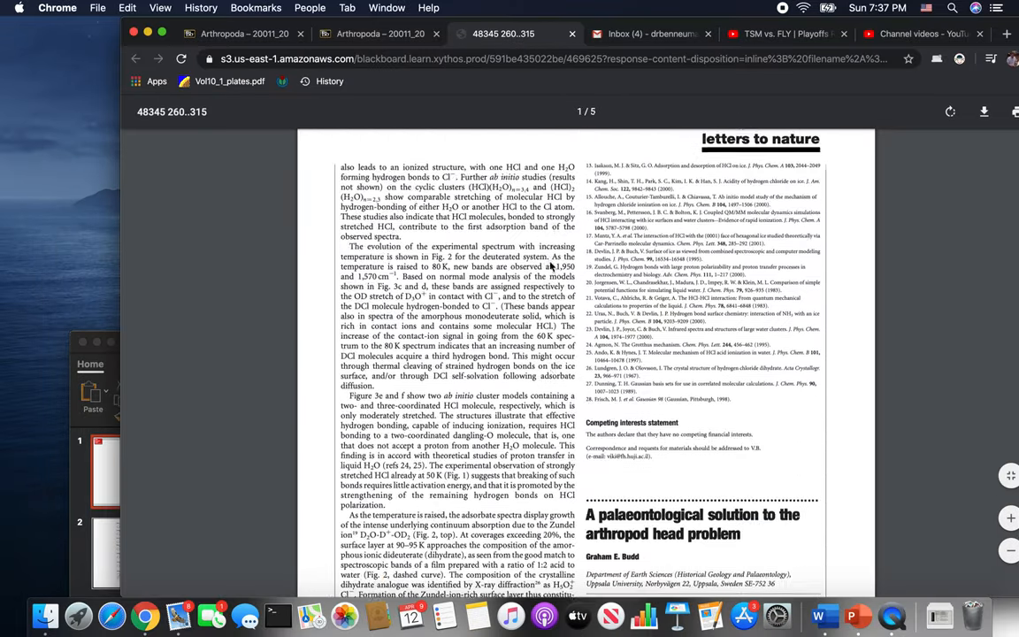
scroll("down", 3)
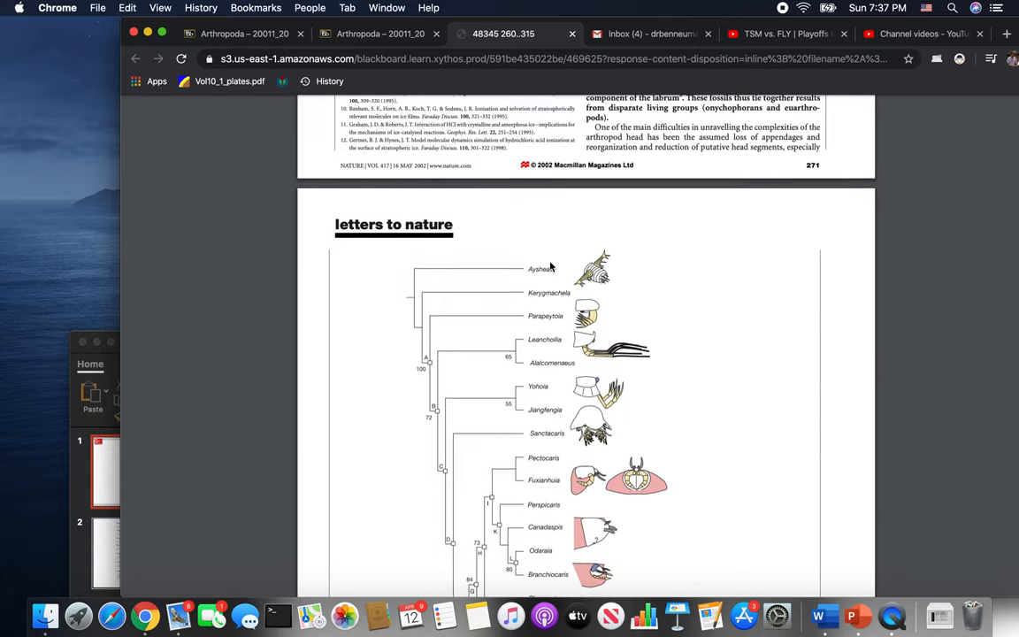
scroll("down", 3)
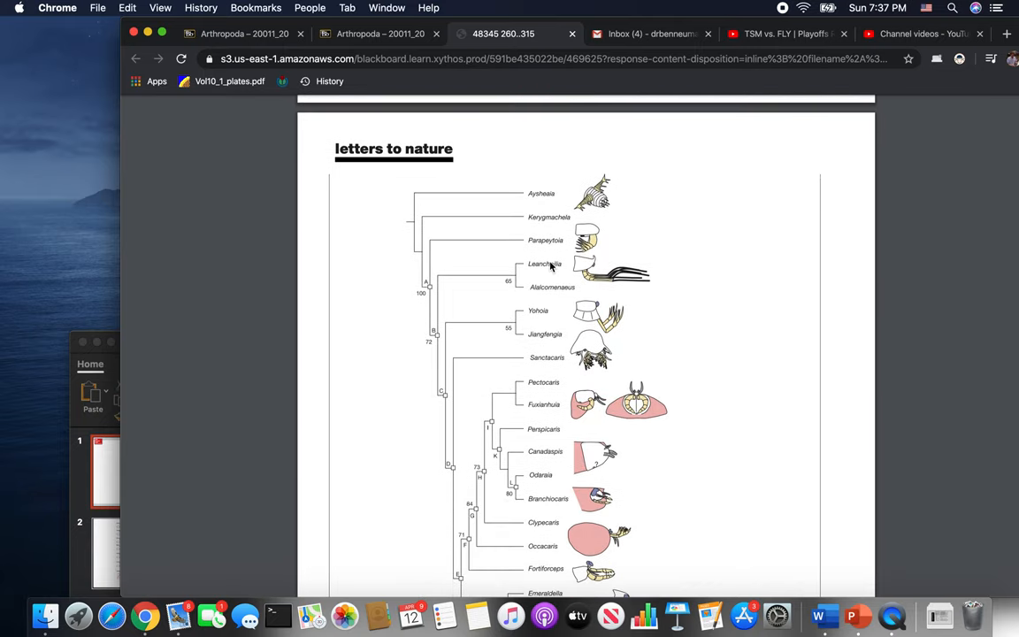
mouse_move(586, 334)
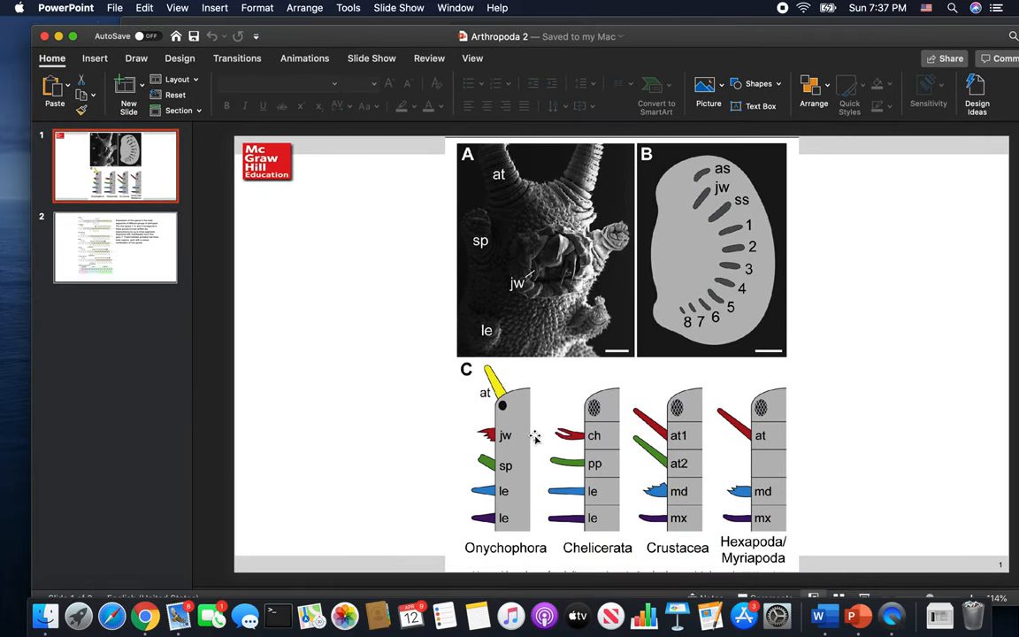
mouse_move(504, 476)
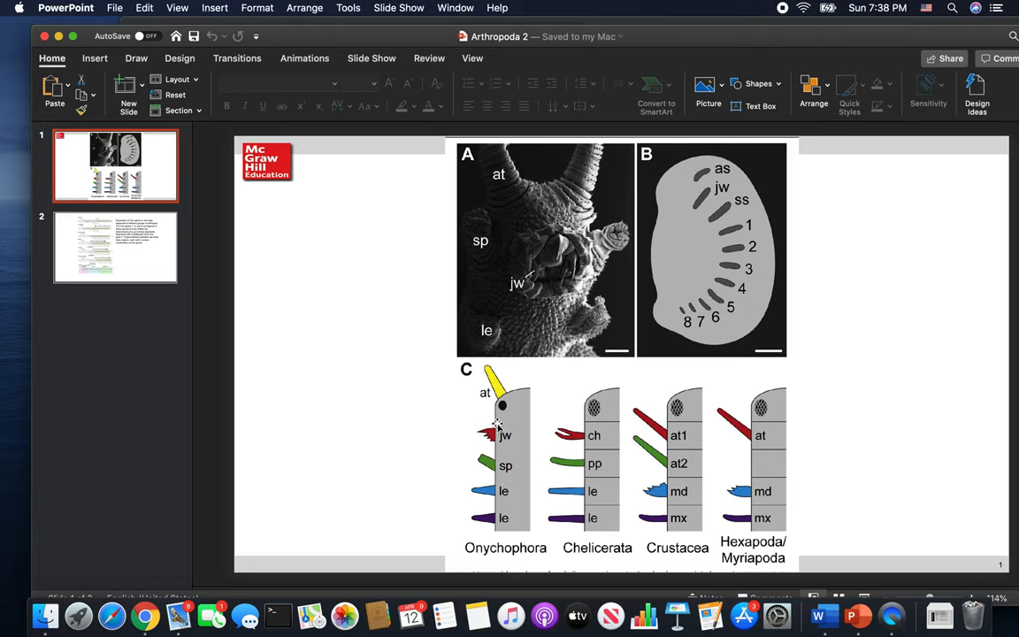
mouse_move(492, 477)
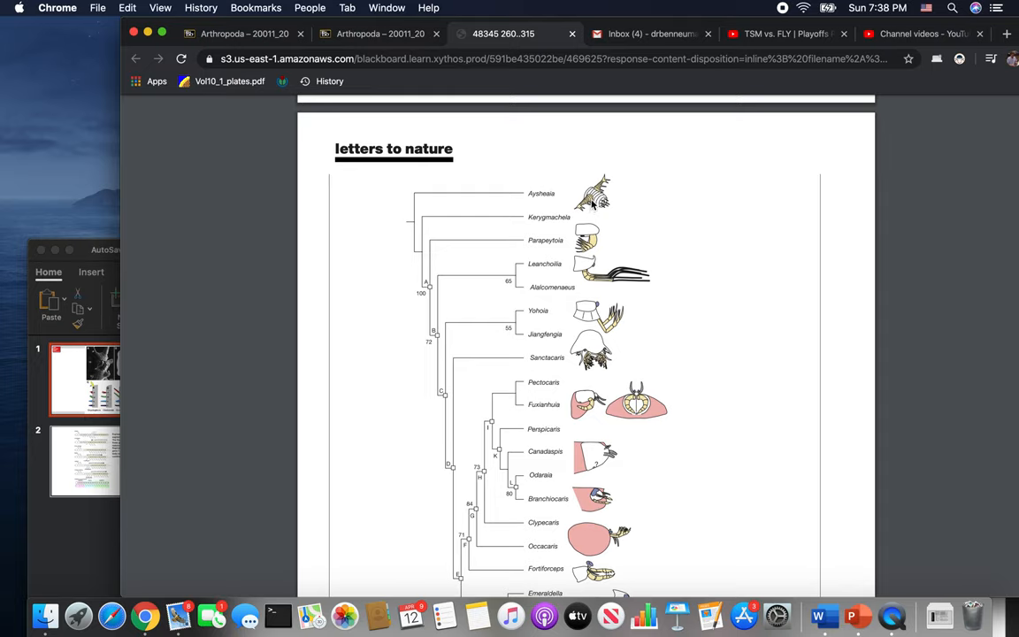
mouse_move(609, 184)
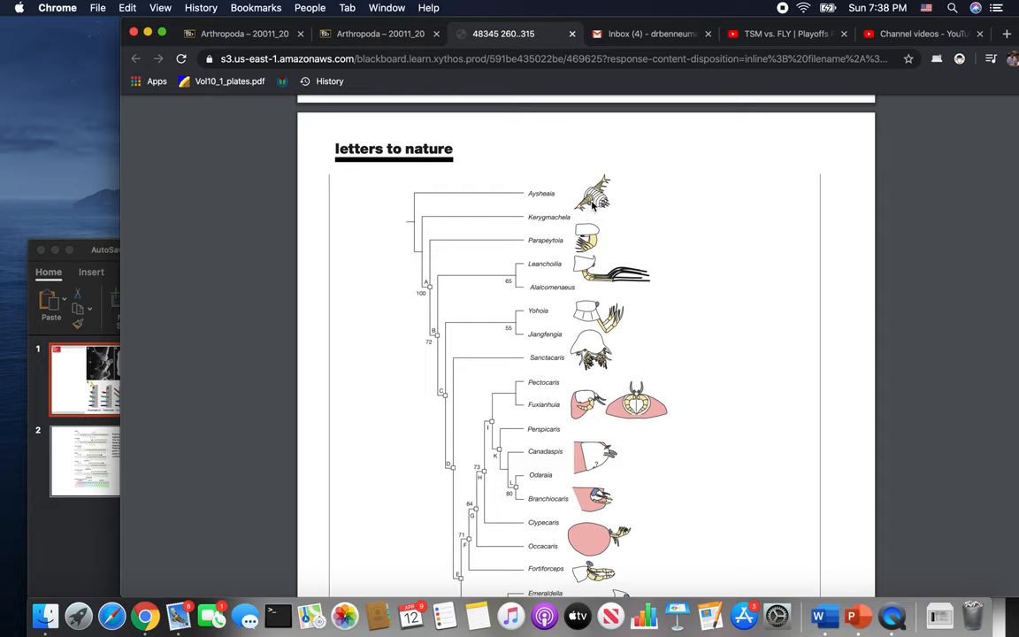
mouse_move(594, 208)
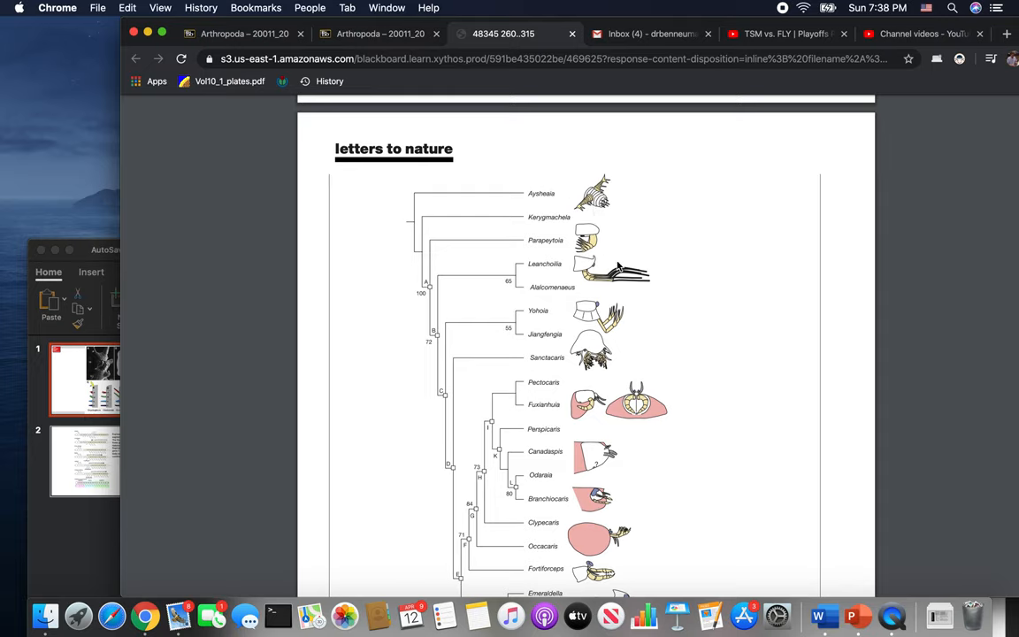
mouse_move(622, 315)
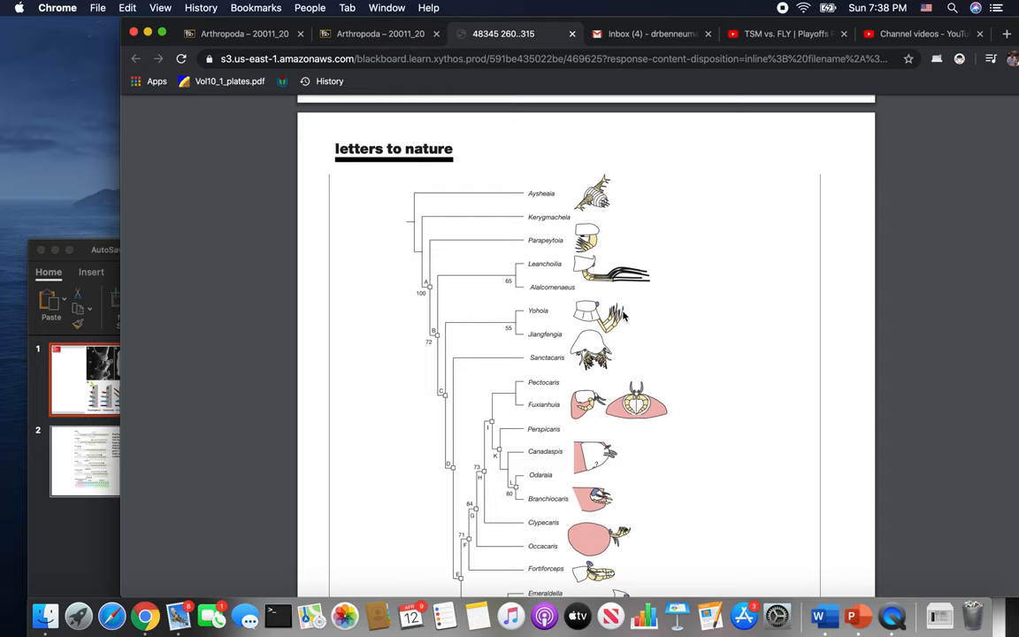
mouse_move(418, 241)
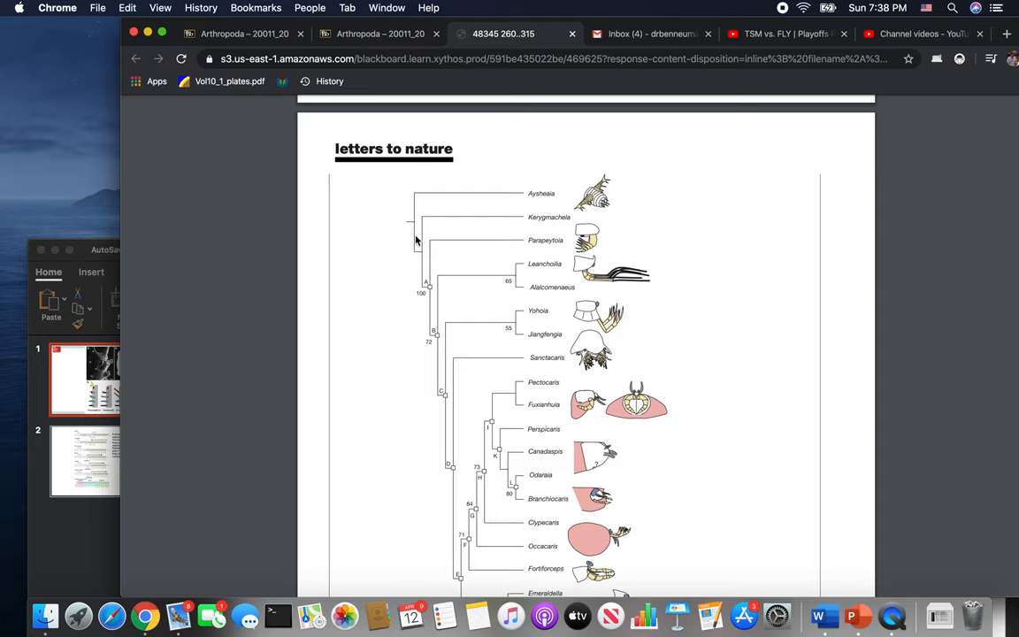
mouse_move(549, 365)
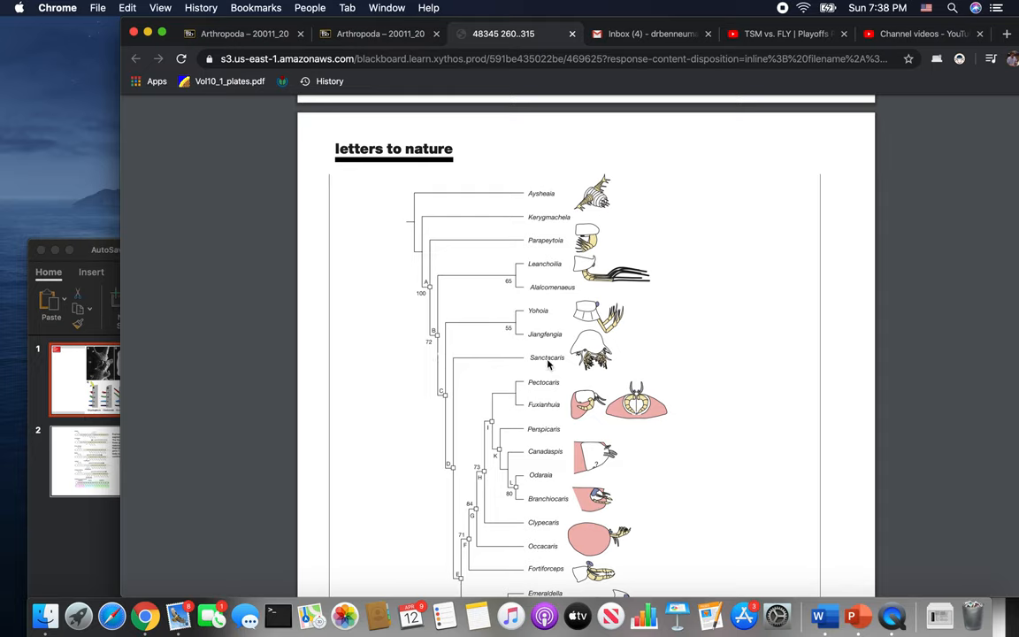
mouse_move(584, 290)
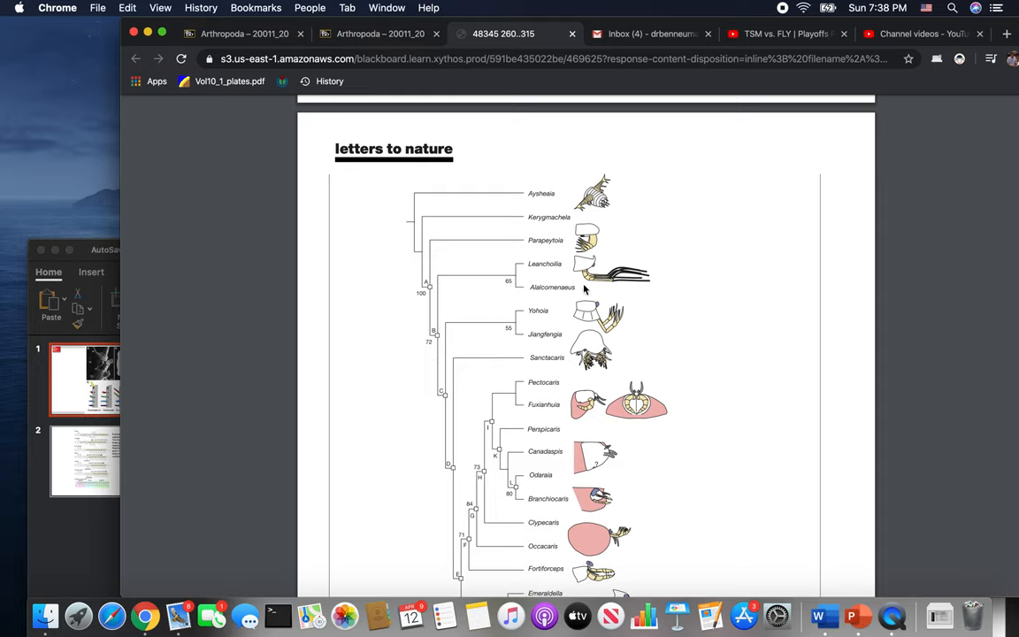
mouse_move(616, 347)
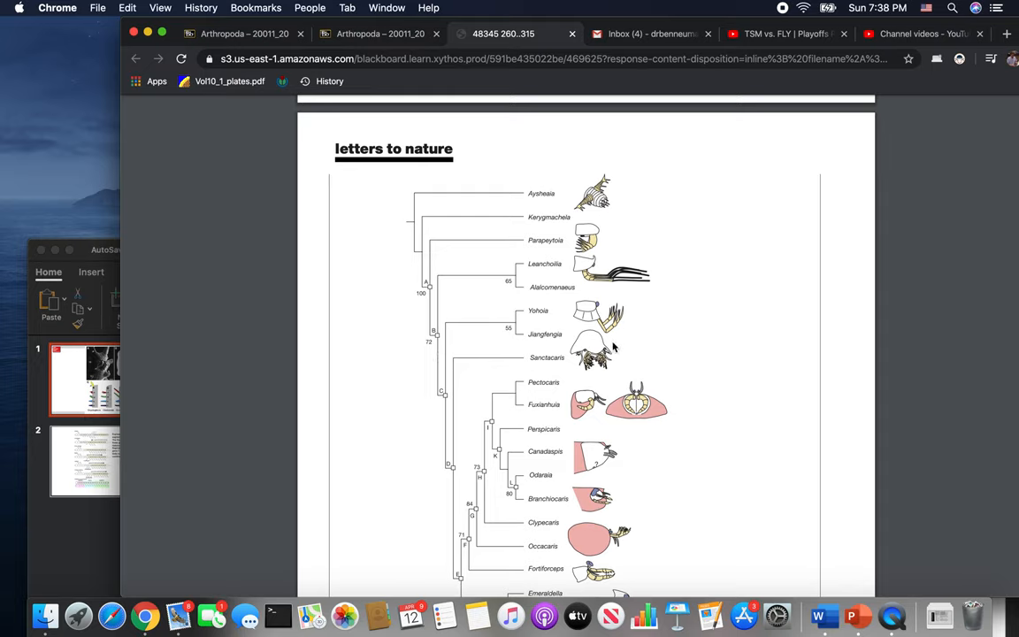
mouse_move(598, 328)
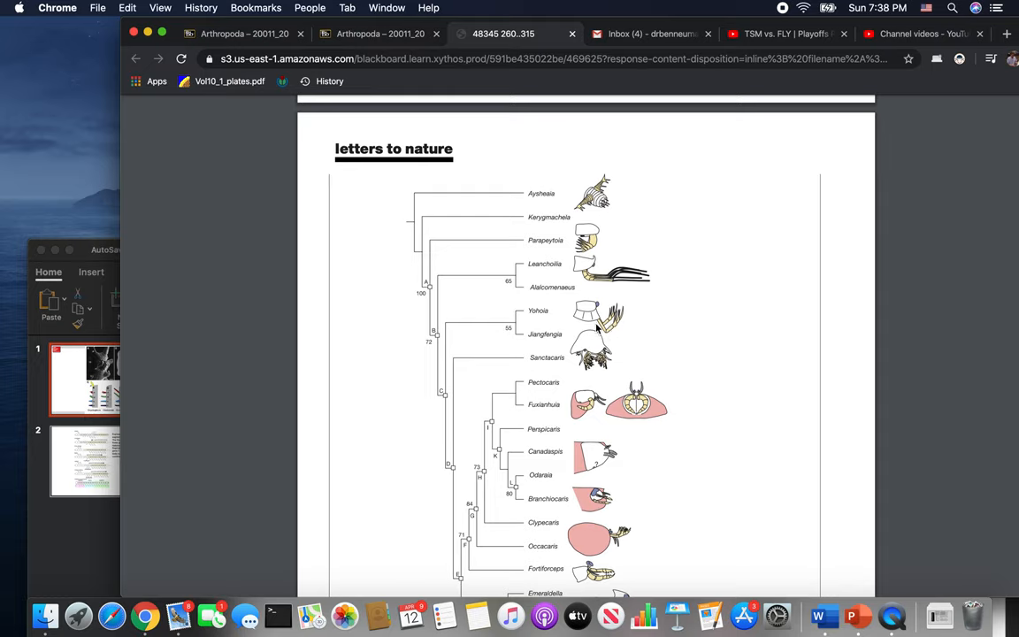
mouse_move(621, 282)
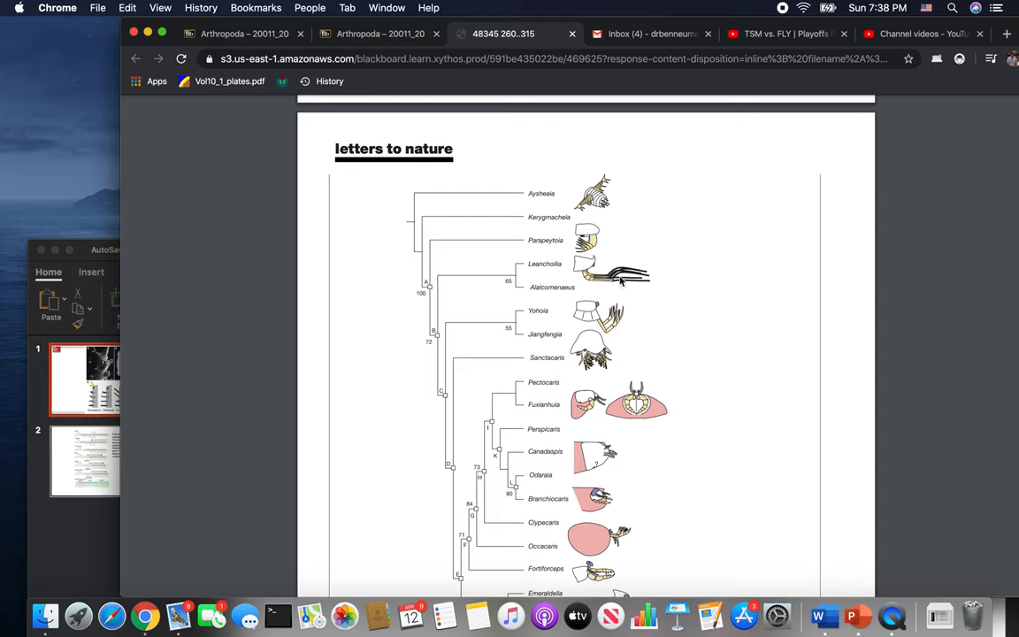
mouse_move(626, 308)
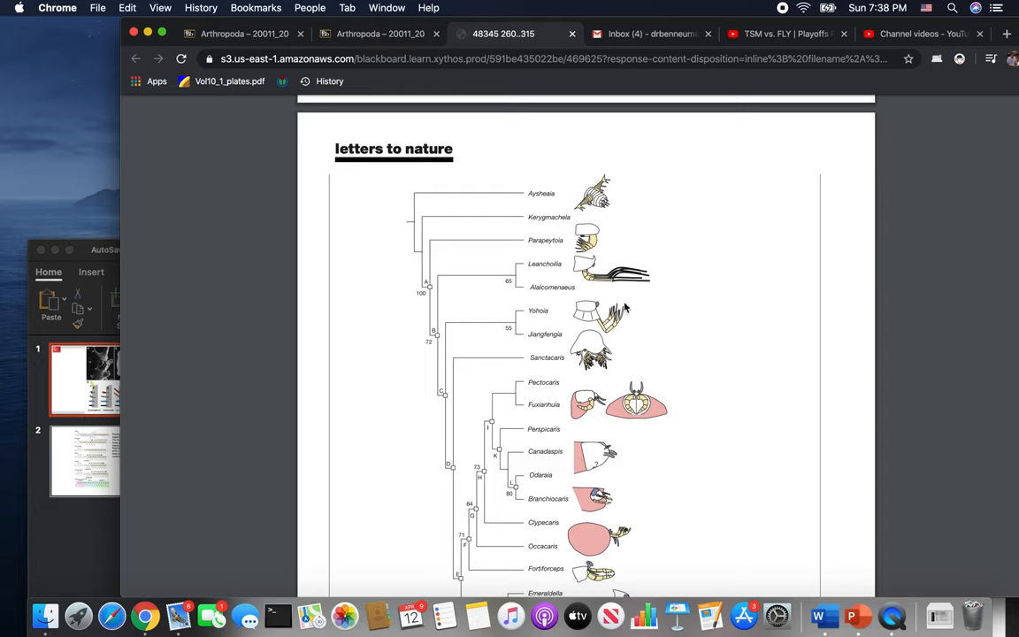
mouse_move(609, 190)
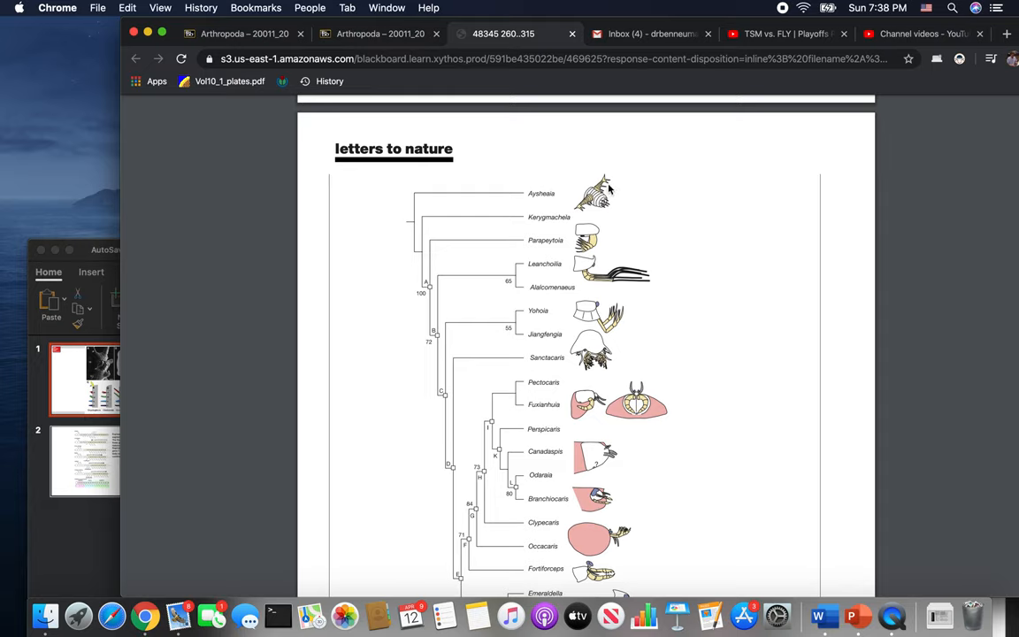
mouse_move(580, 221)
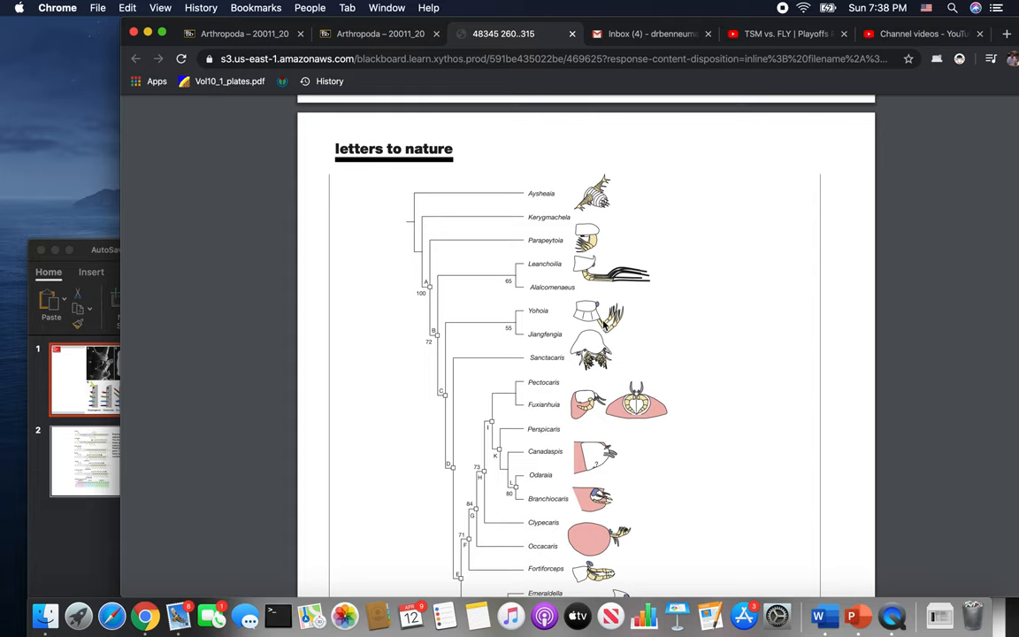
- Bring the lower cladogram with Emeraldella, Cambropachycope and Trilobita branches into view
scroll("down", 3)
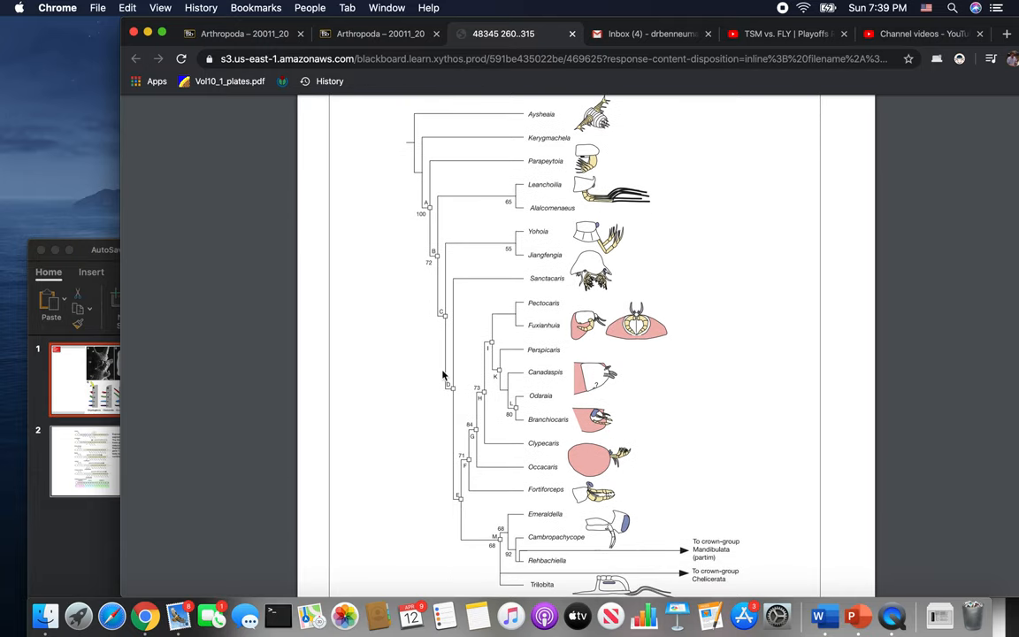
mouse_move(470, 503)
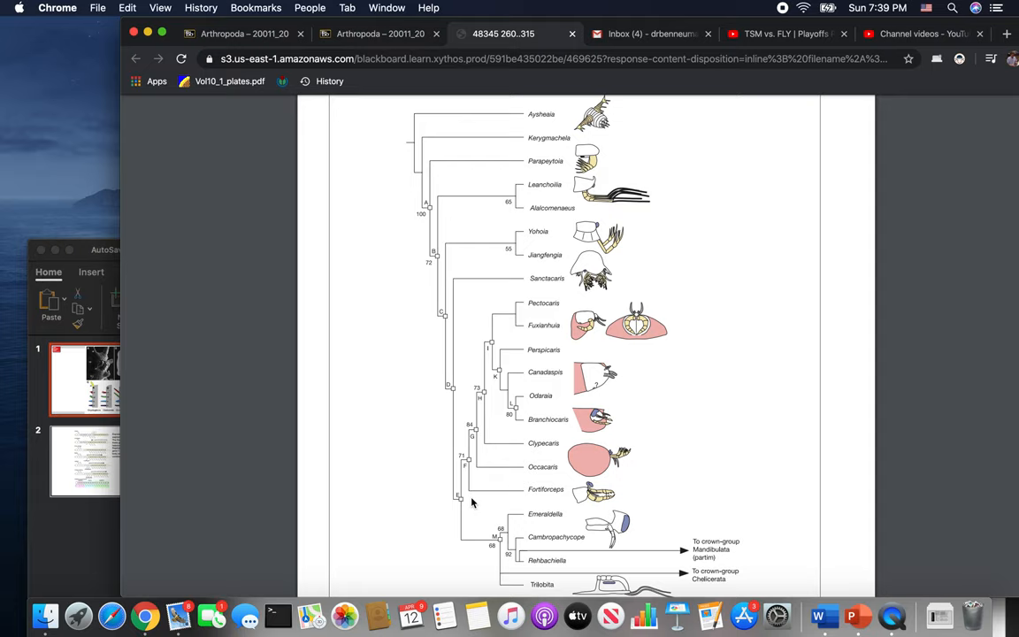
mouse_move(467, 467)
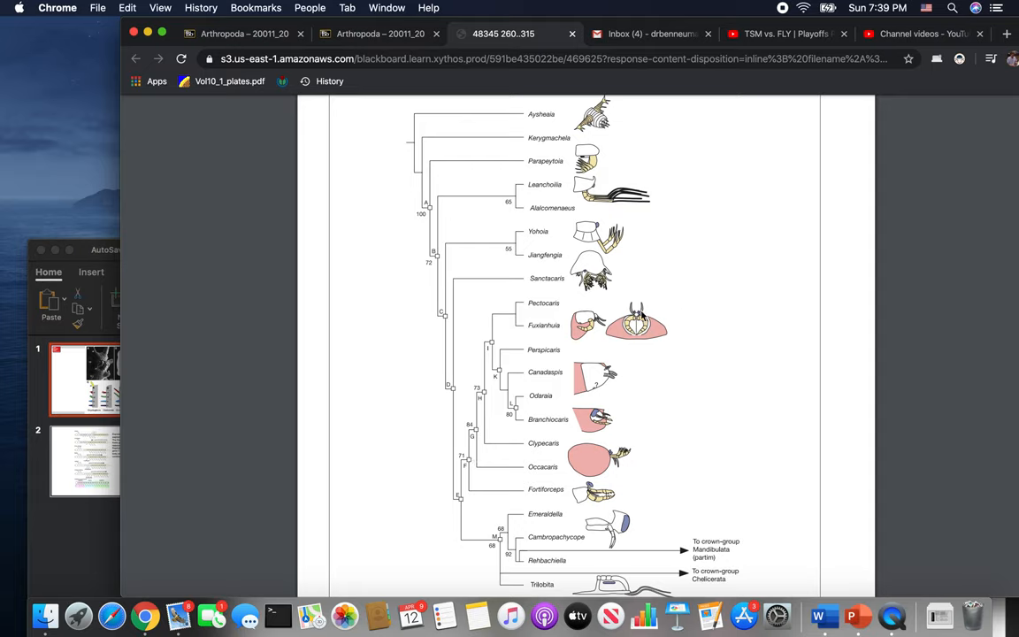
mouse_move(642, 318)
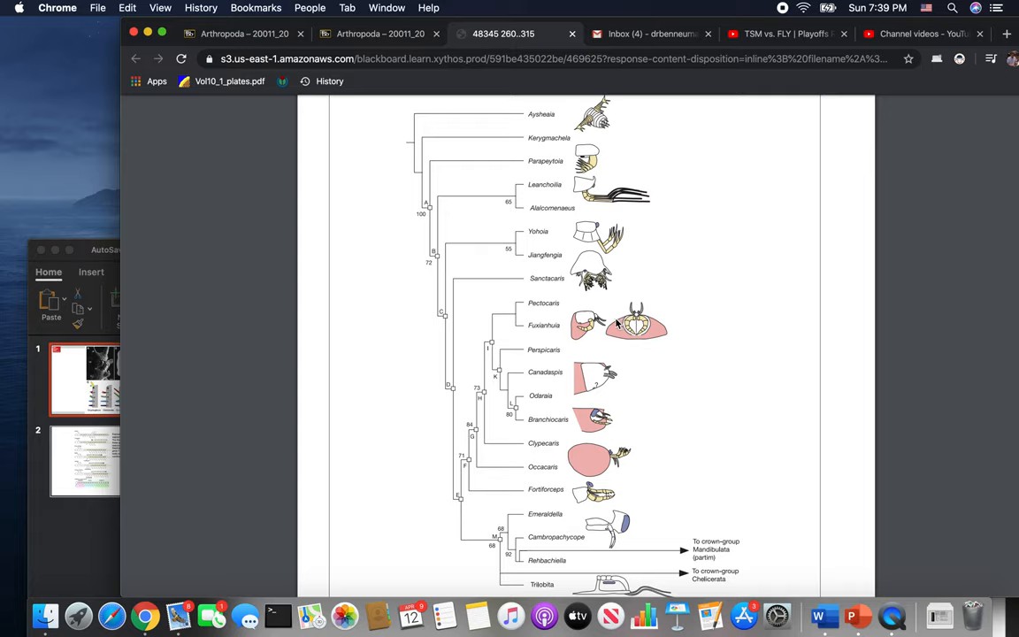
mouse_move(615, 340)
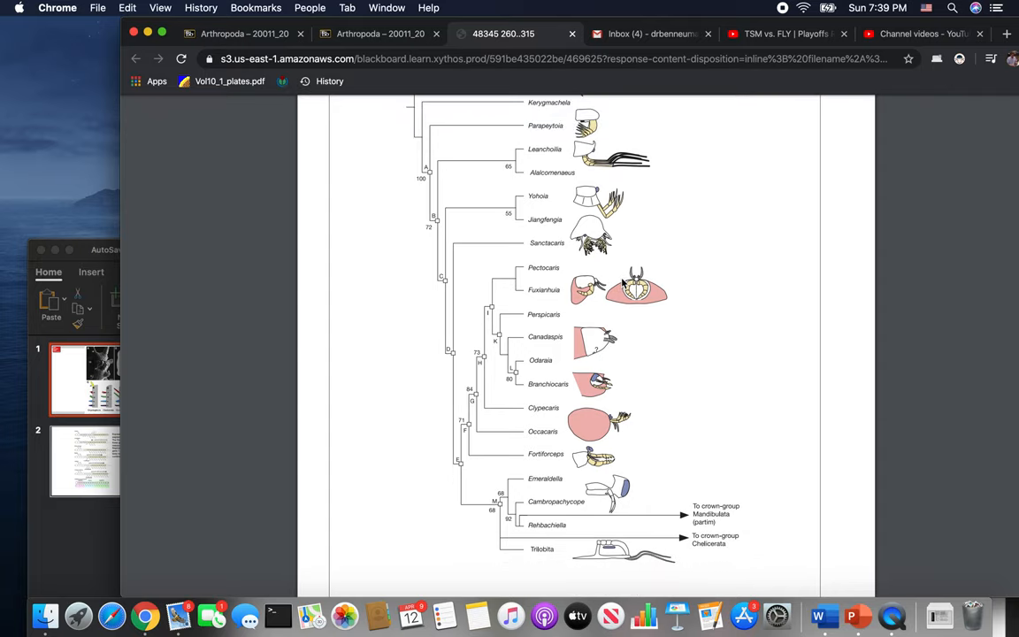
mouse_move(570, 393)
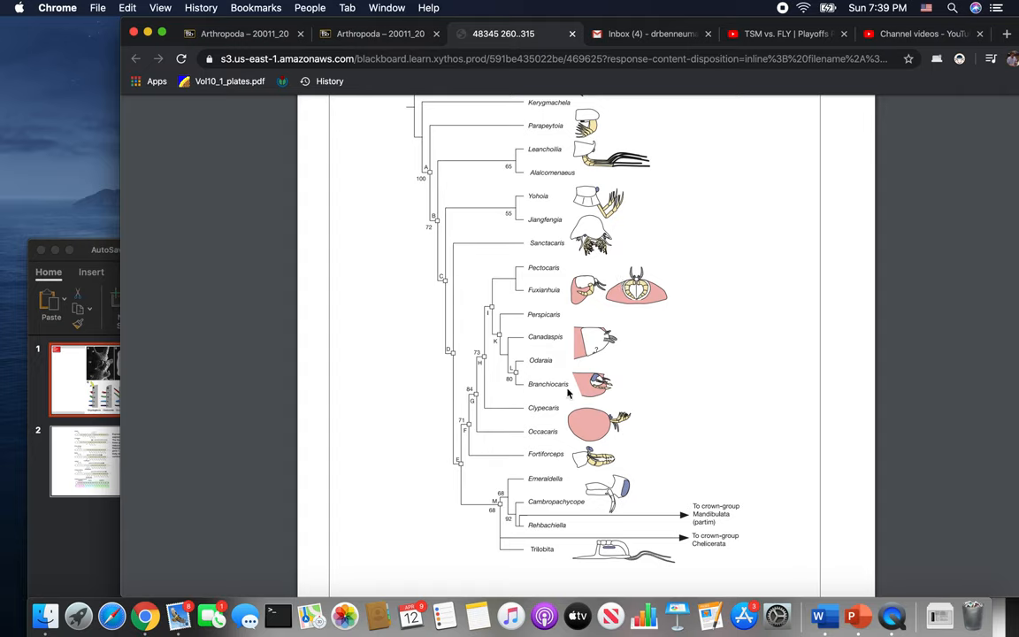
mouse_move(616, 426)
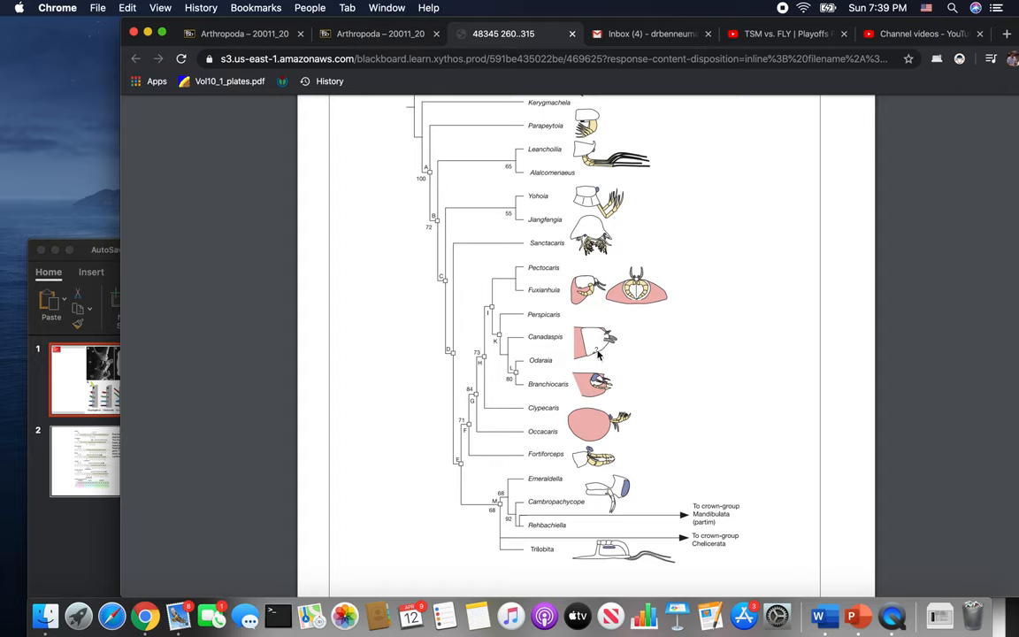
mouse_move(601, 424)
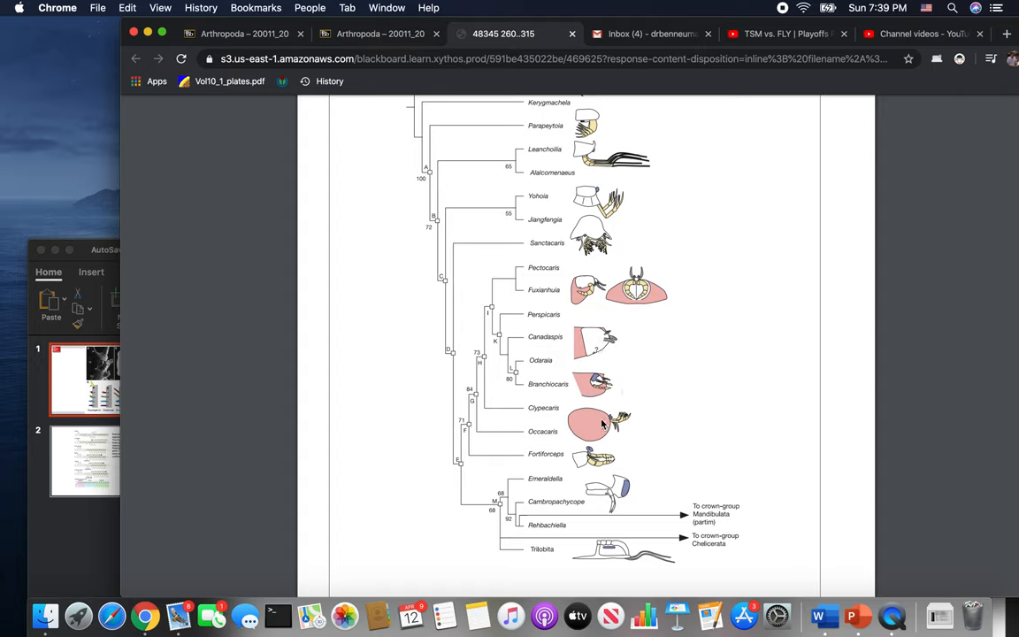
mouse_move(630, 435)
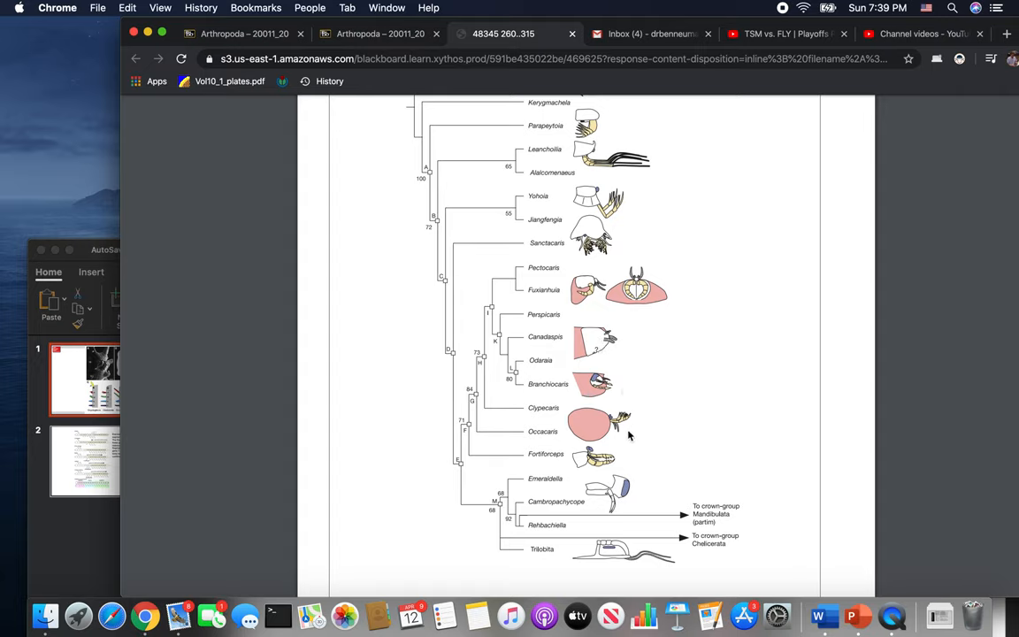
mouse_move(626, 438)
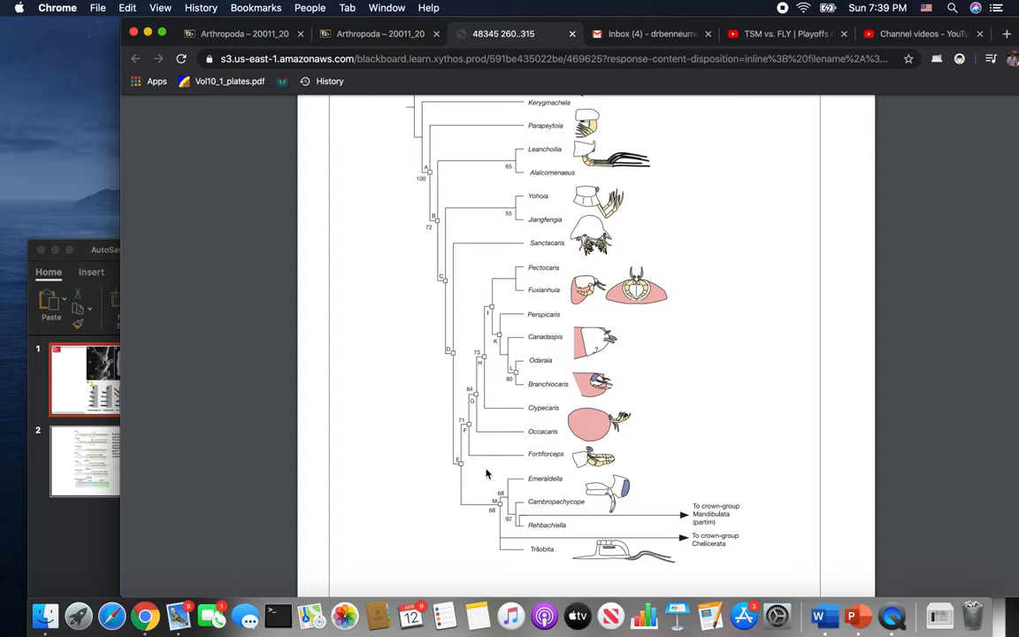
mouse_move(499, 467)
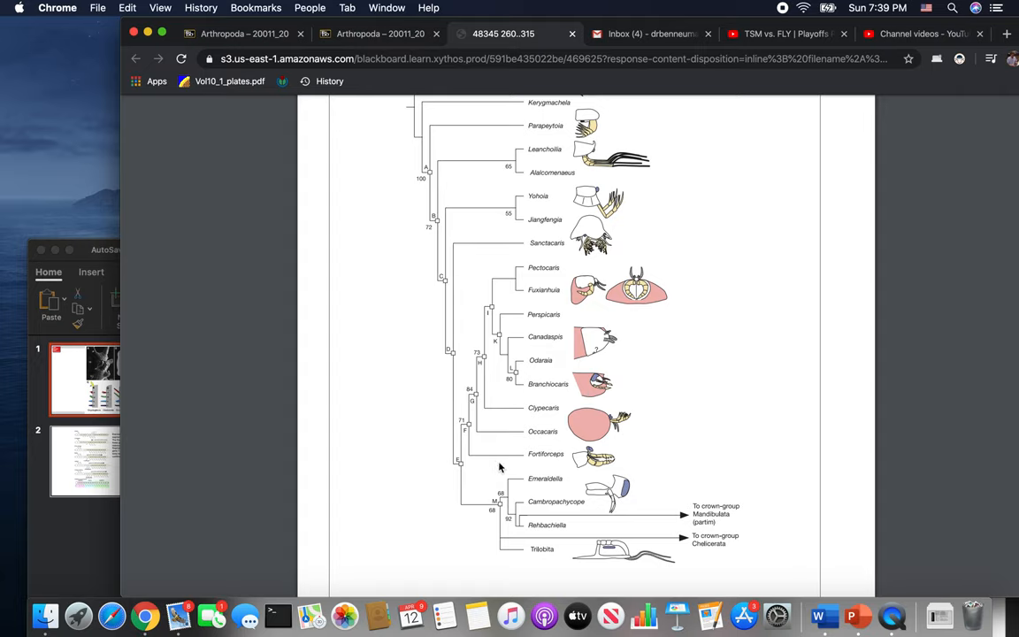
mouse_move(469, 428)
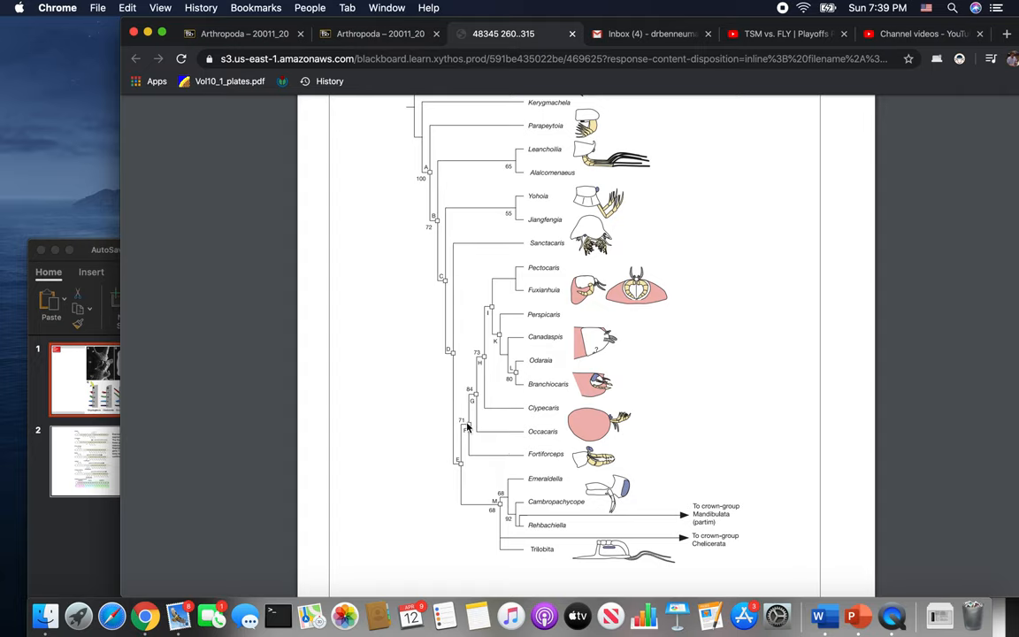
mouse_move(467, 510)
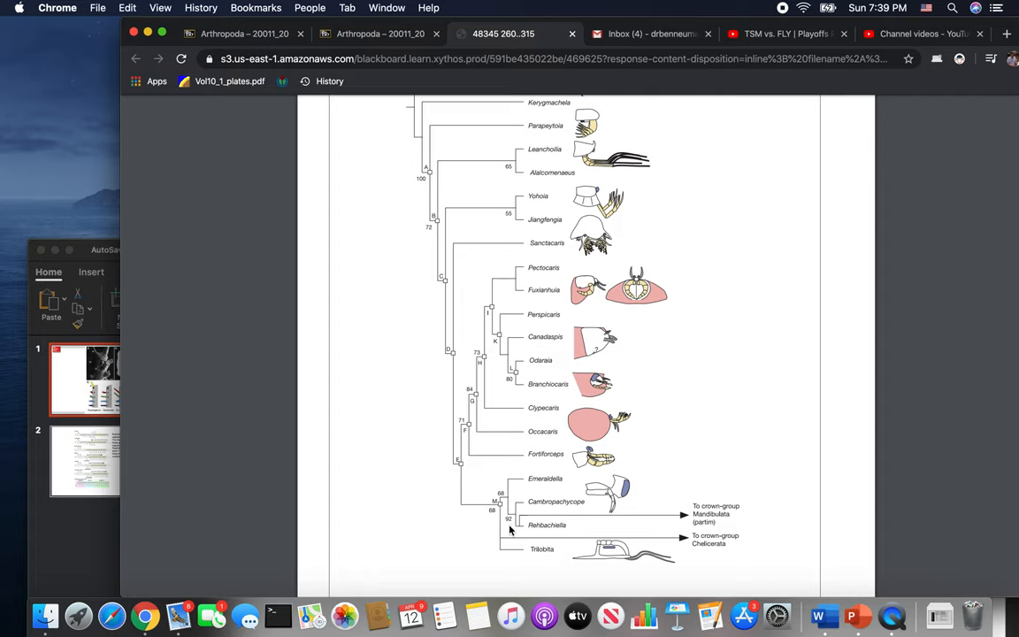
mouse_move(662, 552)
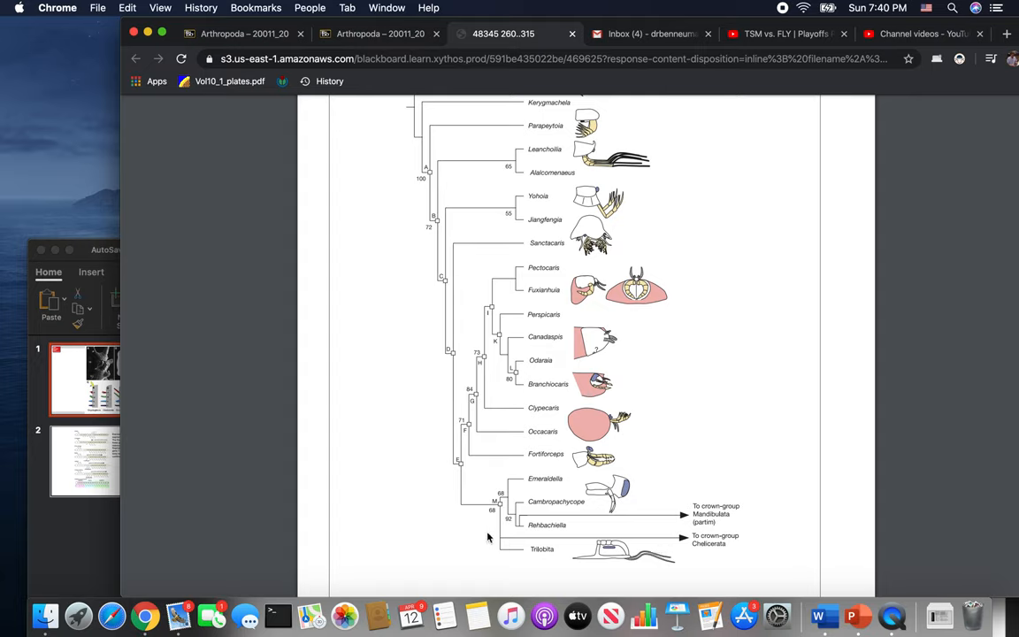
mouse_move(694, 556)
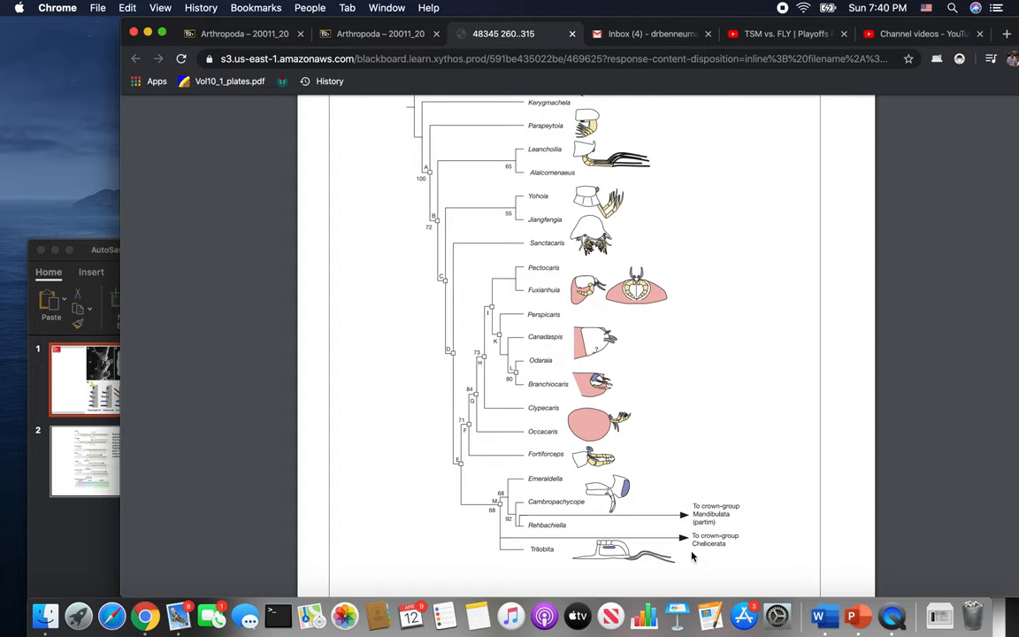
mouse_move(595, 488)
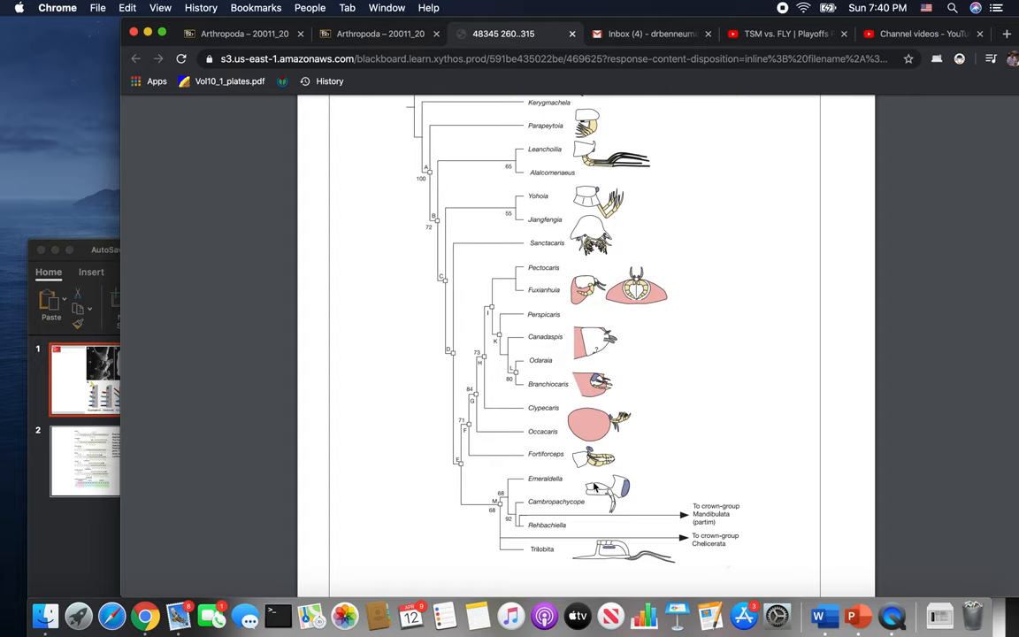
mouse_move(594, 489)
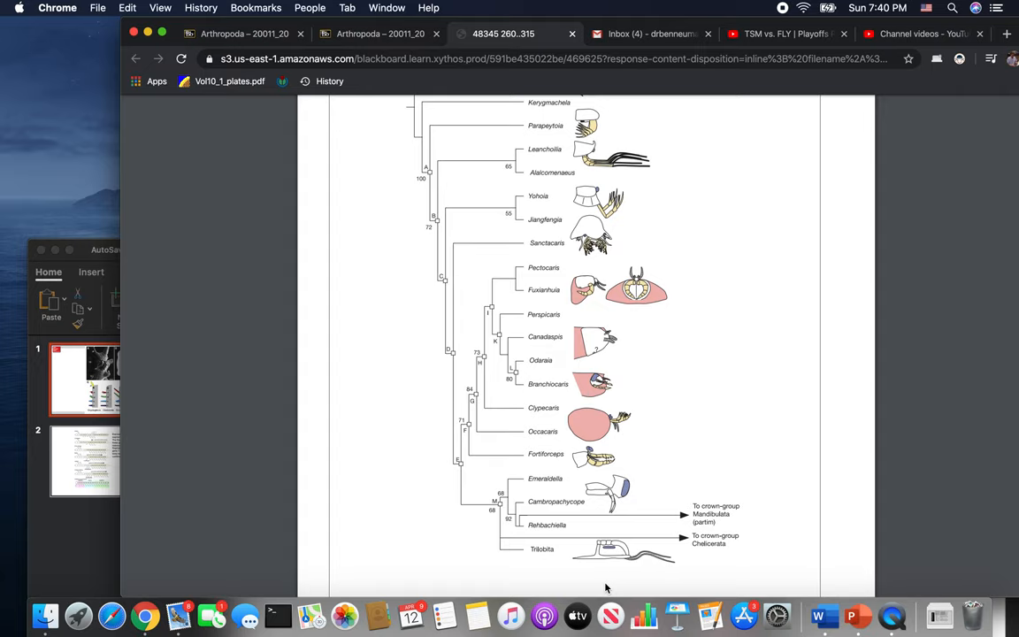
mouse_move(524, 524)
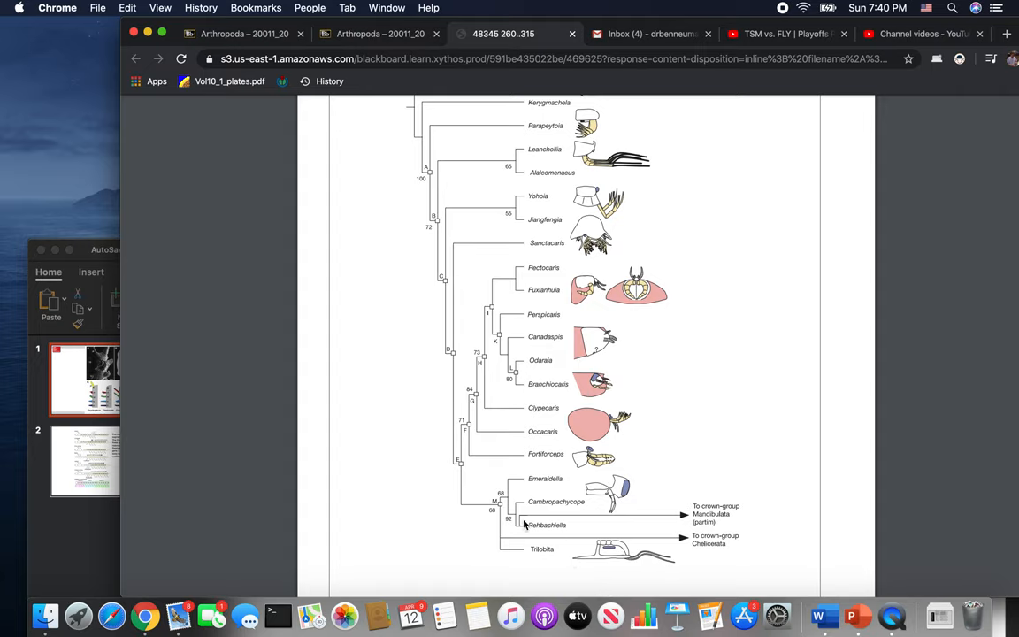
mouse_move(725, 531)
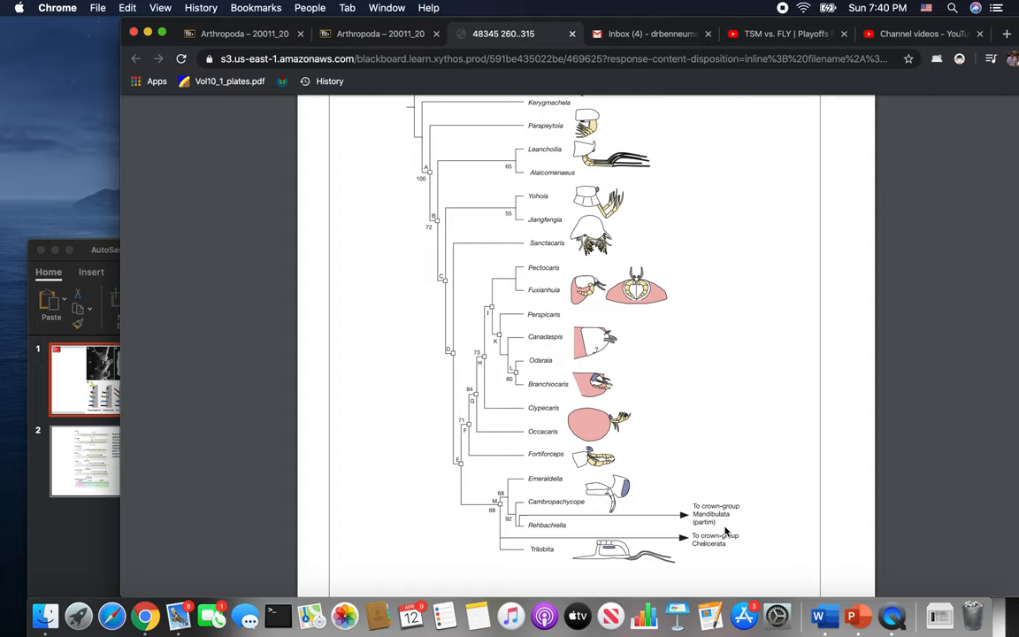
mouse_move(610, 562)
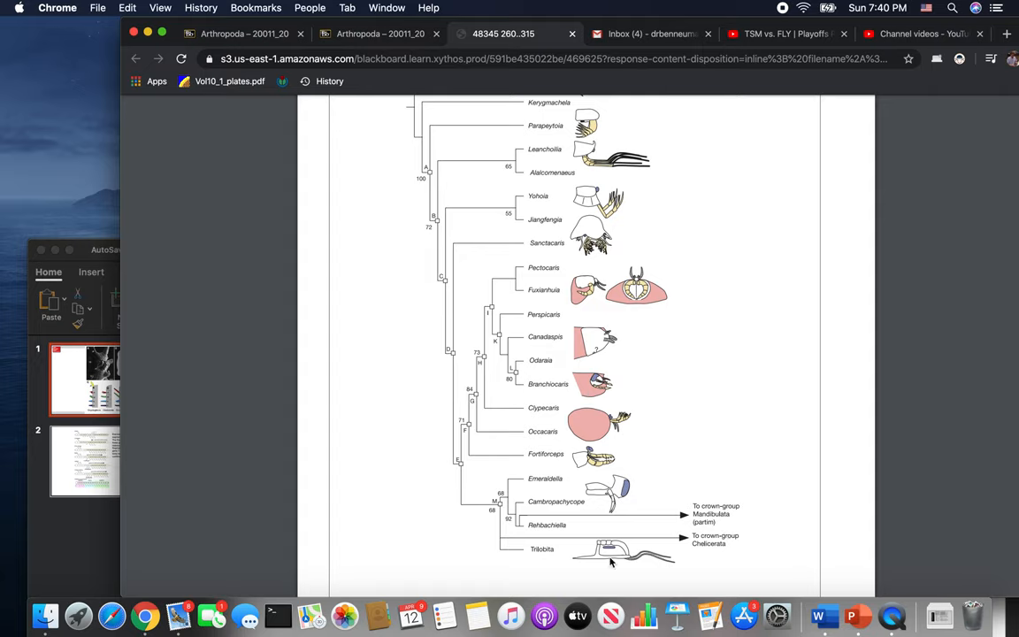
mouse_move(611, 557)
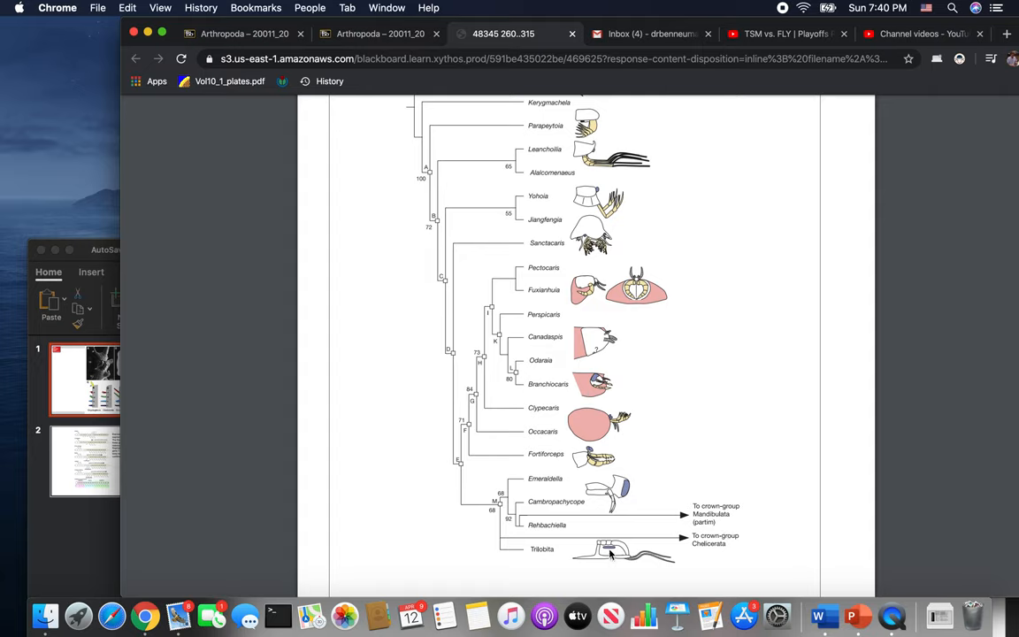
mouse_move(646, 552)
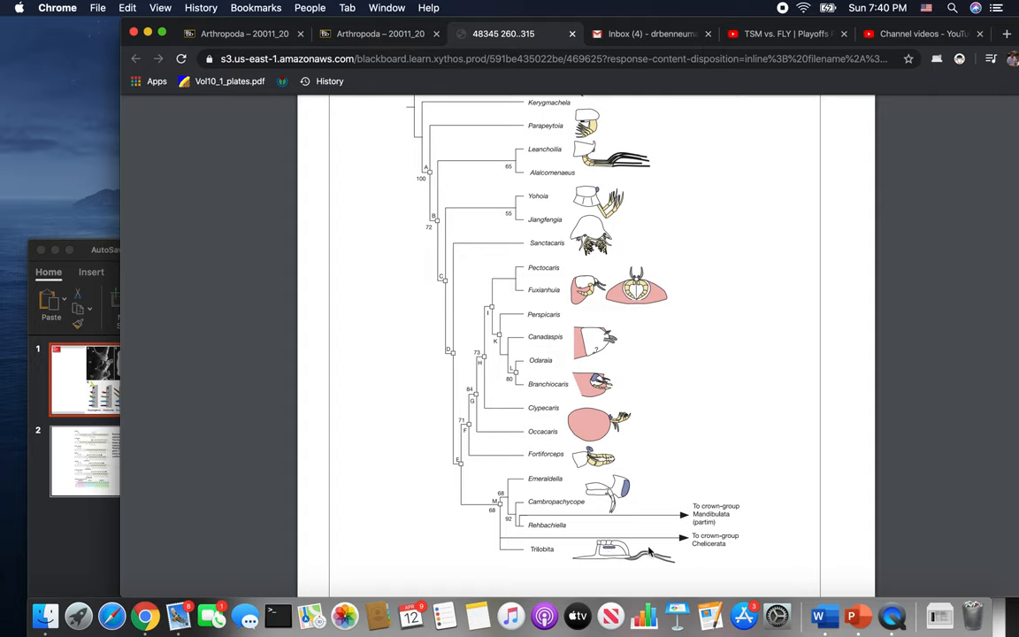
mouse_move(608, 553)
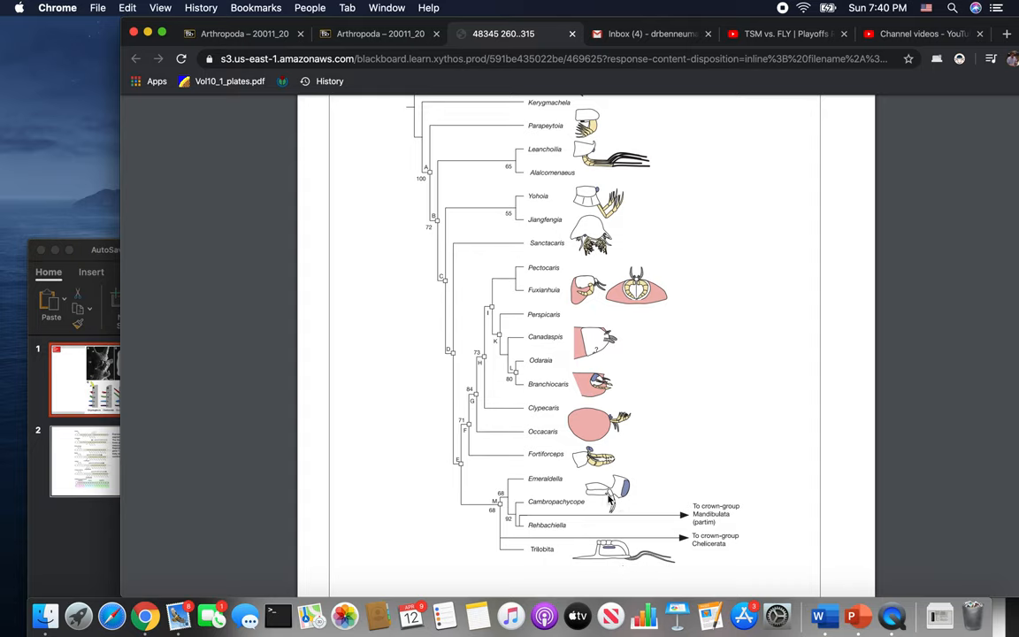
mouse_move(619, 559)
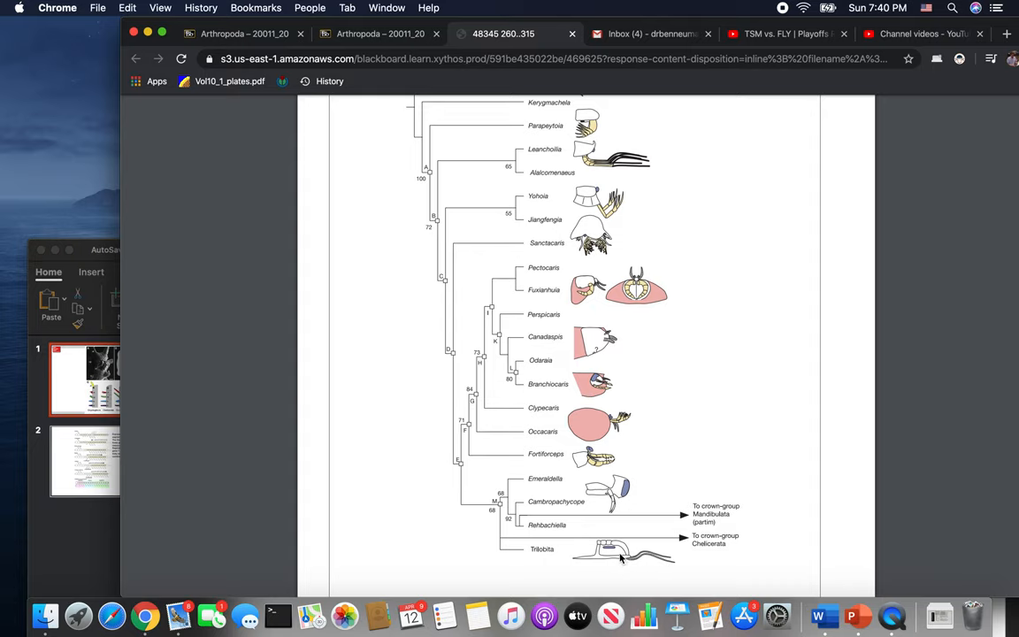
mouse_move(605, 549)
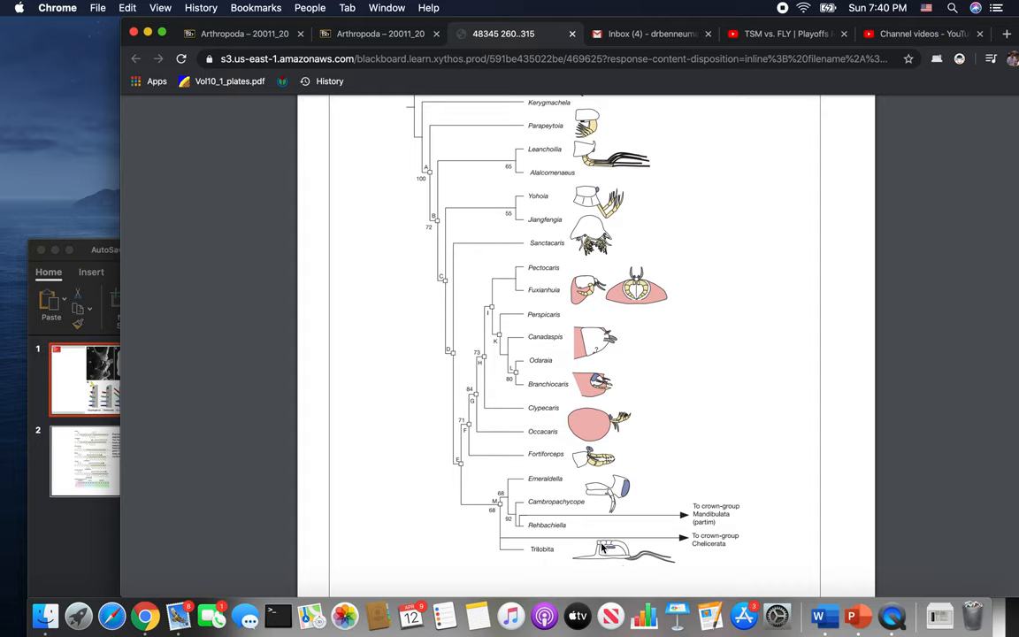
mouse_move(622, 548)
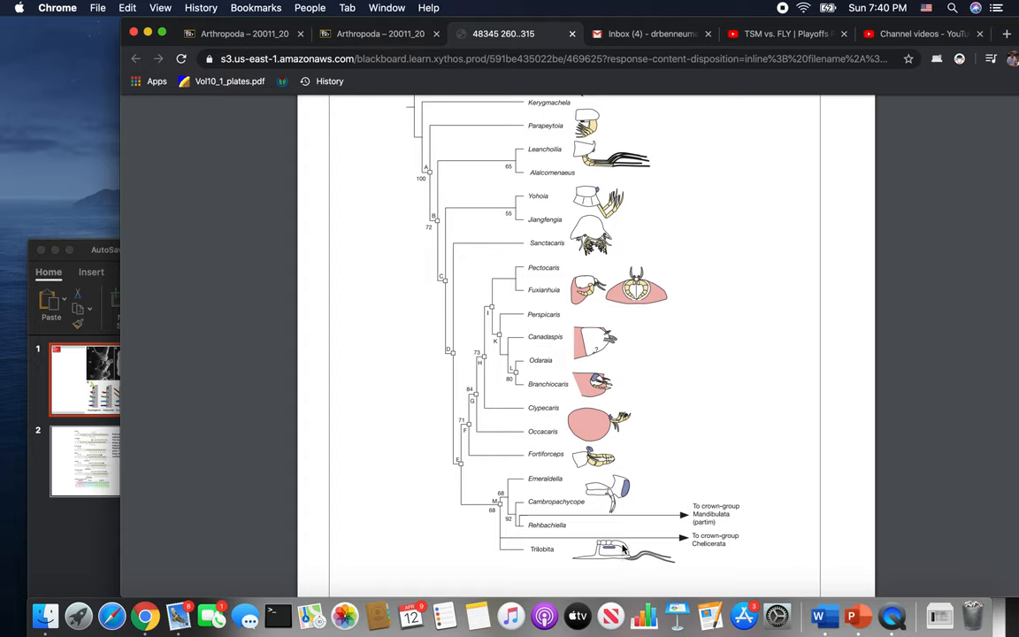
mouse_move(619, 556)
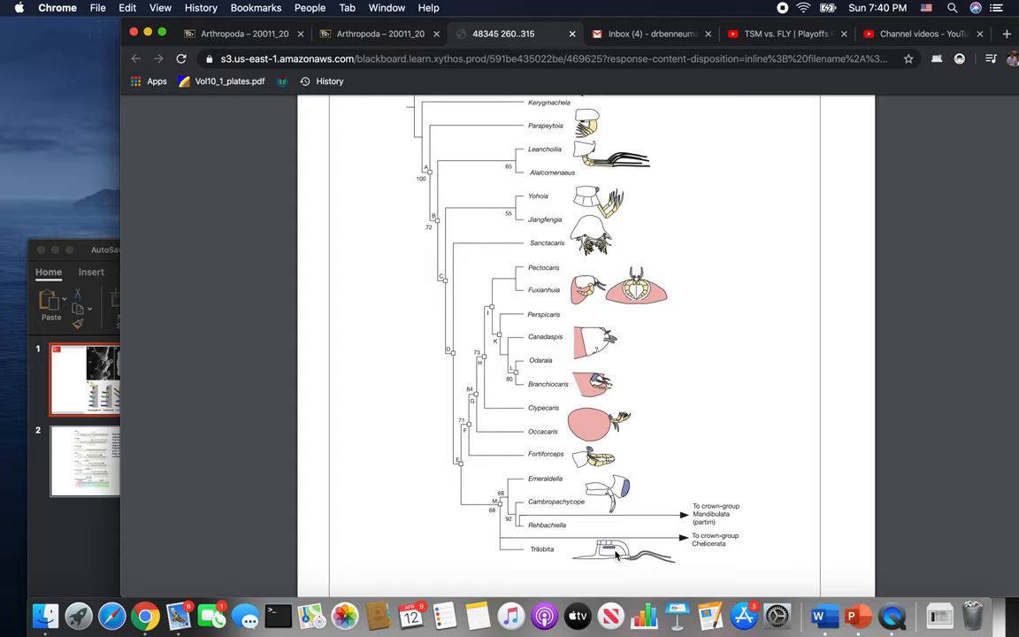
mouse_move(602, 559)
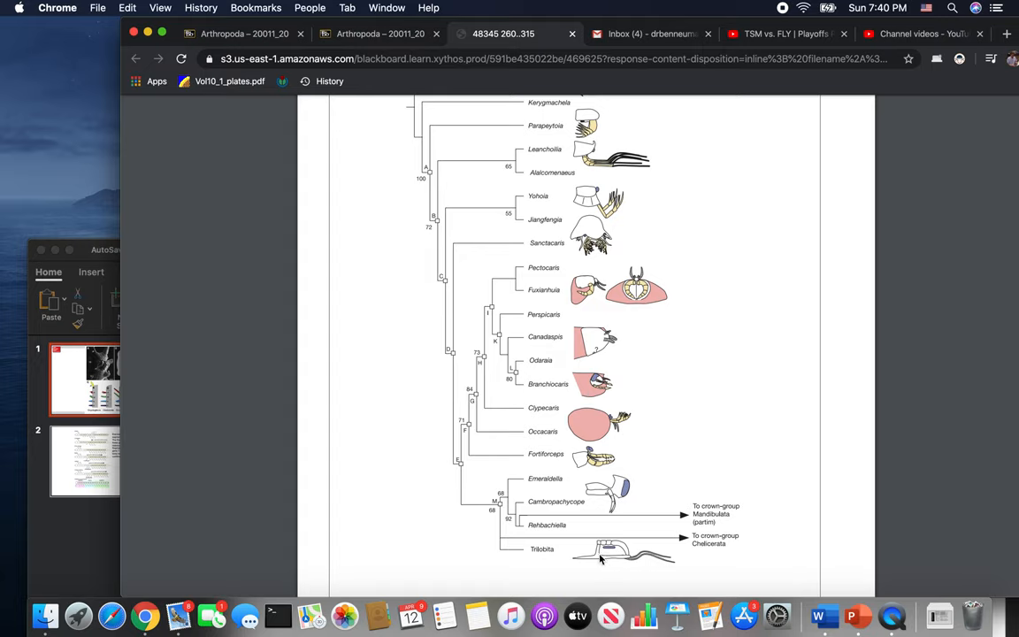
mouse_move(575, 485)
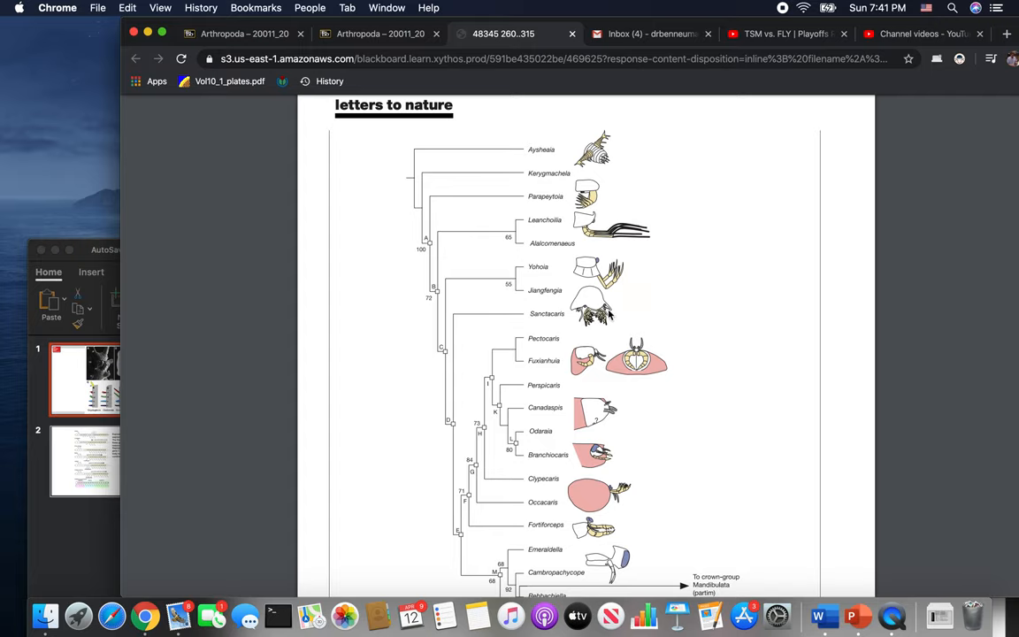
mouse_move(634, 527)
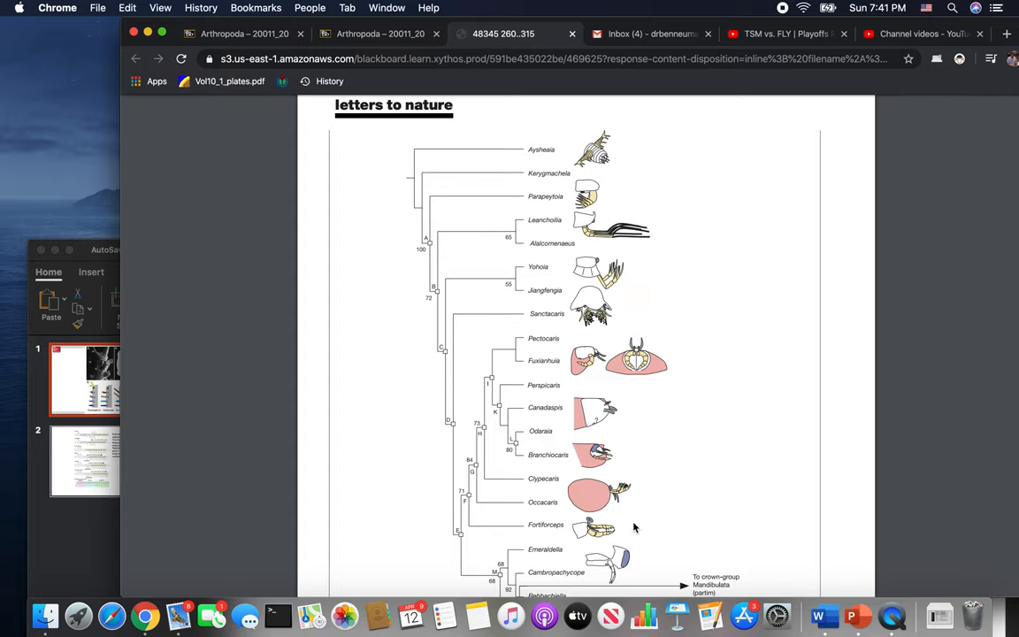
- Finish viewing the cladogram and bring the Arthropoda 2 deck's slide 1 back in front
scroll("down", 3)
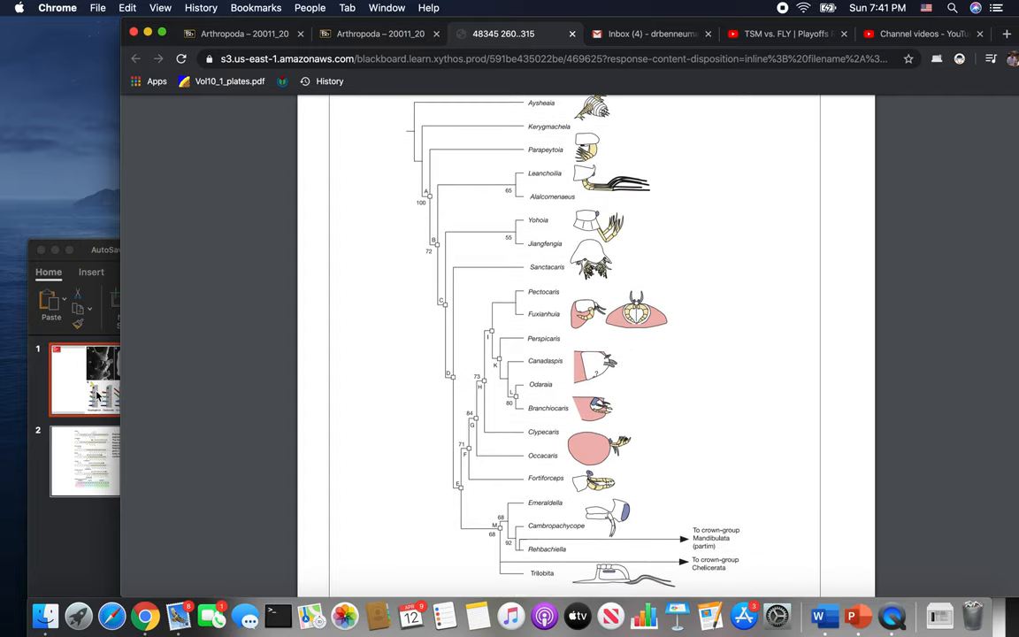
left_click(110, 380)
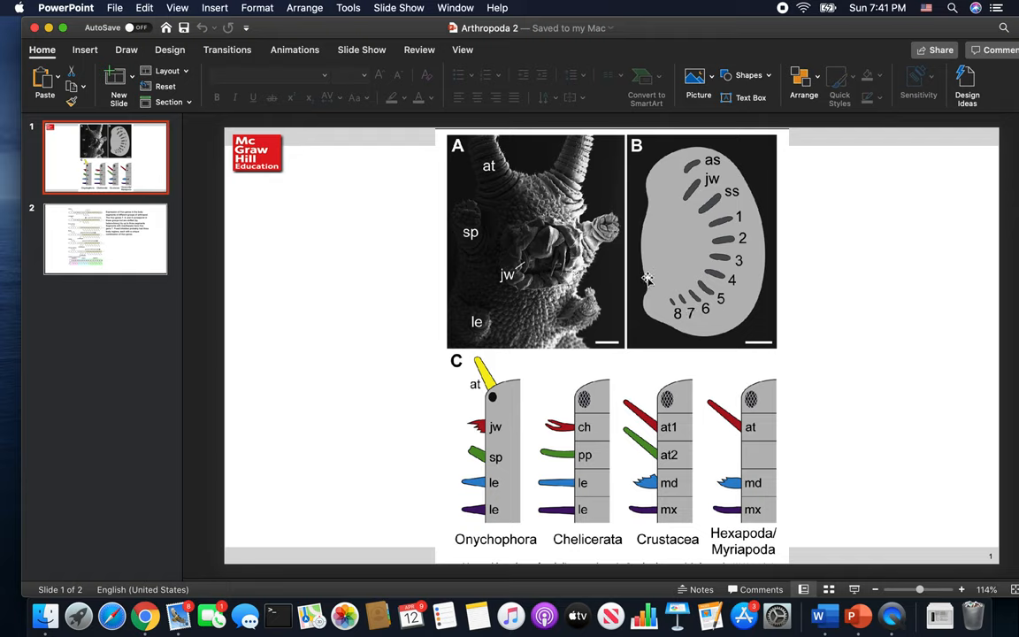
mouse_move(517, 372)
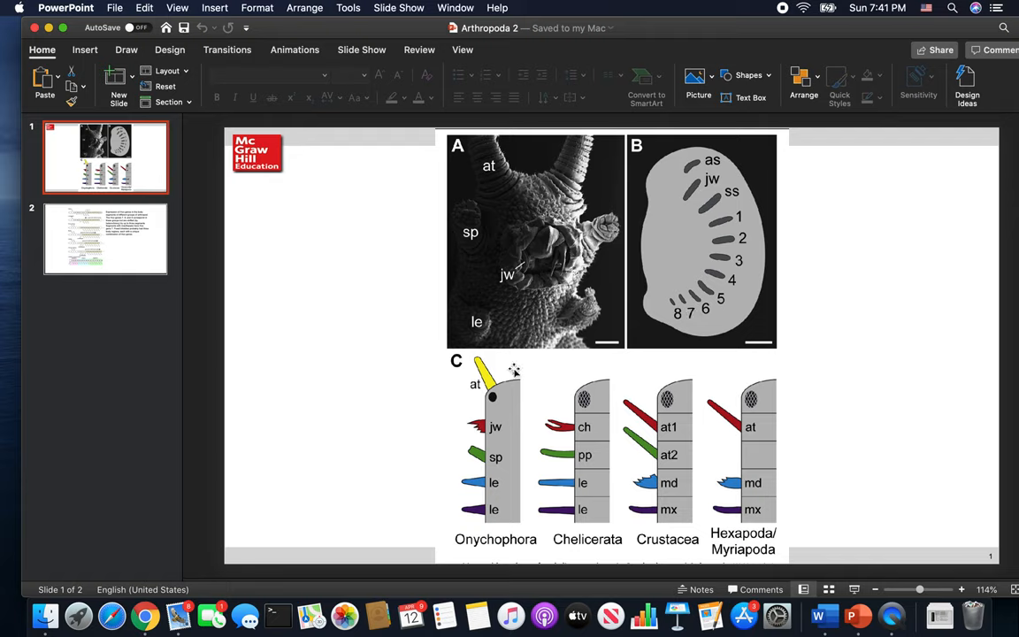
mouse_move(473, 522)
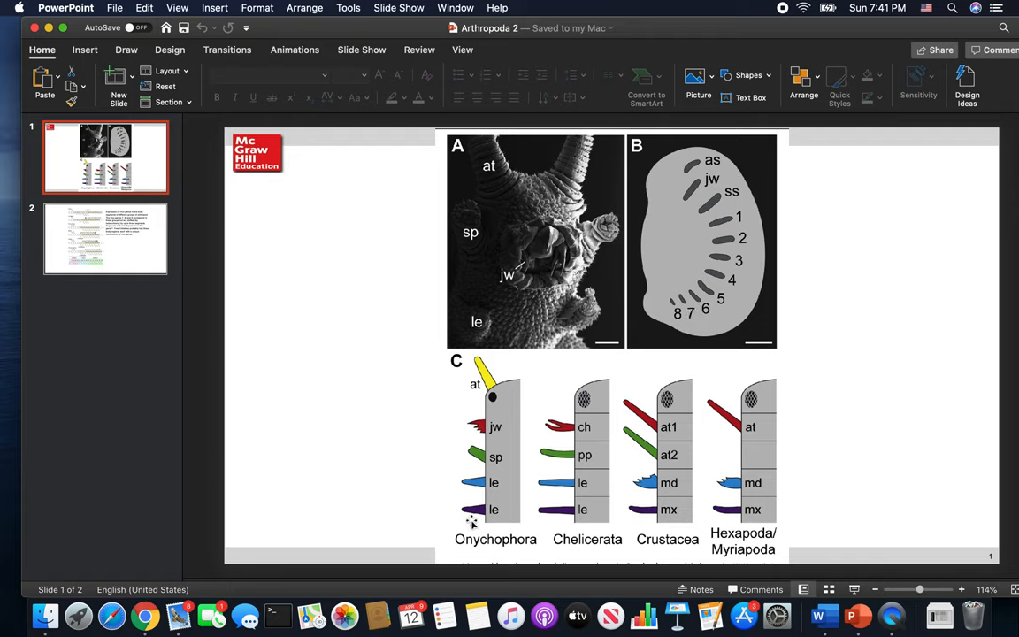
mouse_move(511, 415)
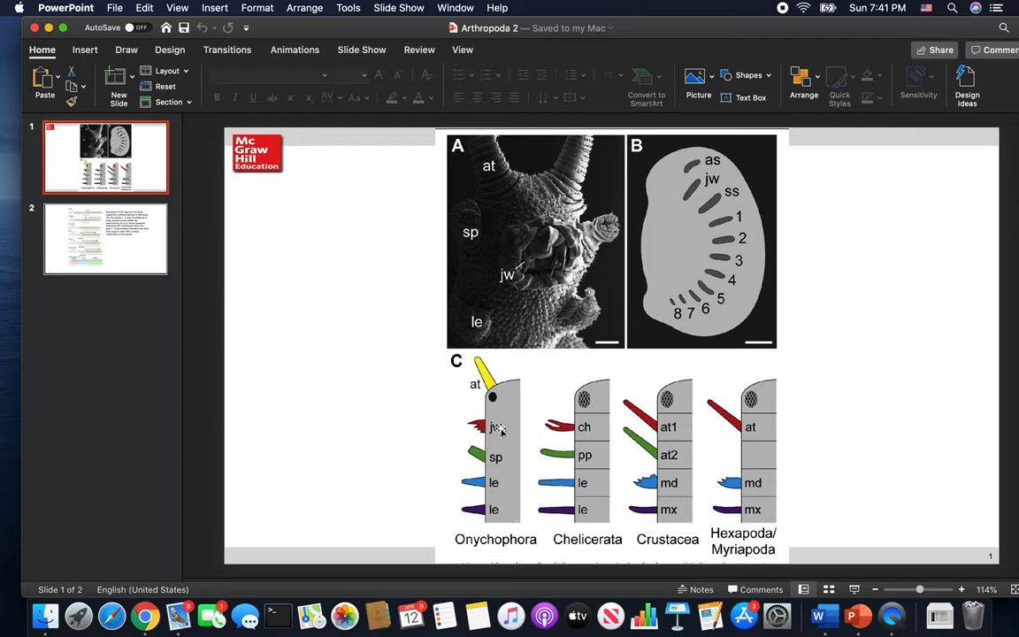
mouse_move(488, 435)
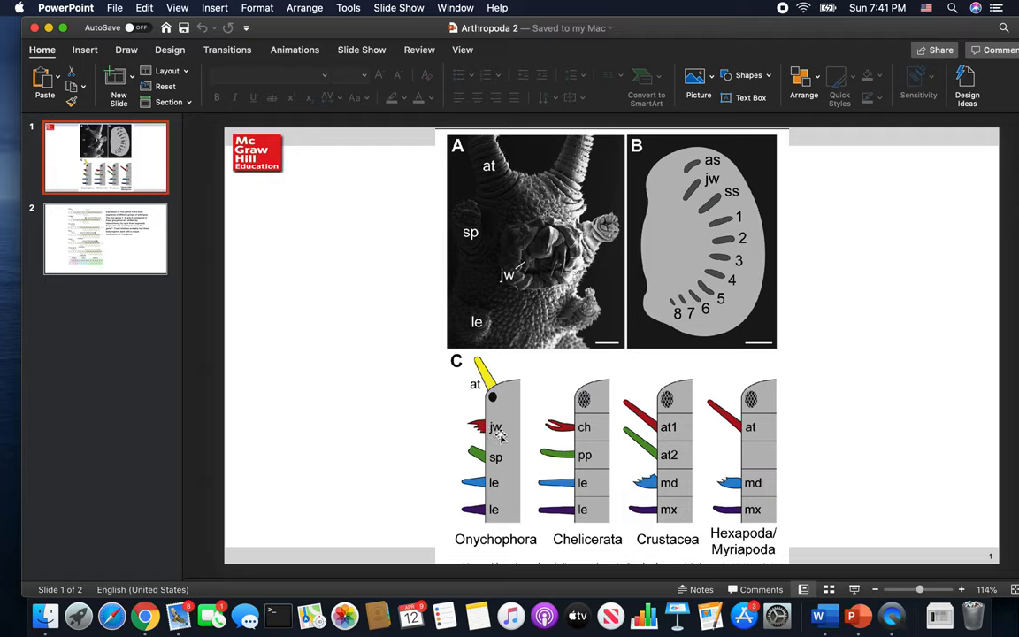
mouse_move(505, 462)
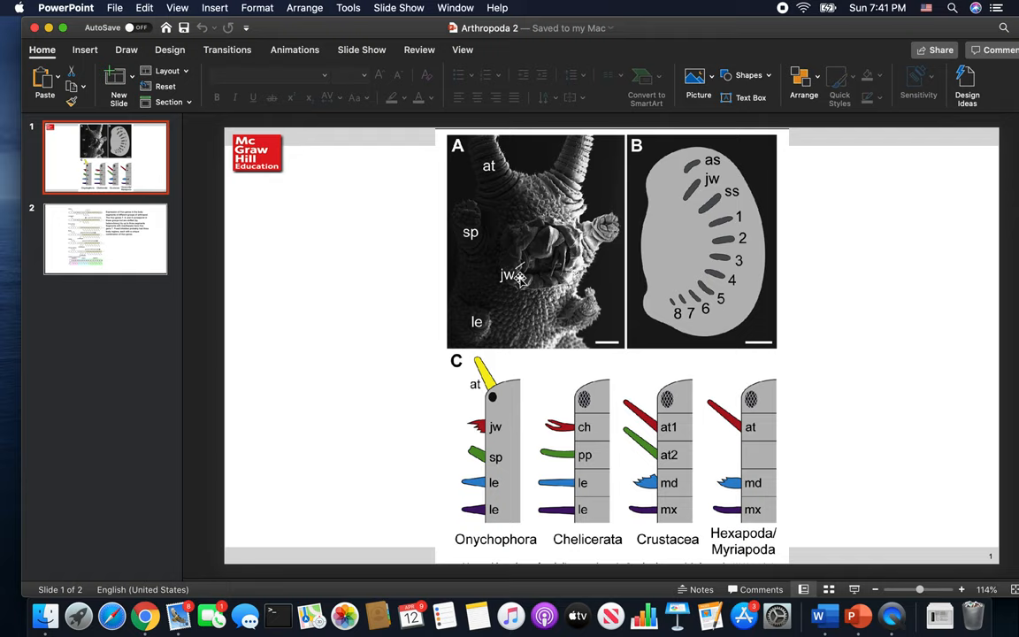
mouse_move(545, 223)
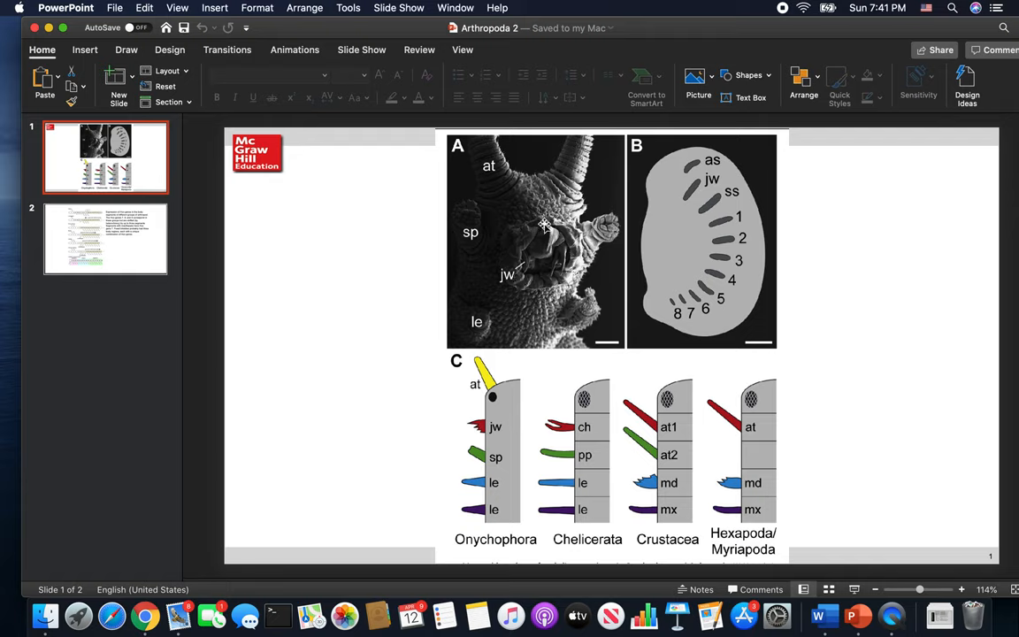
mouse_move(545, 259)
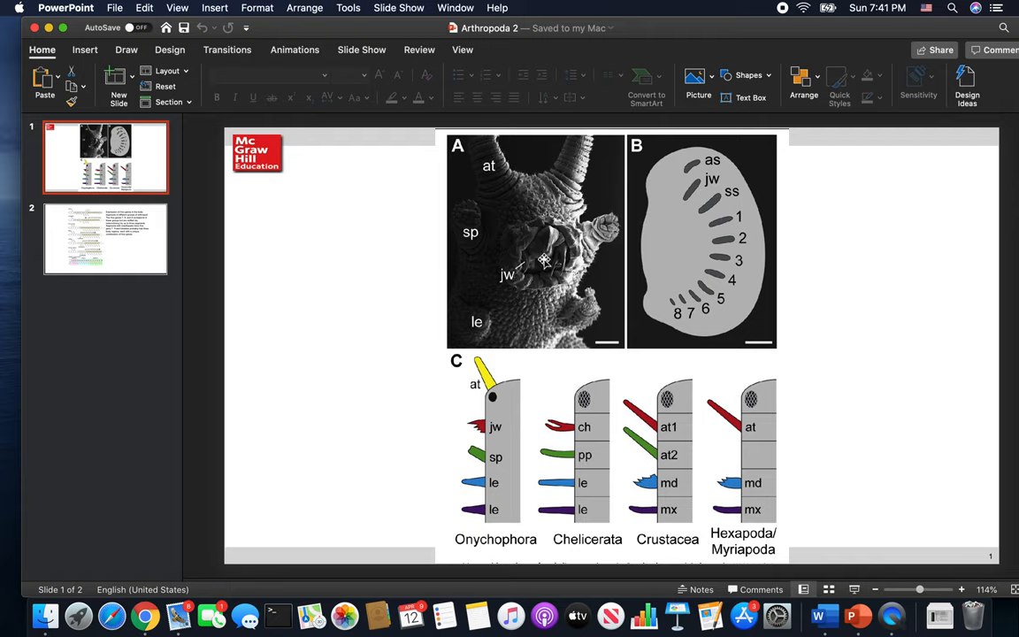
mouse_move(598, 237)
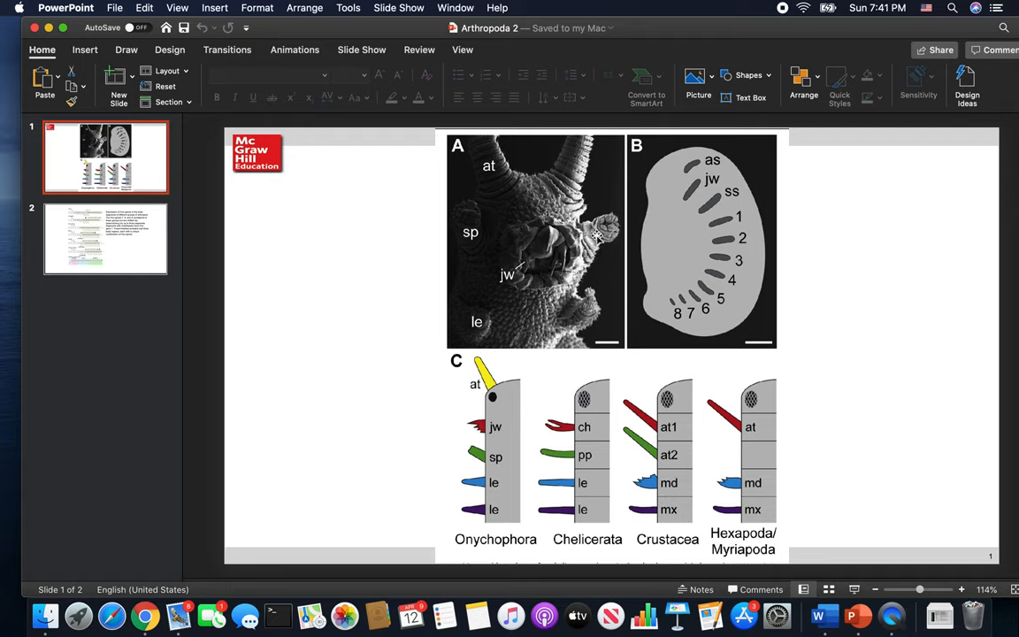
mouse_move(474, 269)
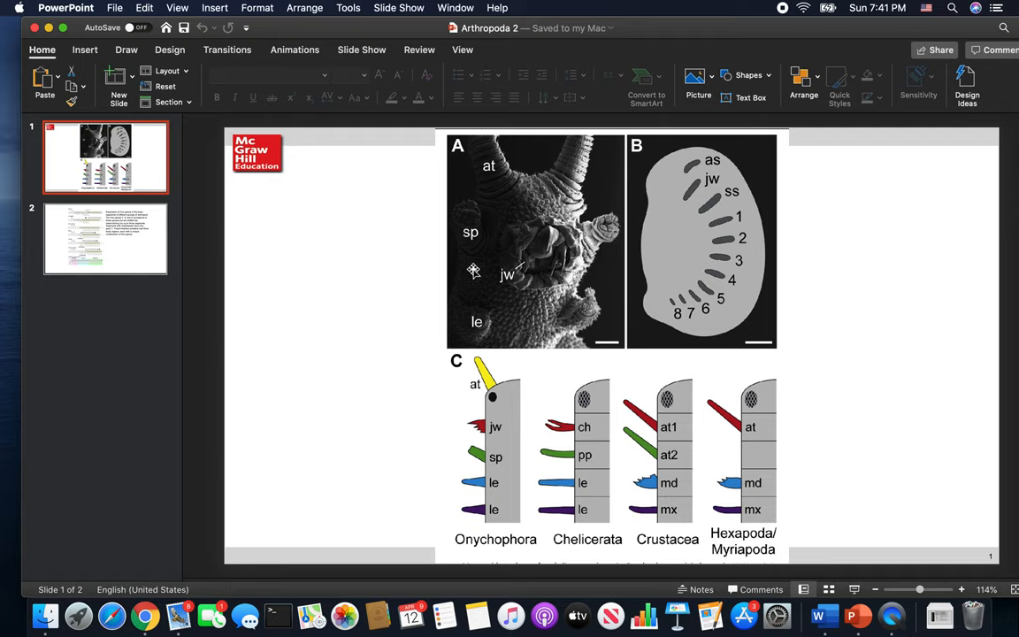
mouse_move(601, 301)
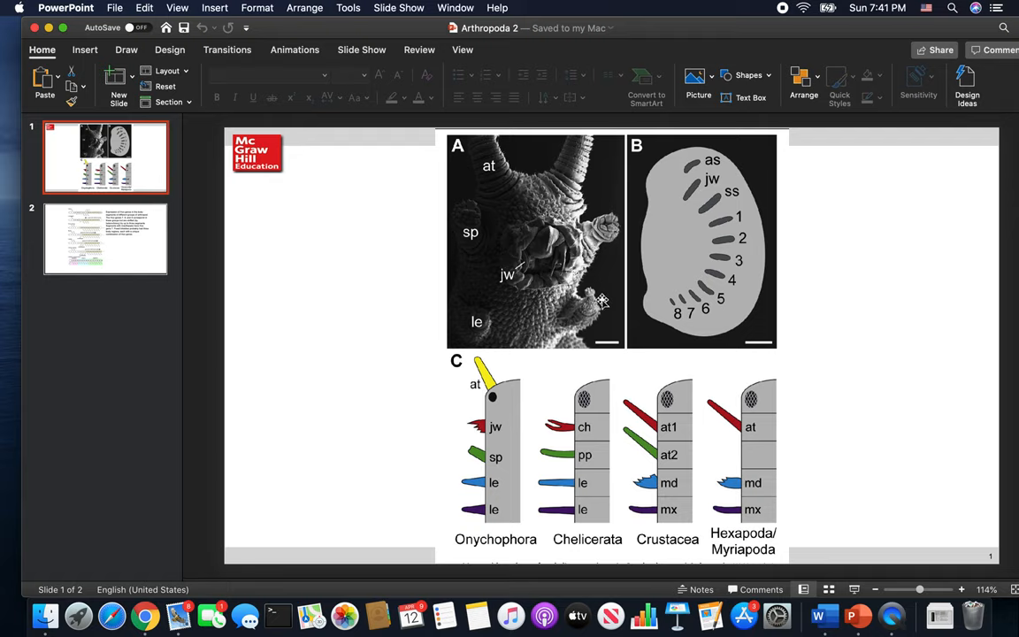
mouse_move(474, 513)
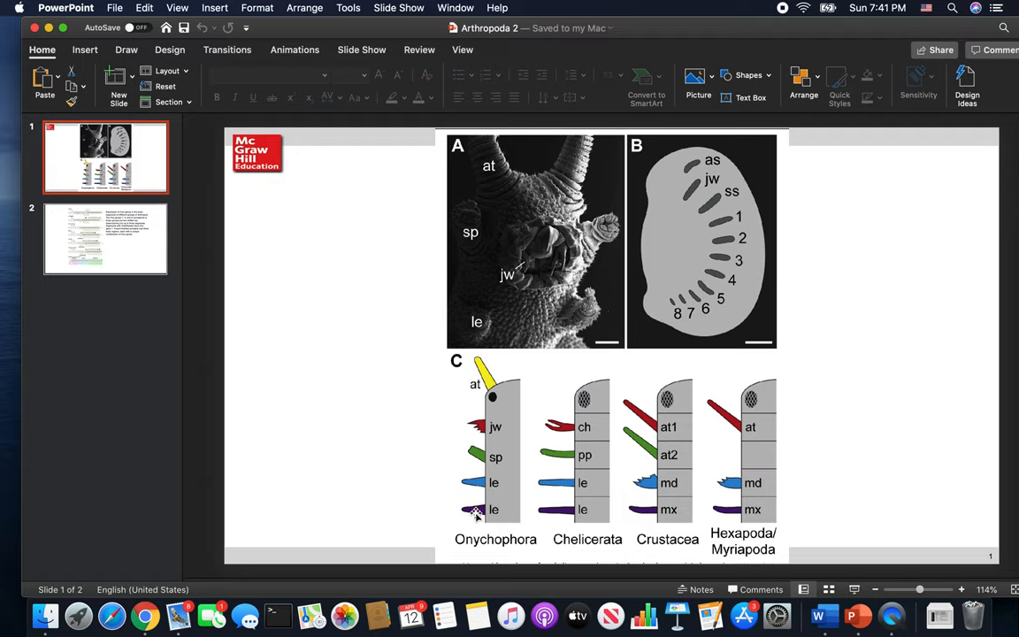
mouse_move(522, 483)
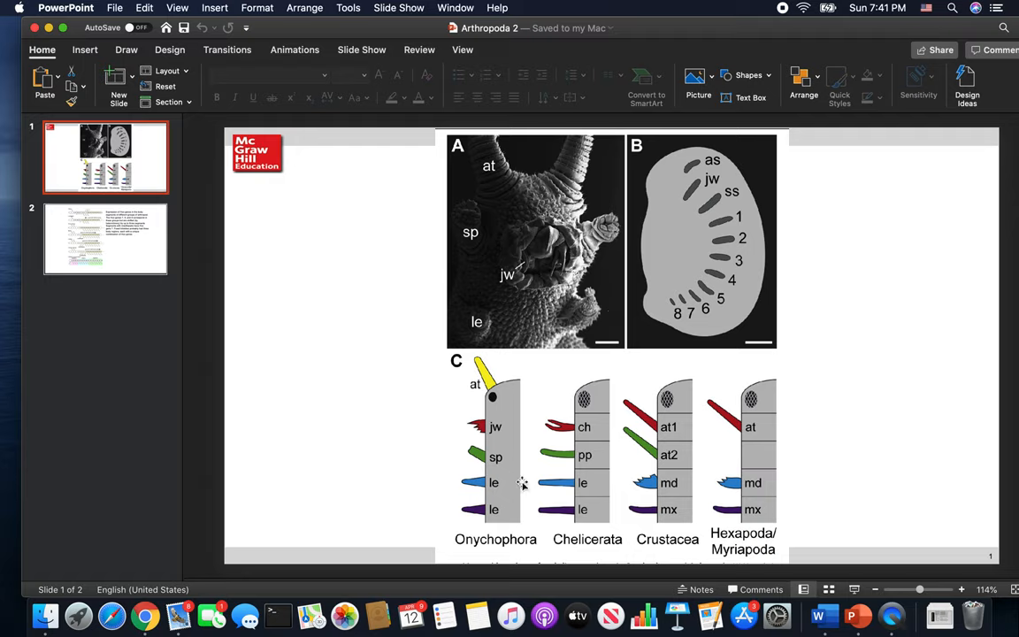
mouse_move(552, 460)
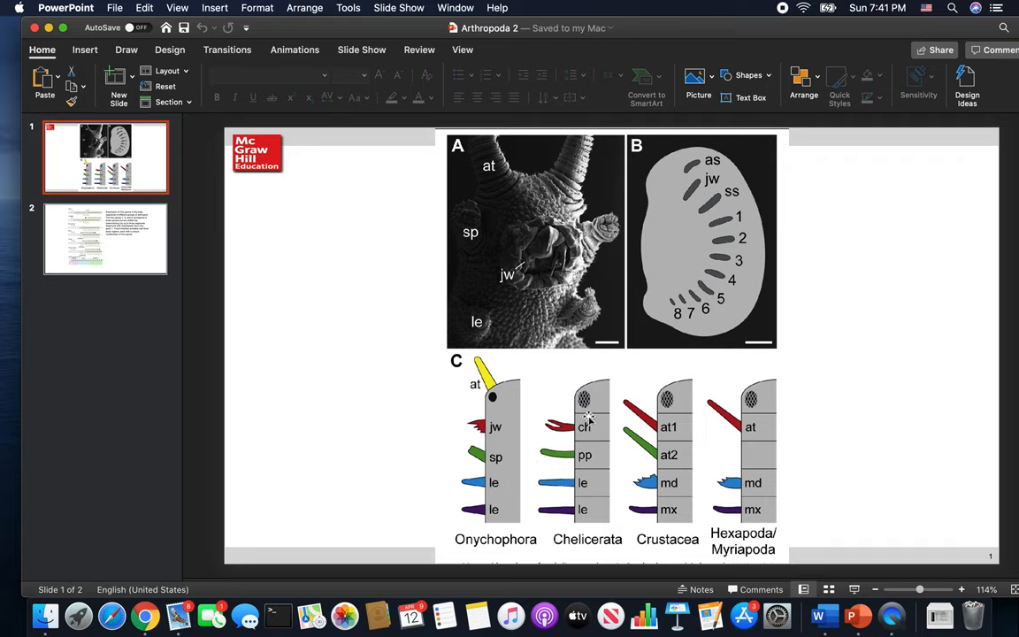
mouse_move(595, 442)
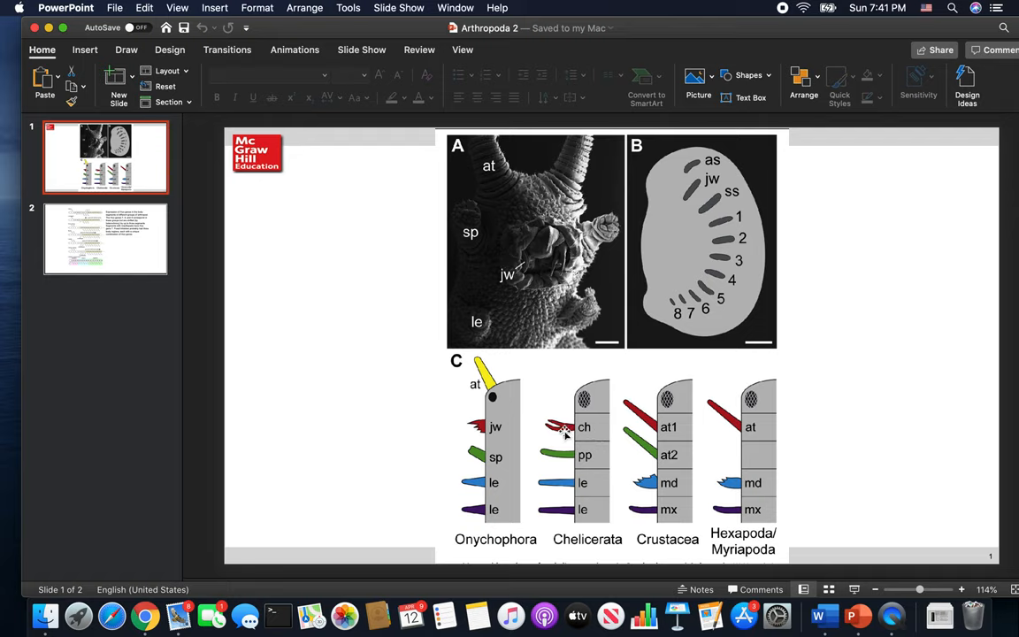
mouse_move(605, 457)
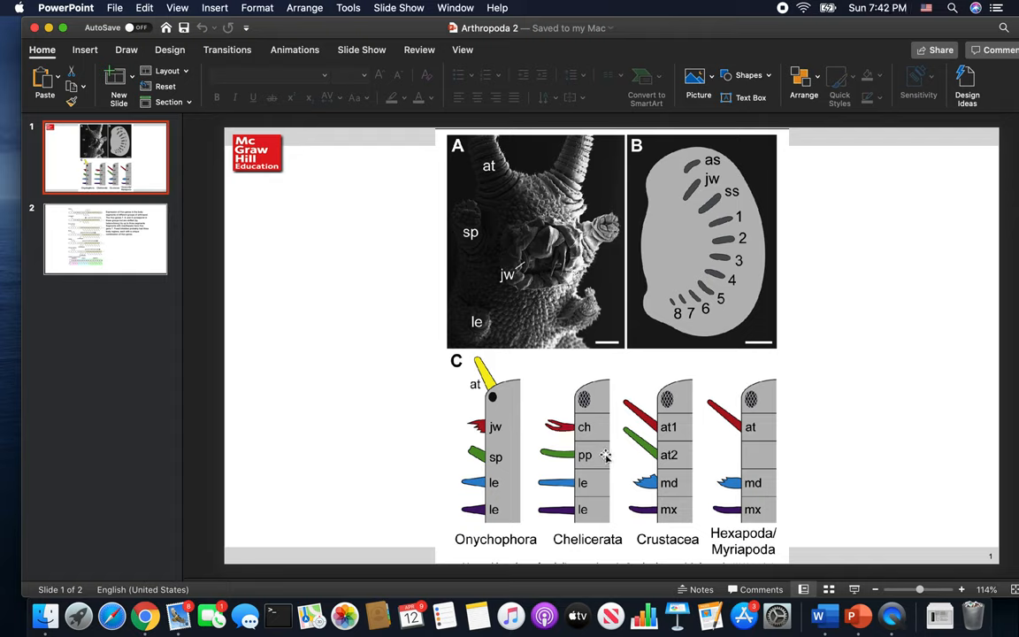
mouse_move(598, 467)
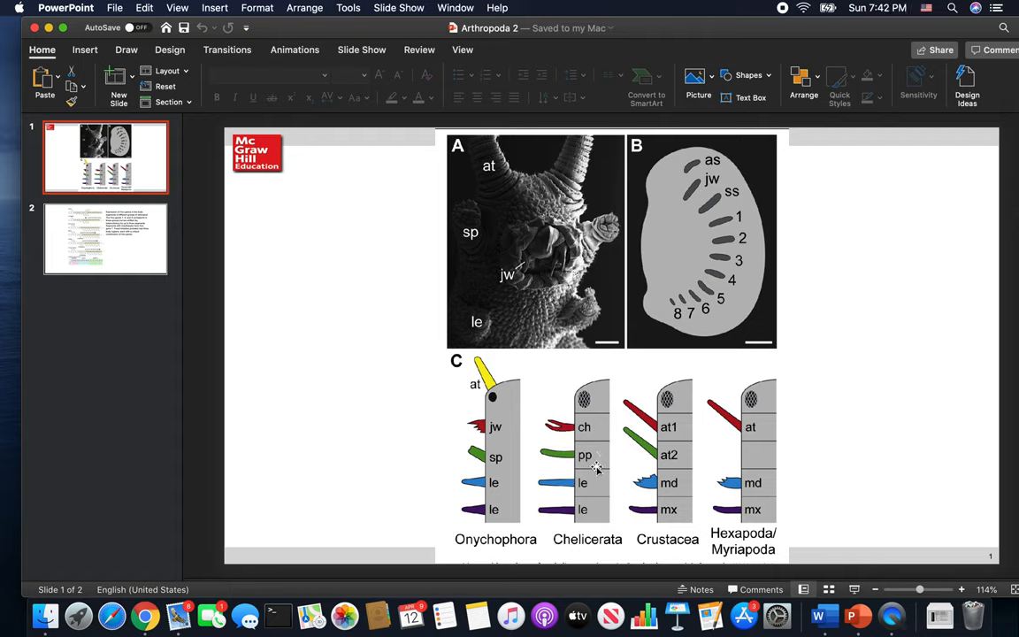
mouse_move(591, 460)
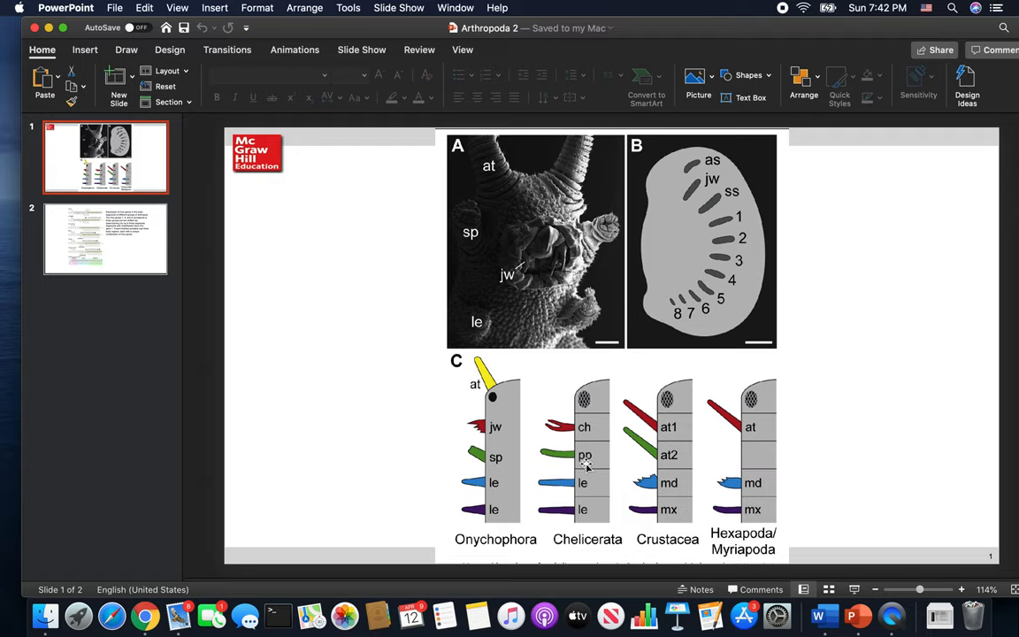
mouse_move(590, 521)
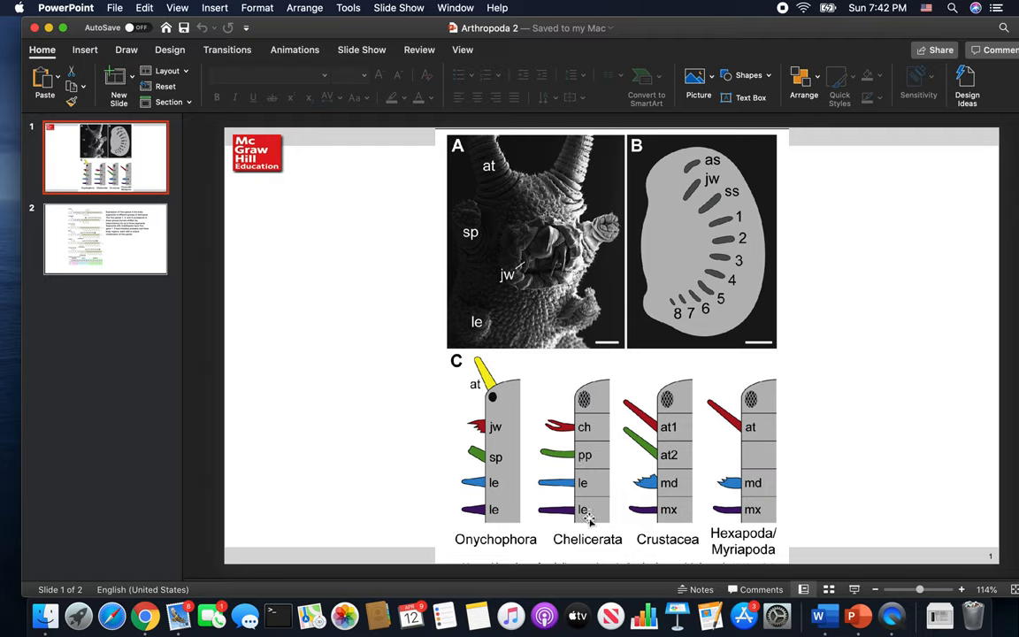
mouse_move(761, 522)
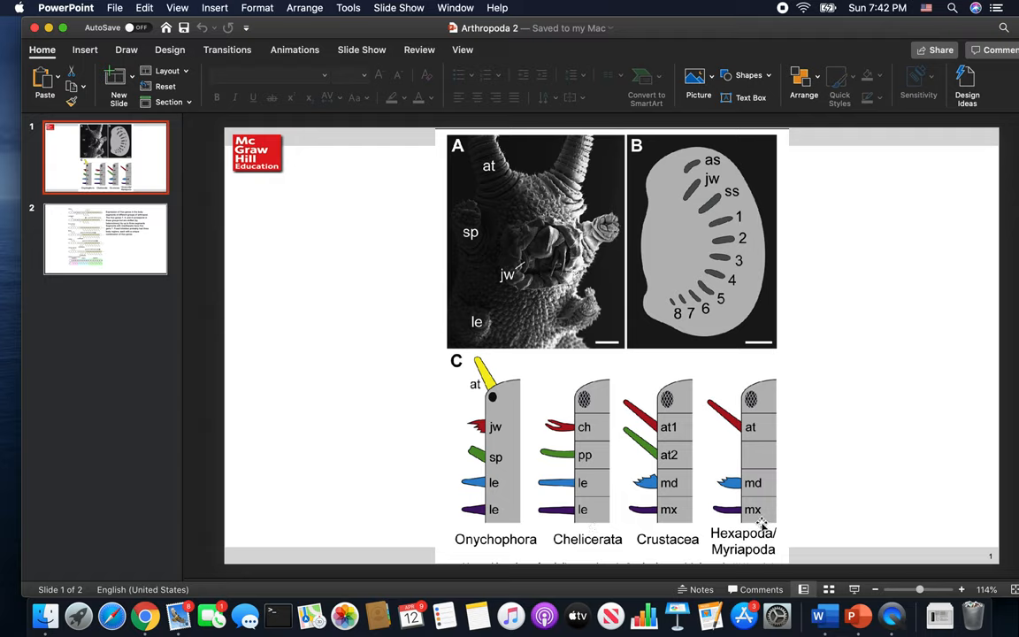
mouse_move(615, 587)
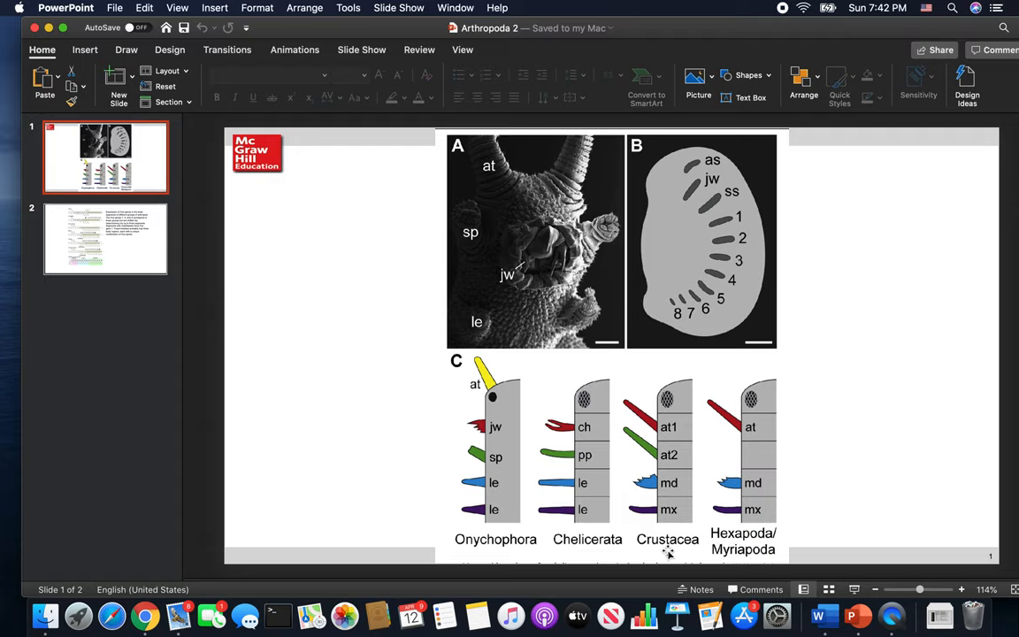
mouse_move(686, 417)
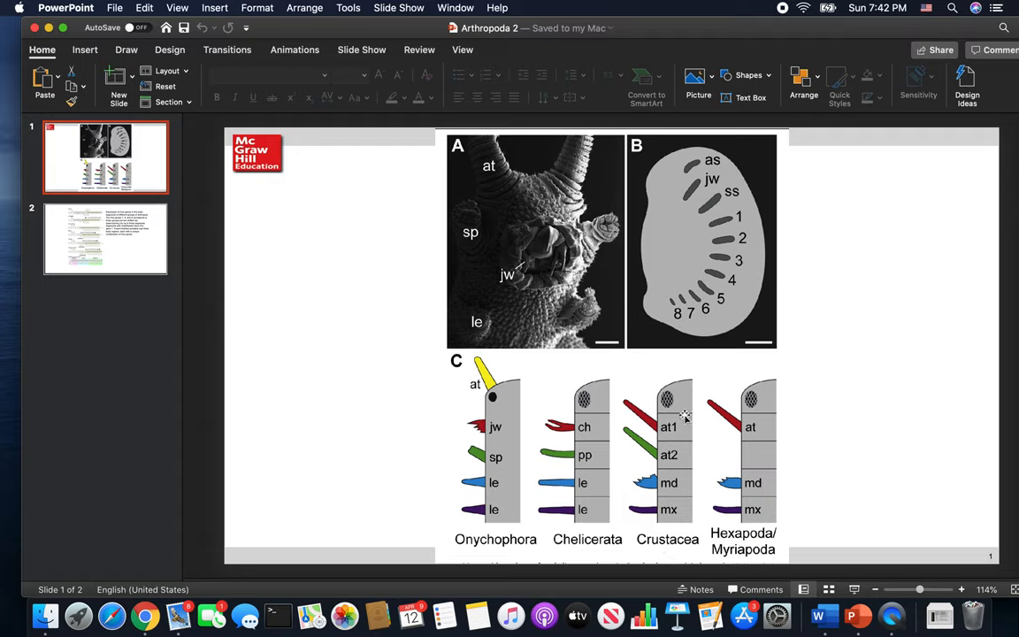
mouse_move(676, 410)
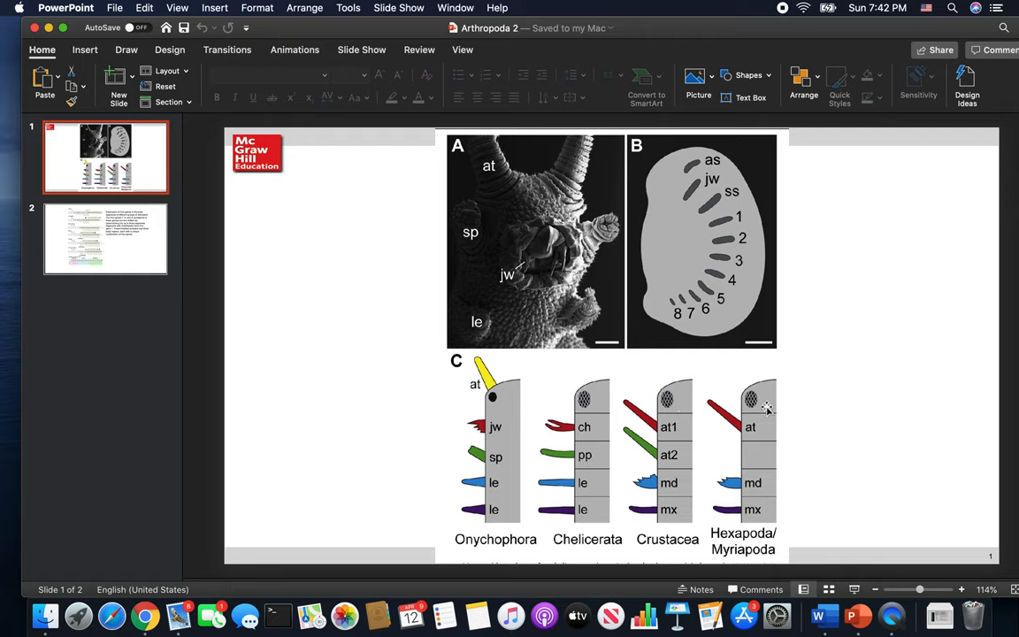
mouse_move(493, 396)
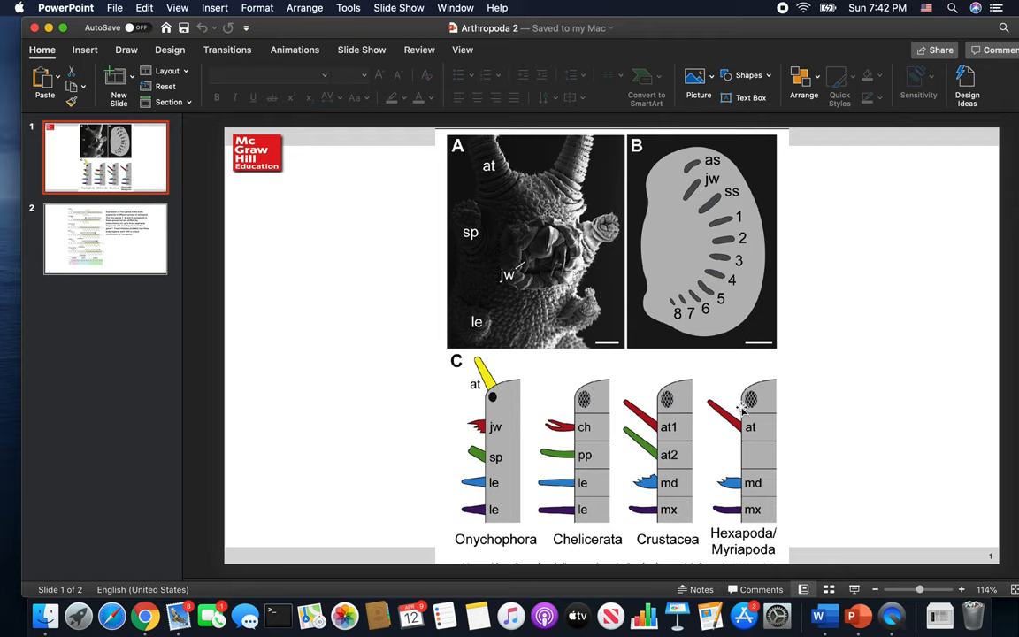
mouse_move(616, 438)
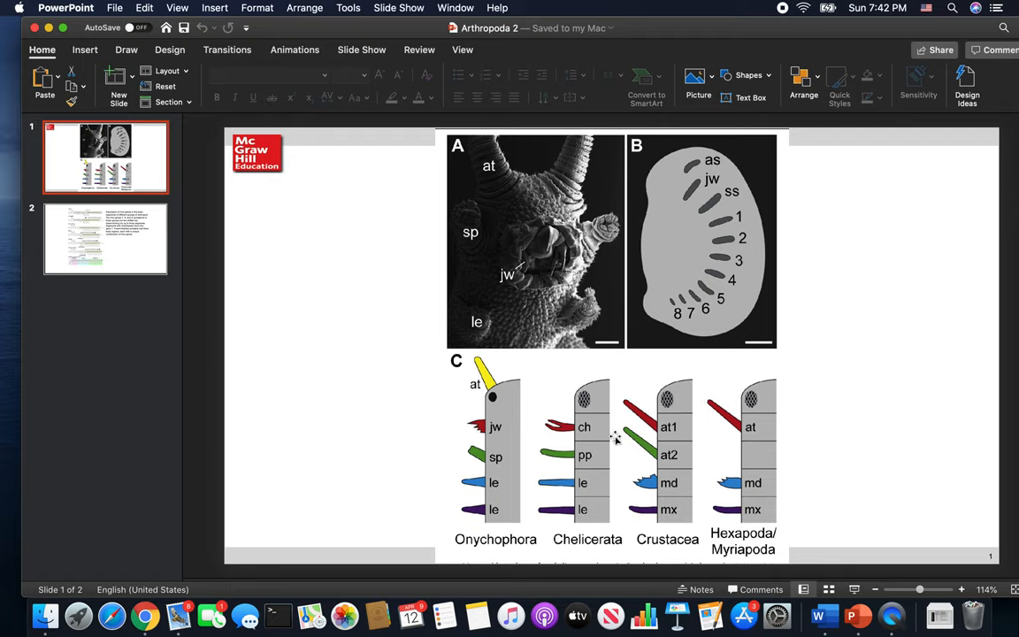
mouse_move(602, 434)
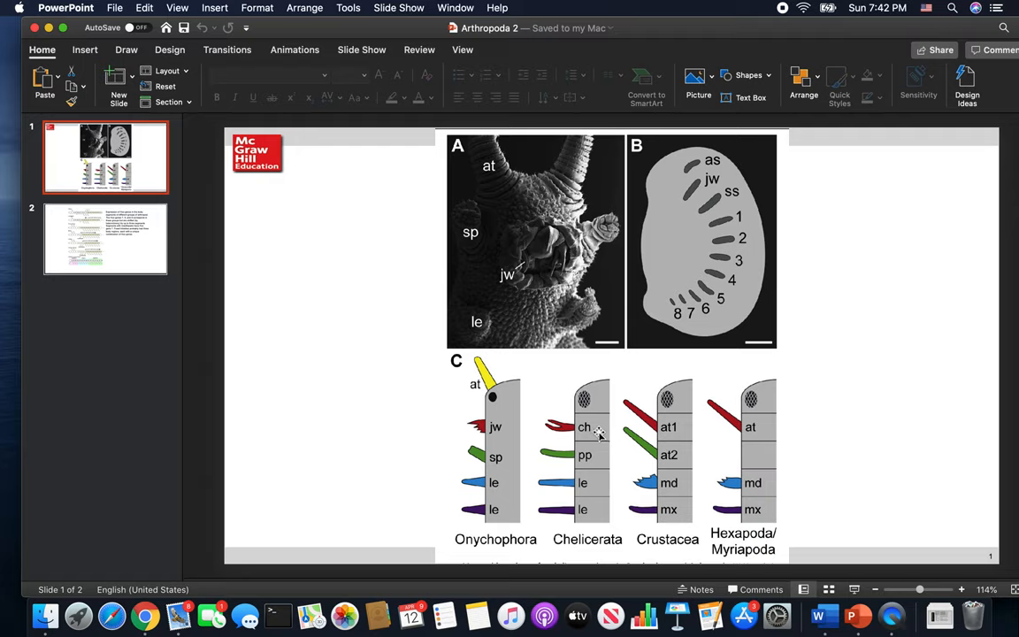
mouse_move(669, 433)
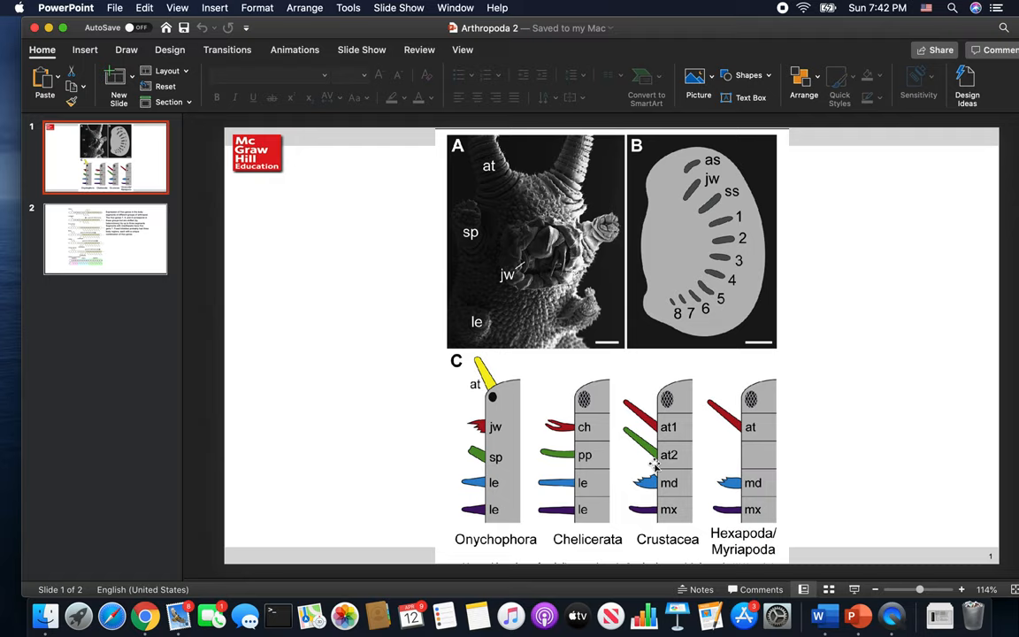
mouse_move(496, 434)
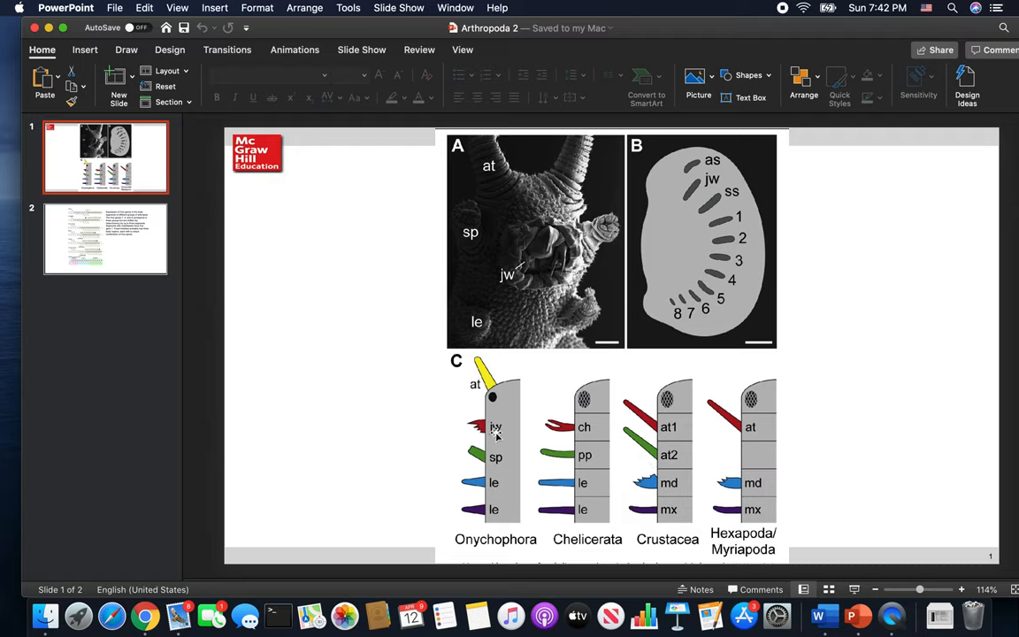
mouse_move(552, 576)
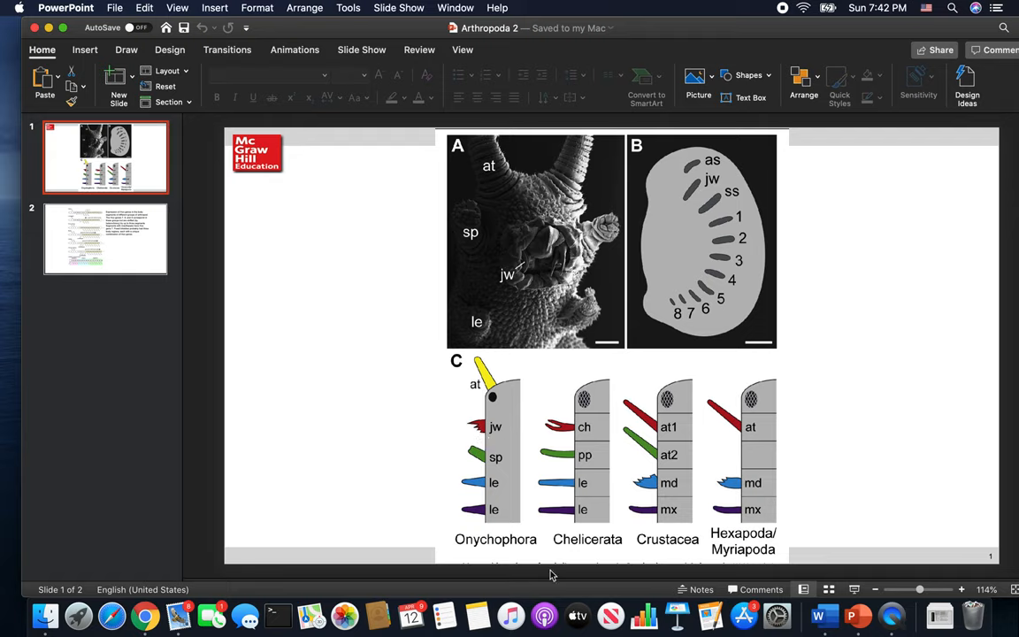
mouse_move(644, 492)
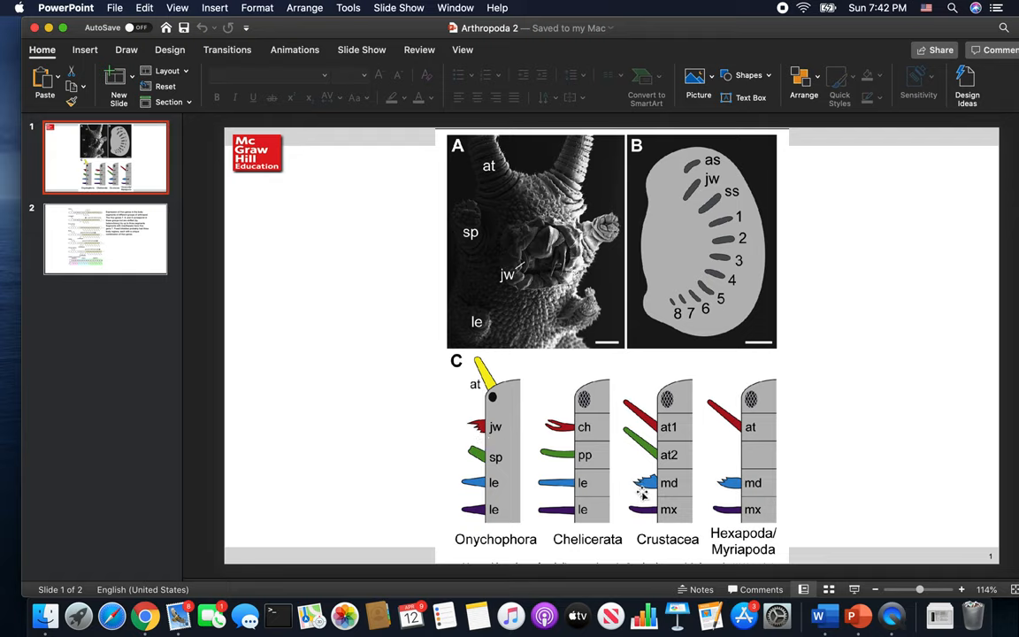
mouse_move(648, 520)
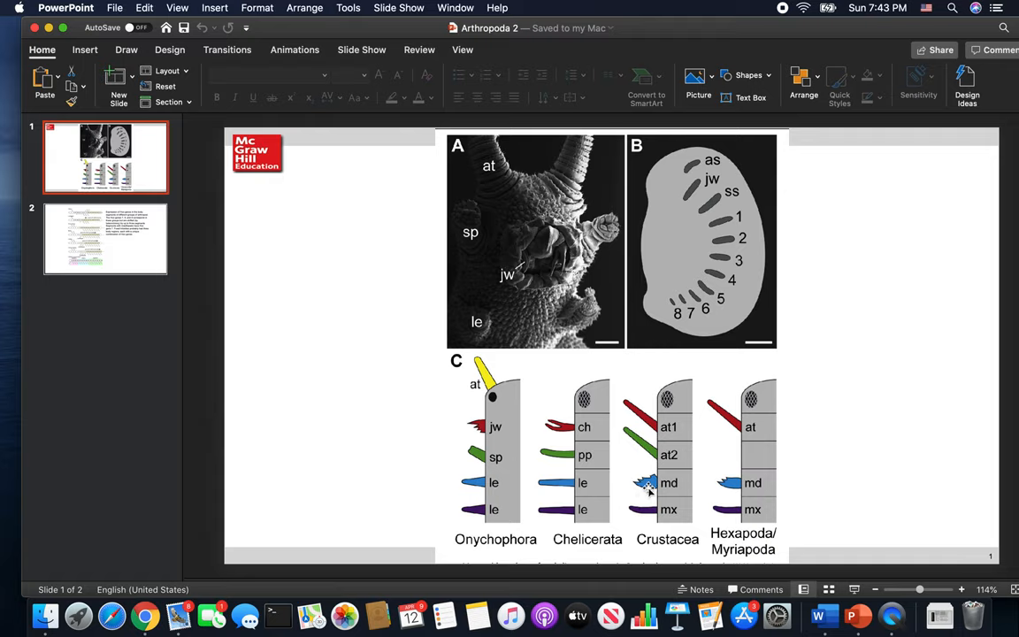
mouse_move(743, 485)
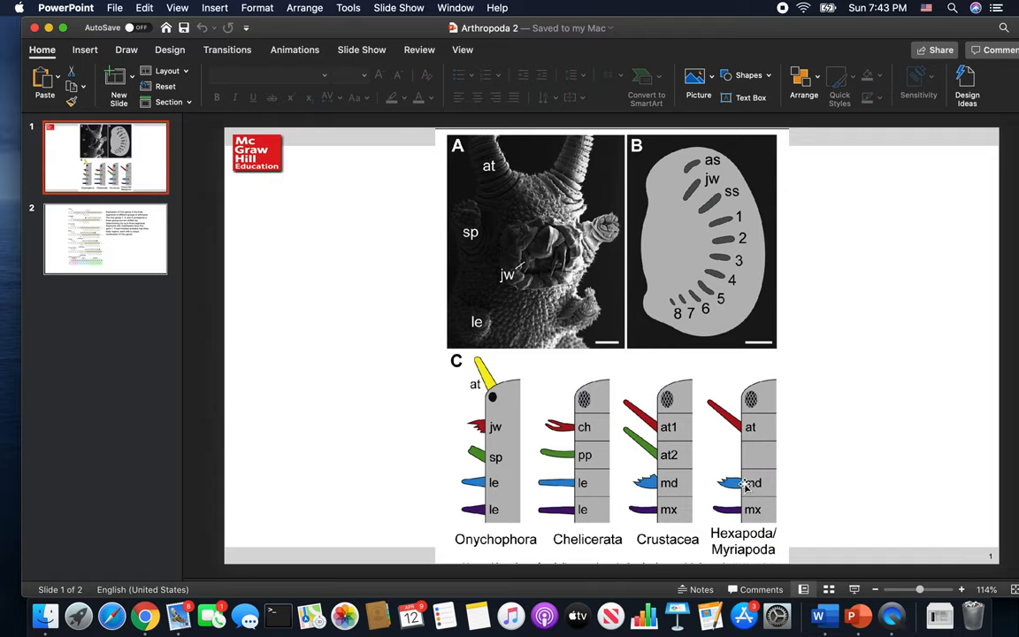
mouse_move(754, 510)
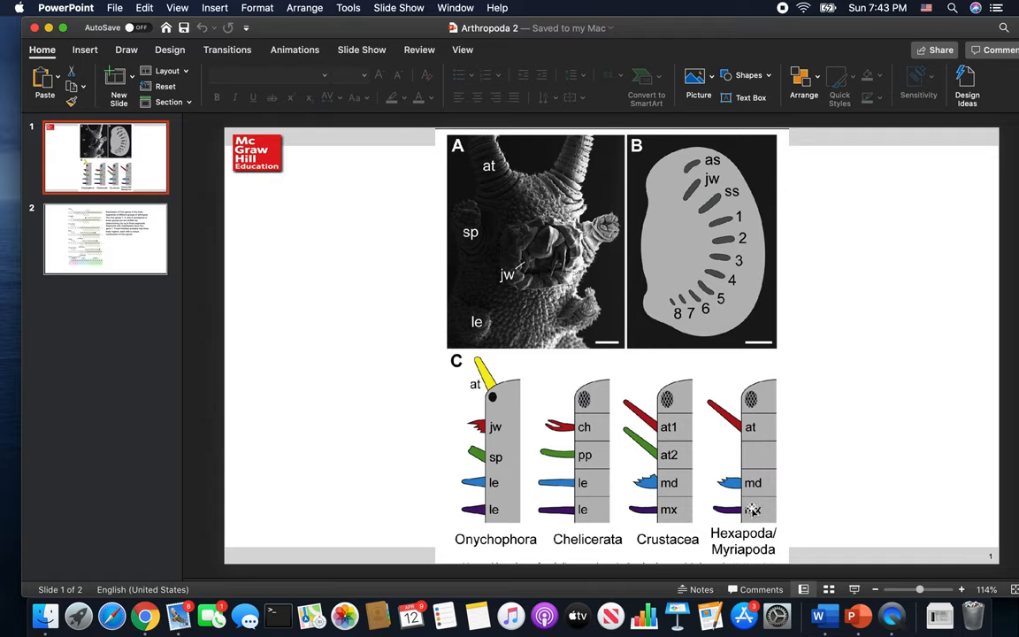
mouse_move(722, 522)
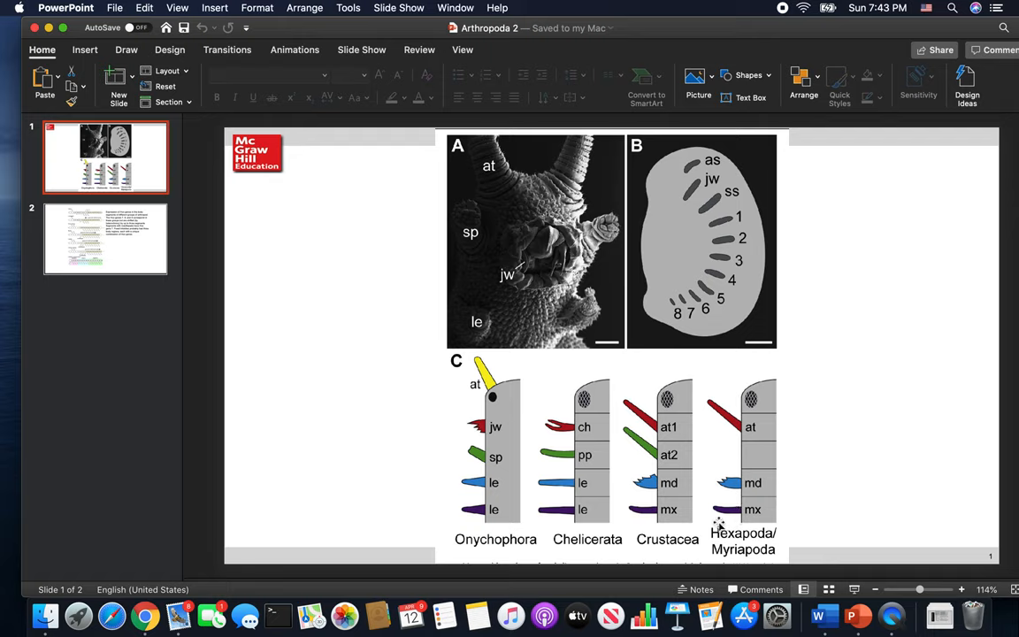
mouse_move(701, 562)
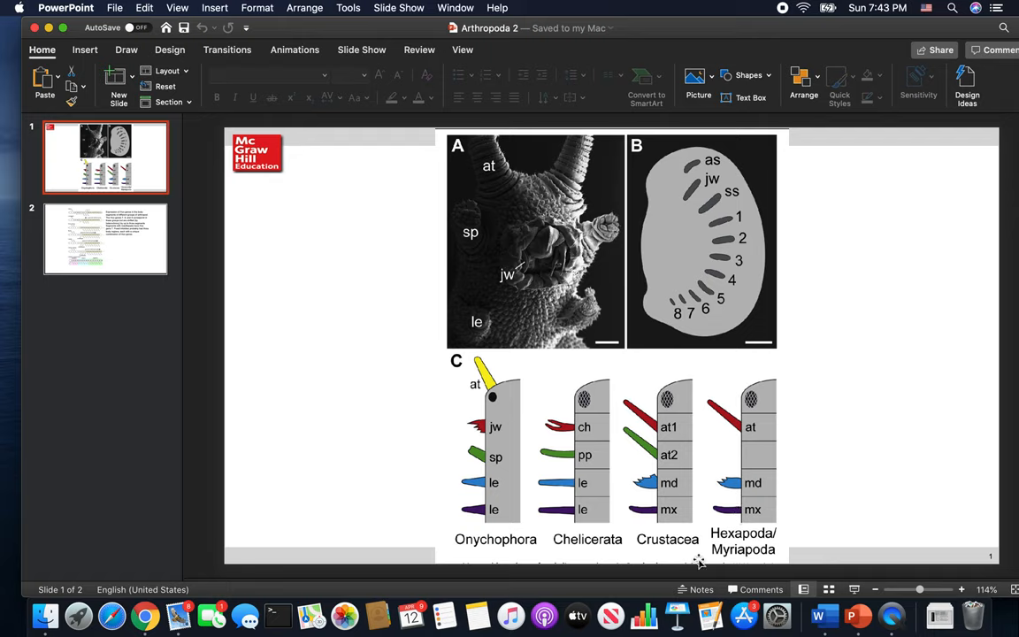
mouse_move(777, 534)
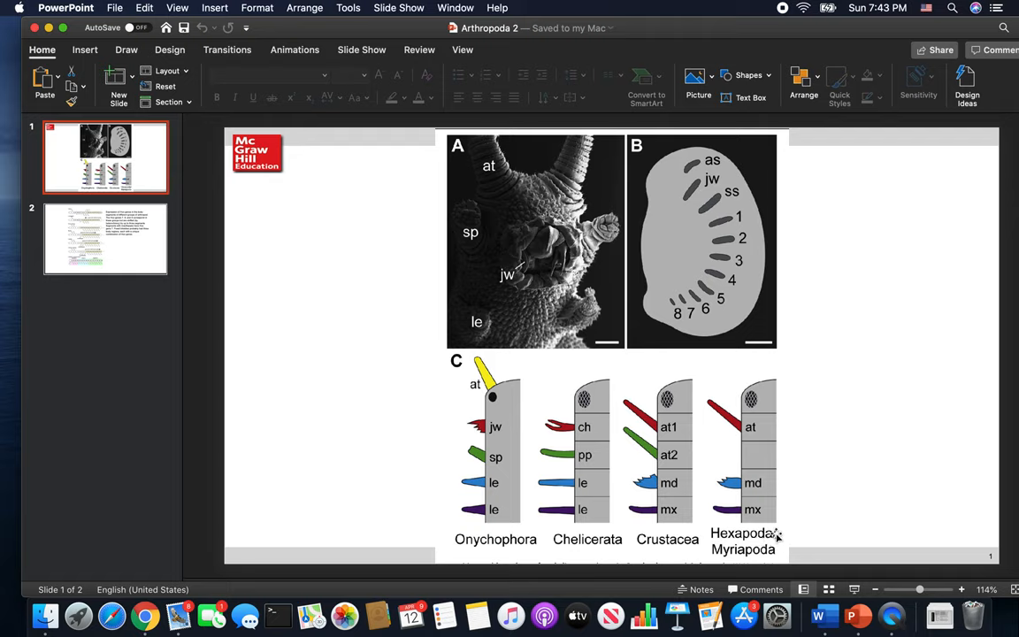
mouse_move(706, 513)
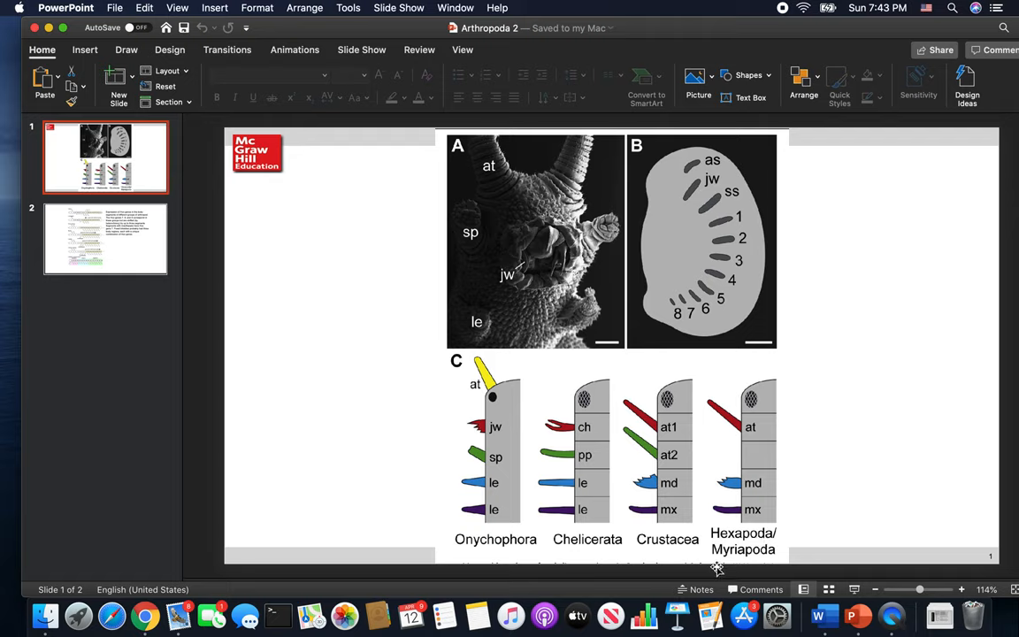
mouse_move(765, 567)
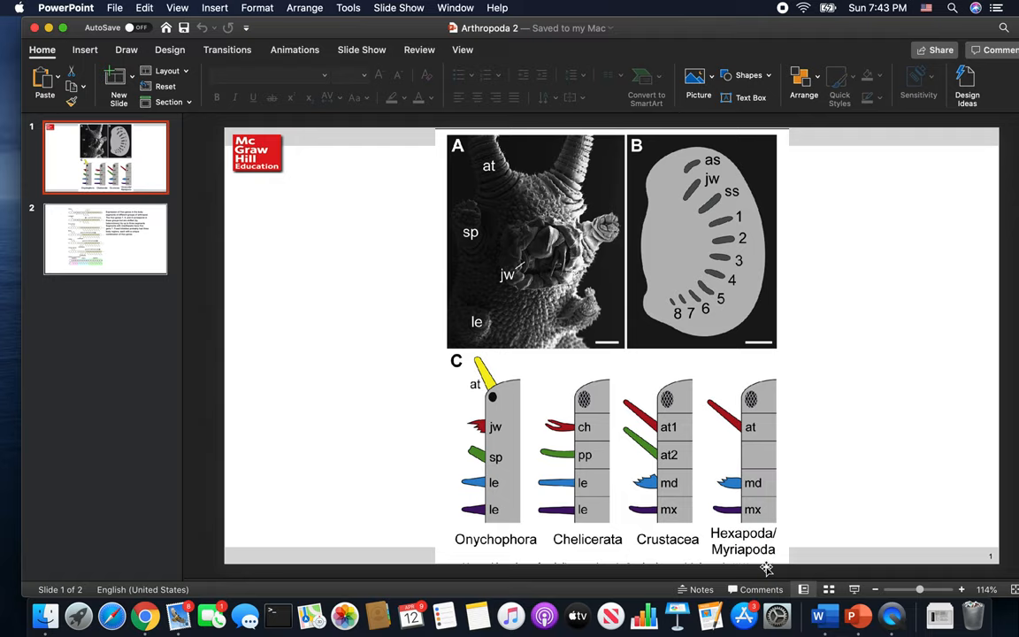
mouse_move(757, 432)
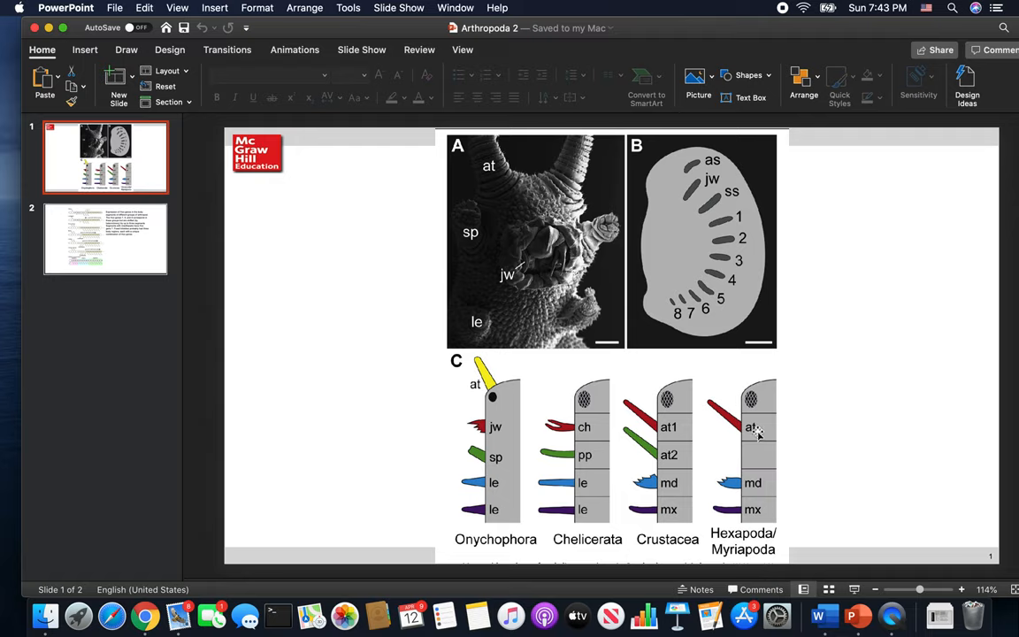
mouse_move(775, 439)
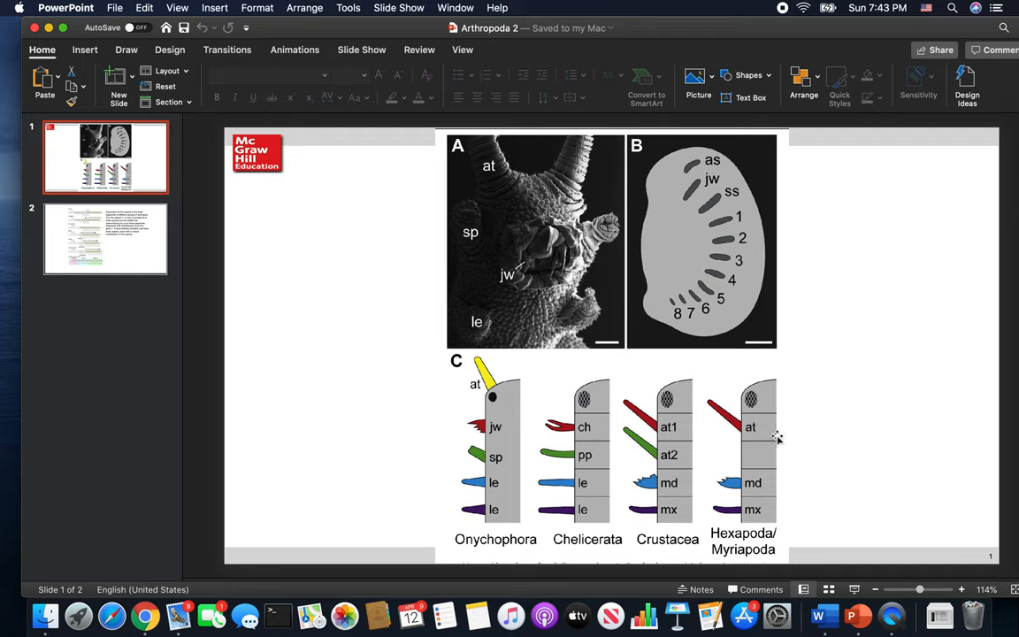
mouse_move(779, 464)
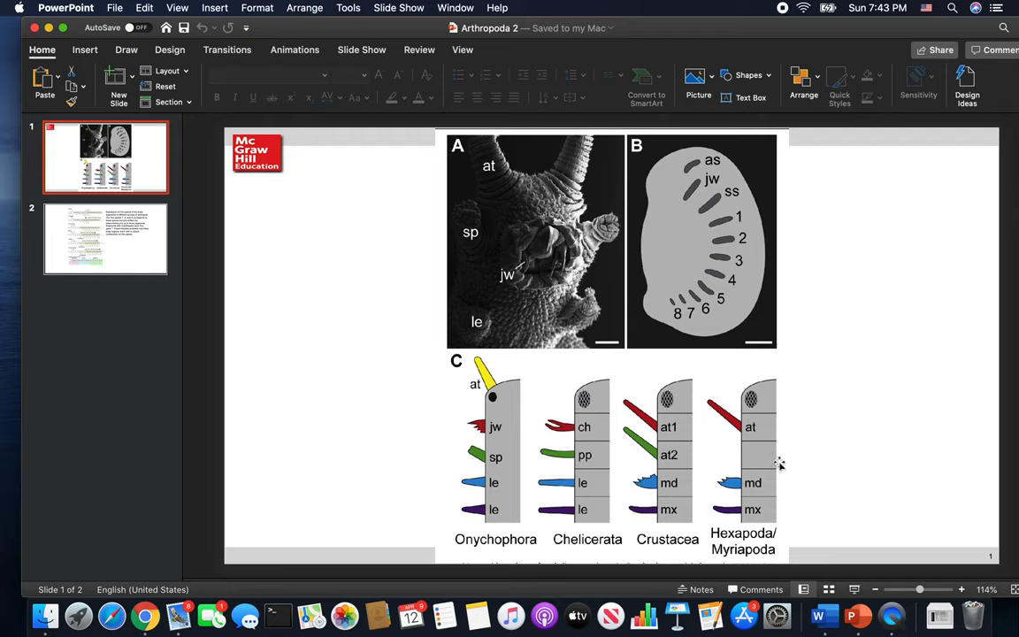
mouse_move(781, 492)
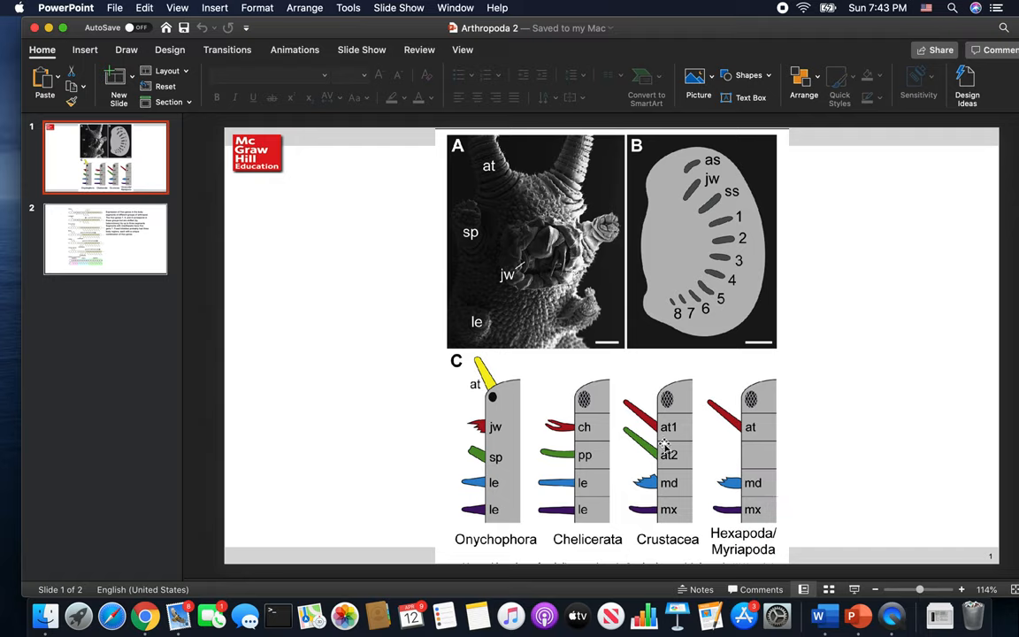
mouse_move(659, 451)
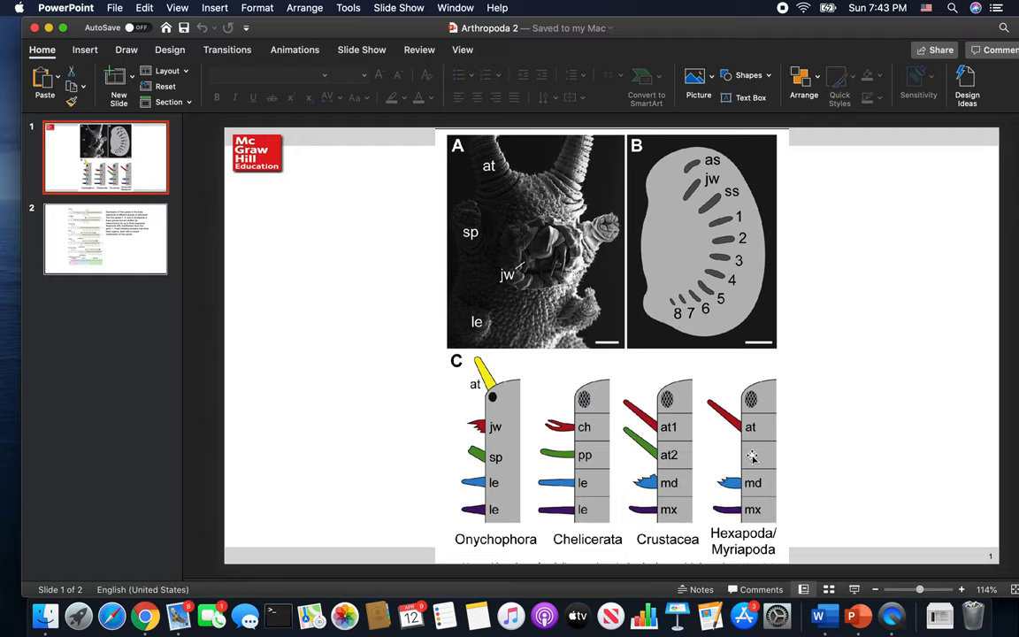
mouse_move(762, 488)
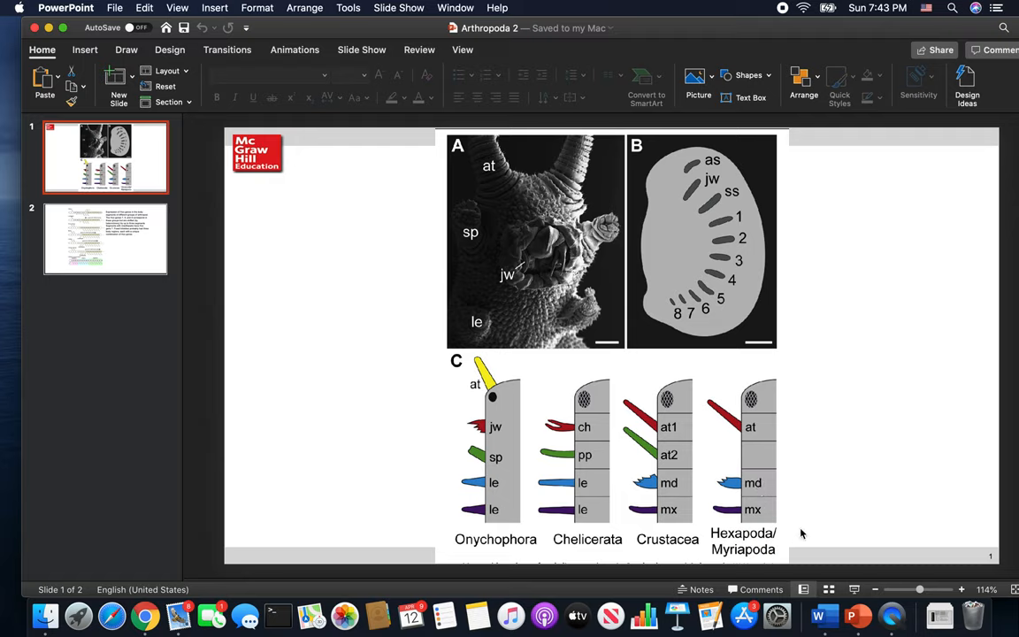
mouse_move(871, 476)
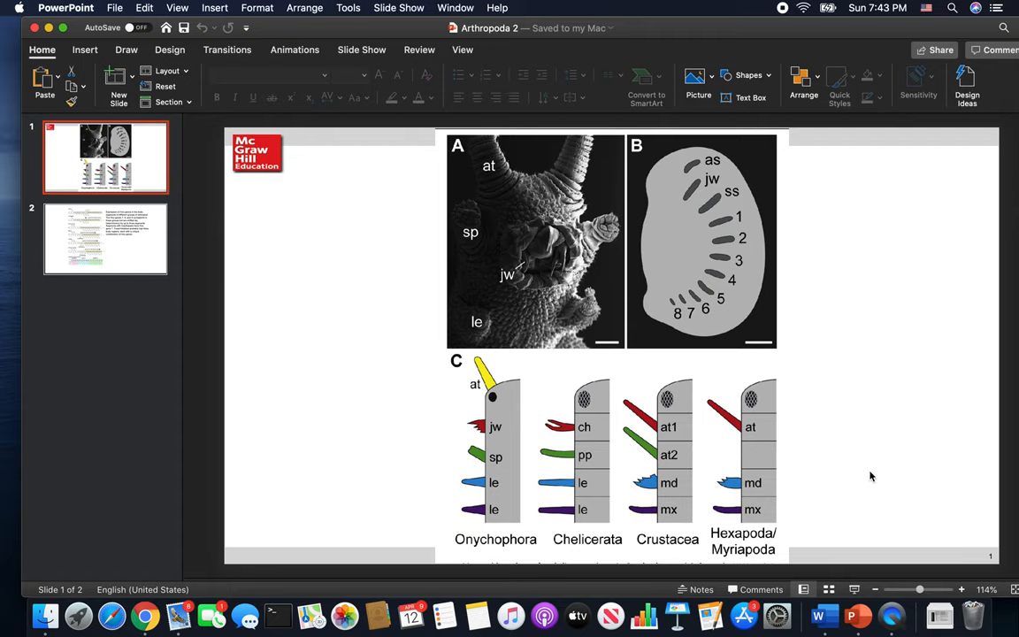
- Show slide 2's Hox gene expression diagram with the trilobite reconstruction in the slide show
left_click(106, 239)
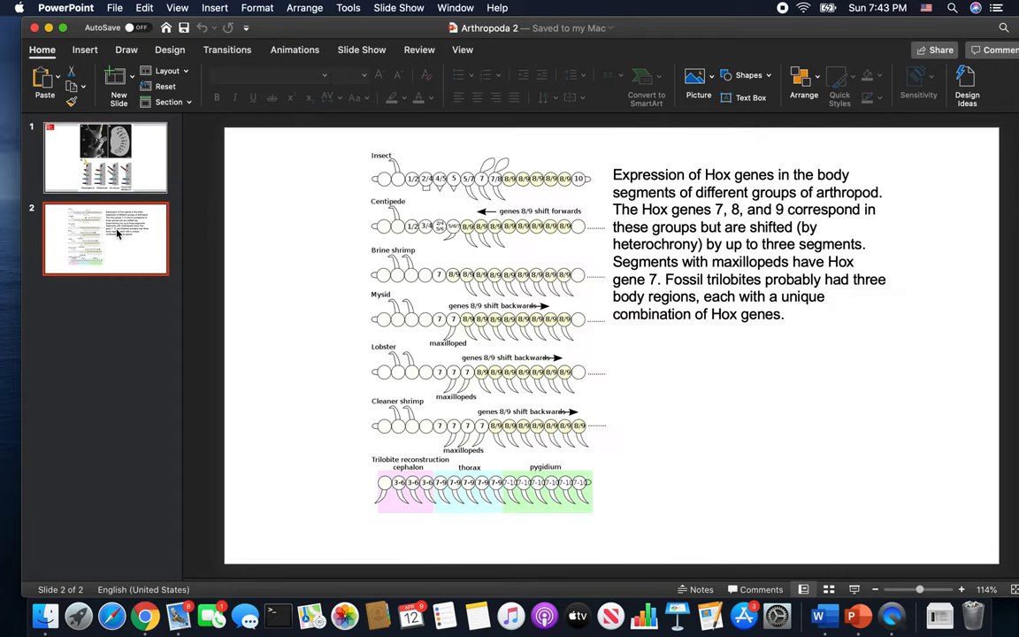
left_click(828, 589)
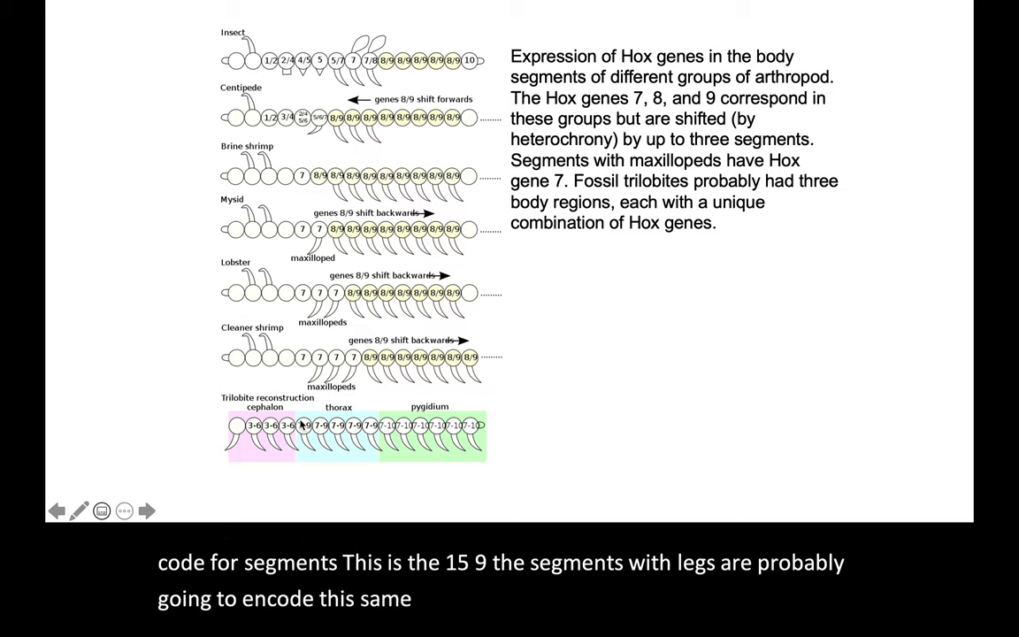
mouse_move(219, 439)
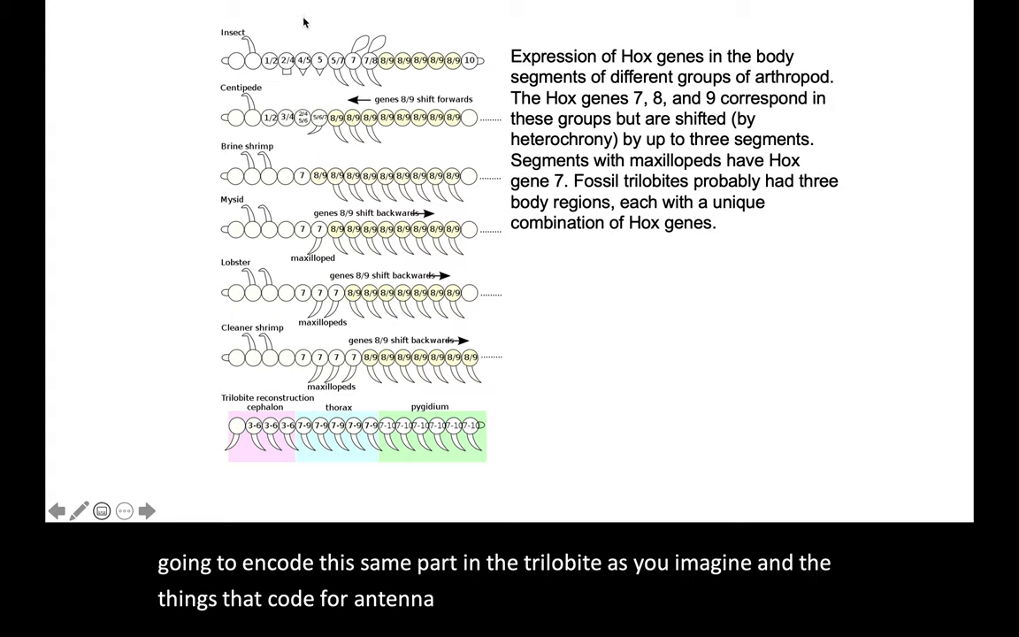
mouse_move(357, 523)
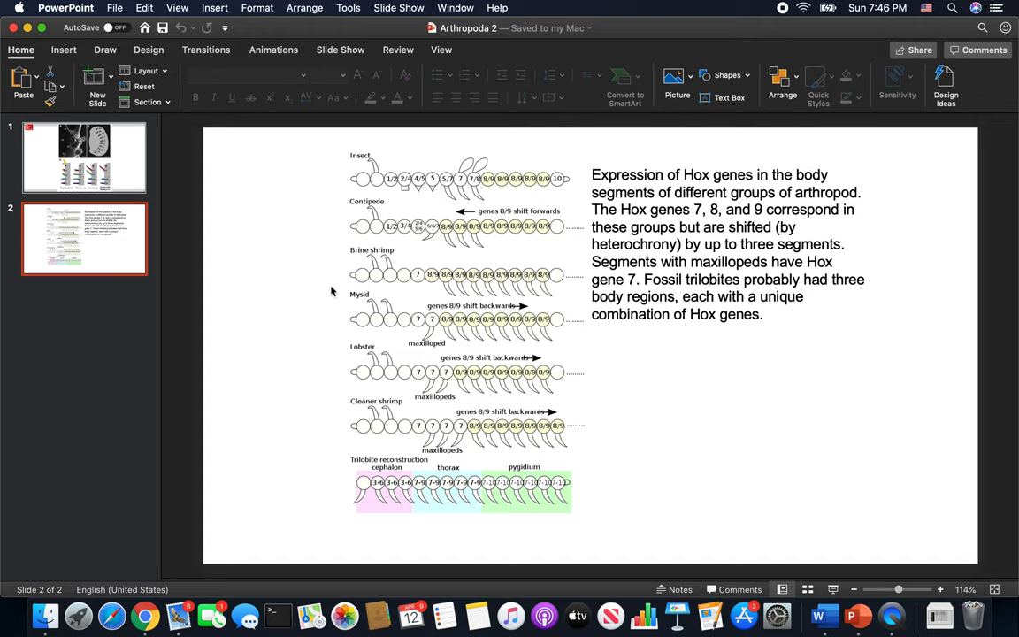
- Leave the slide show and return to slide 1's onychophoran appendage comparison figure
left_click(85, 157)
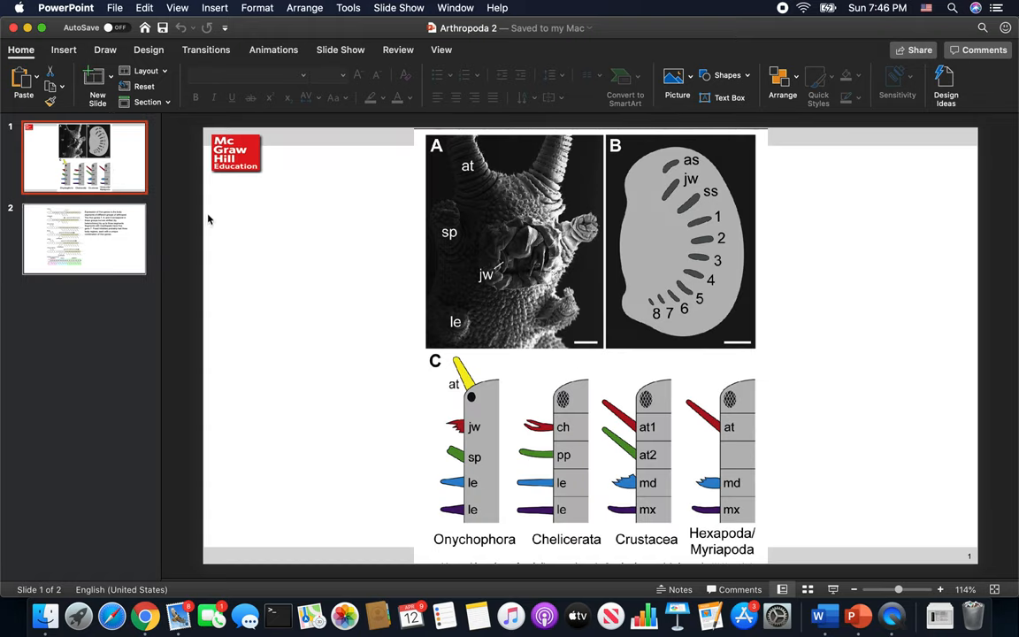
mouse_move(800, 13)
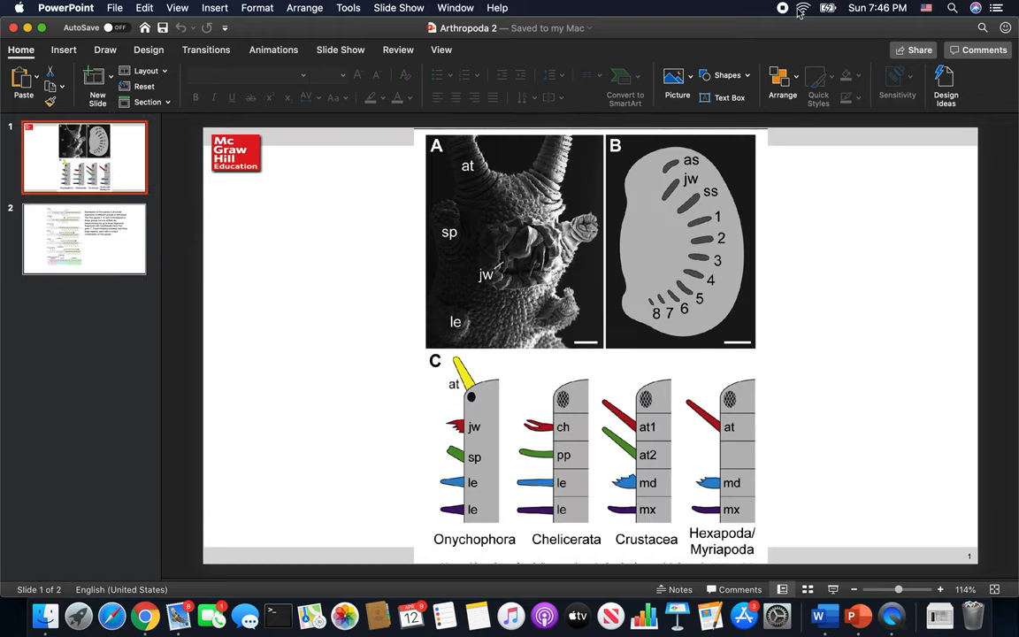